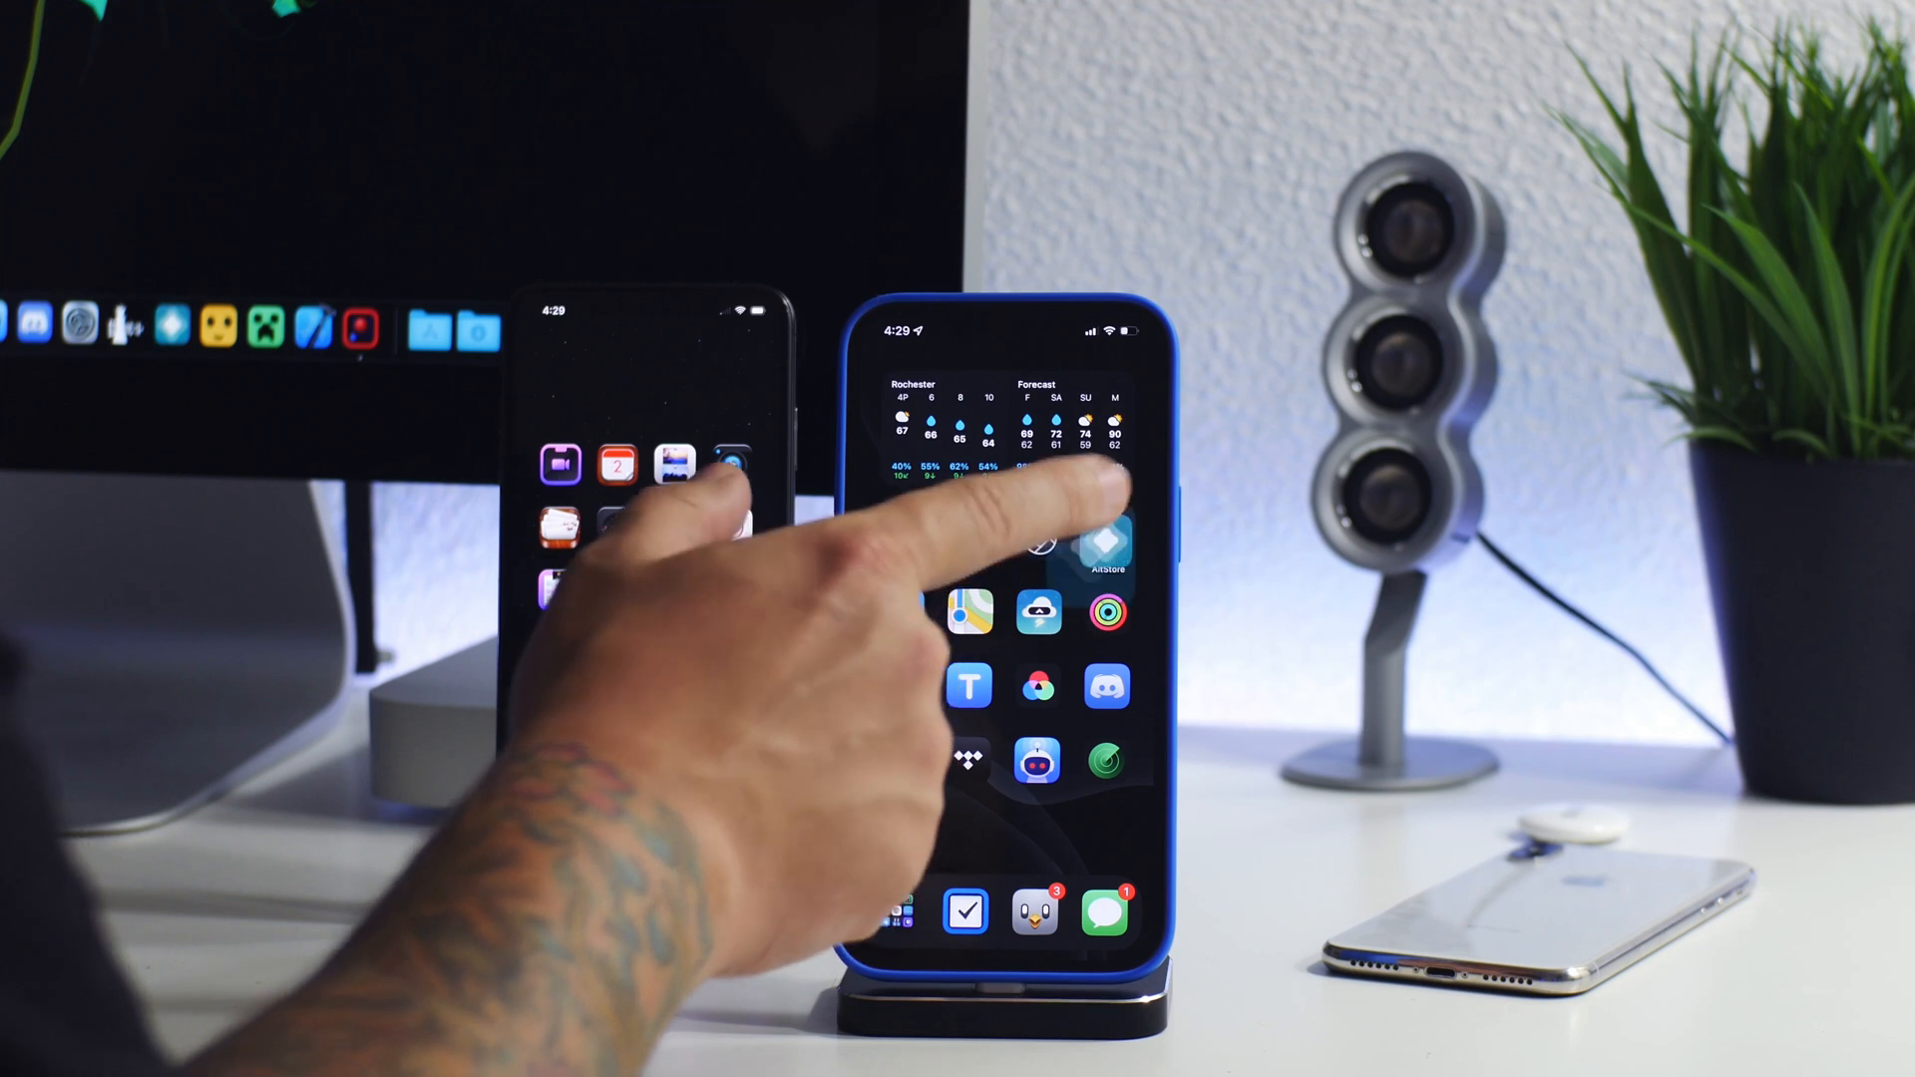
Launch AltStore from the home screen to see its Delta listings.
left_click(1107, 548)
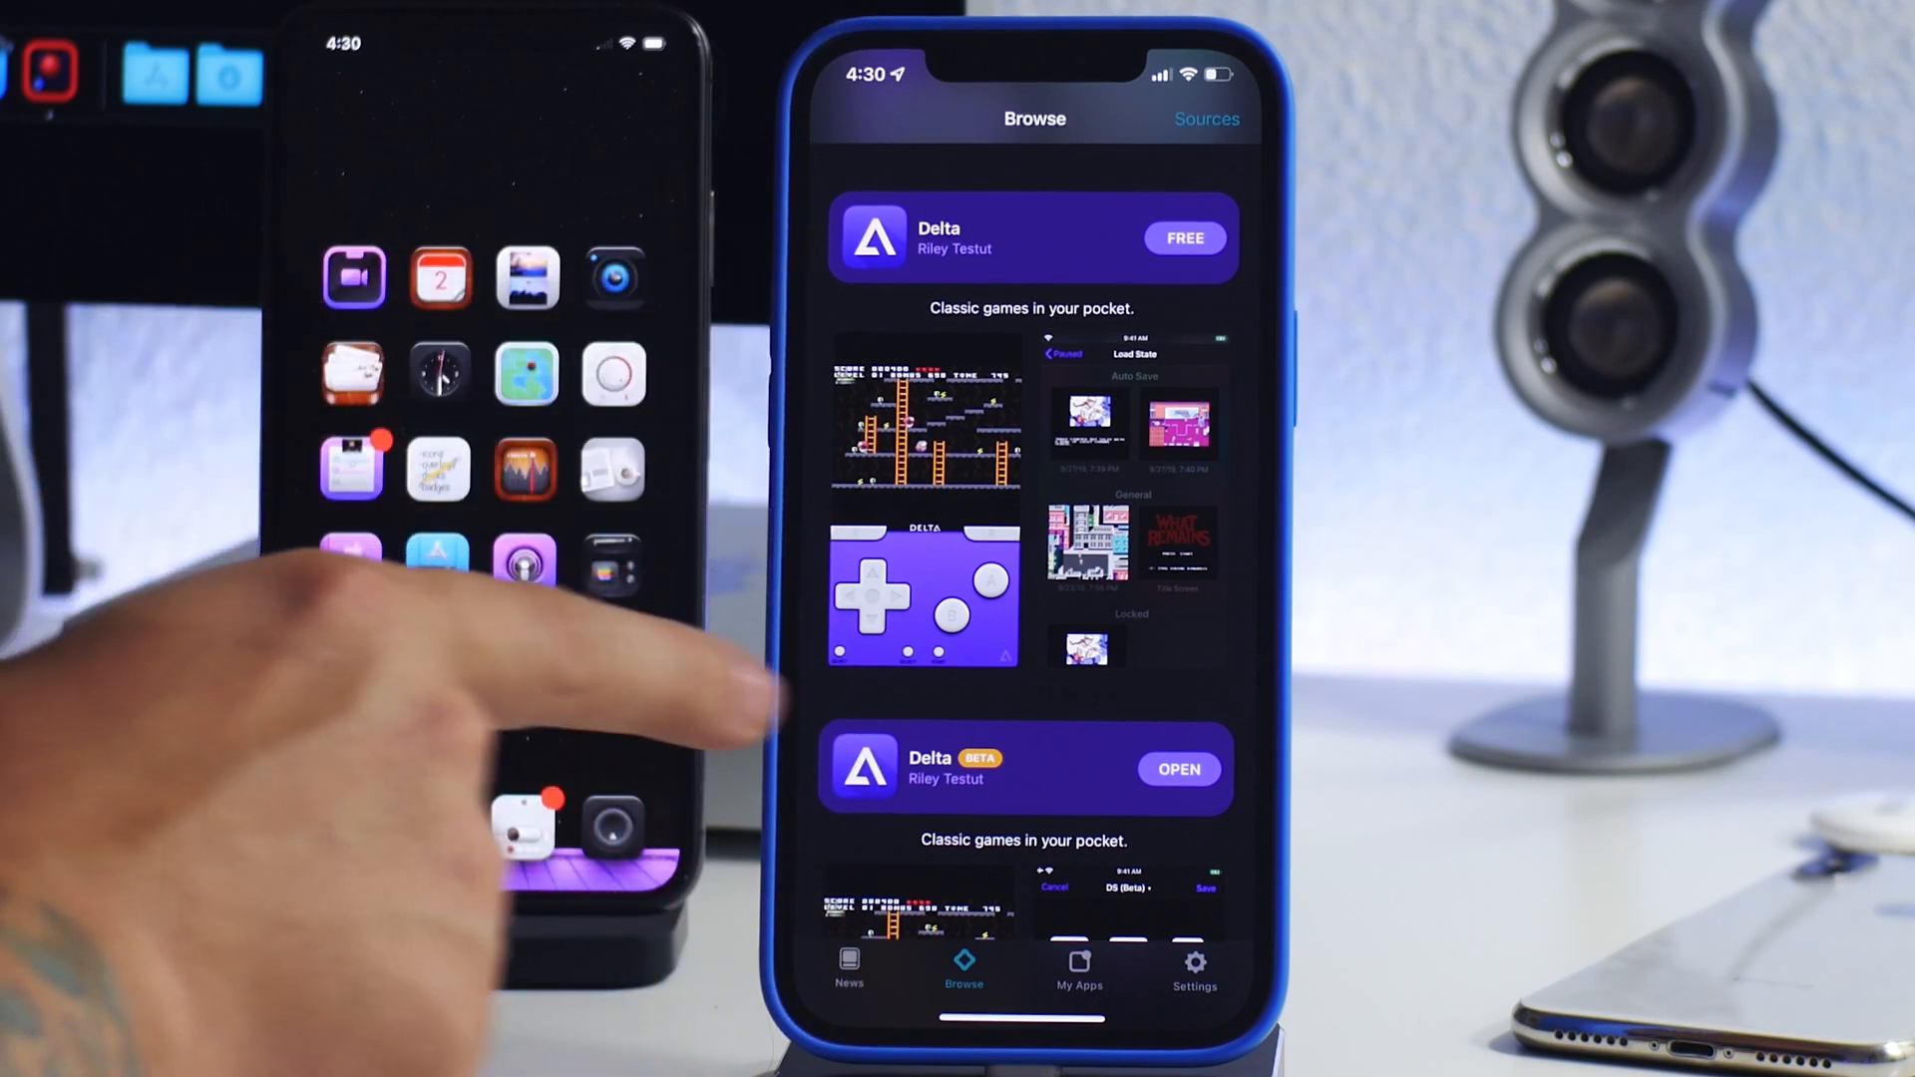
Scroll through the Delta listing in AltStore's Browse tab.
scroll("down", 3)
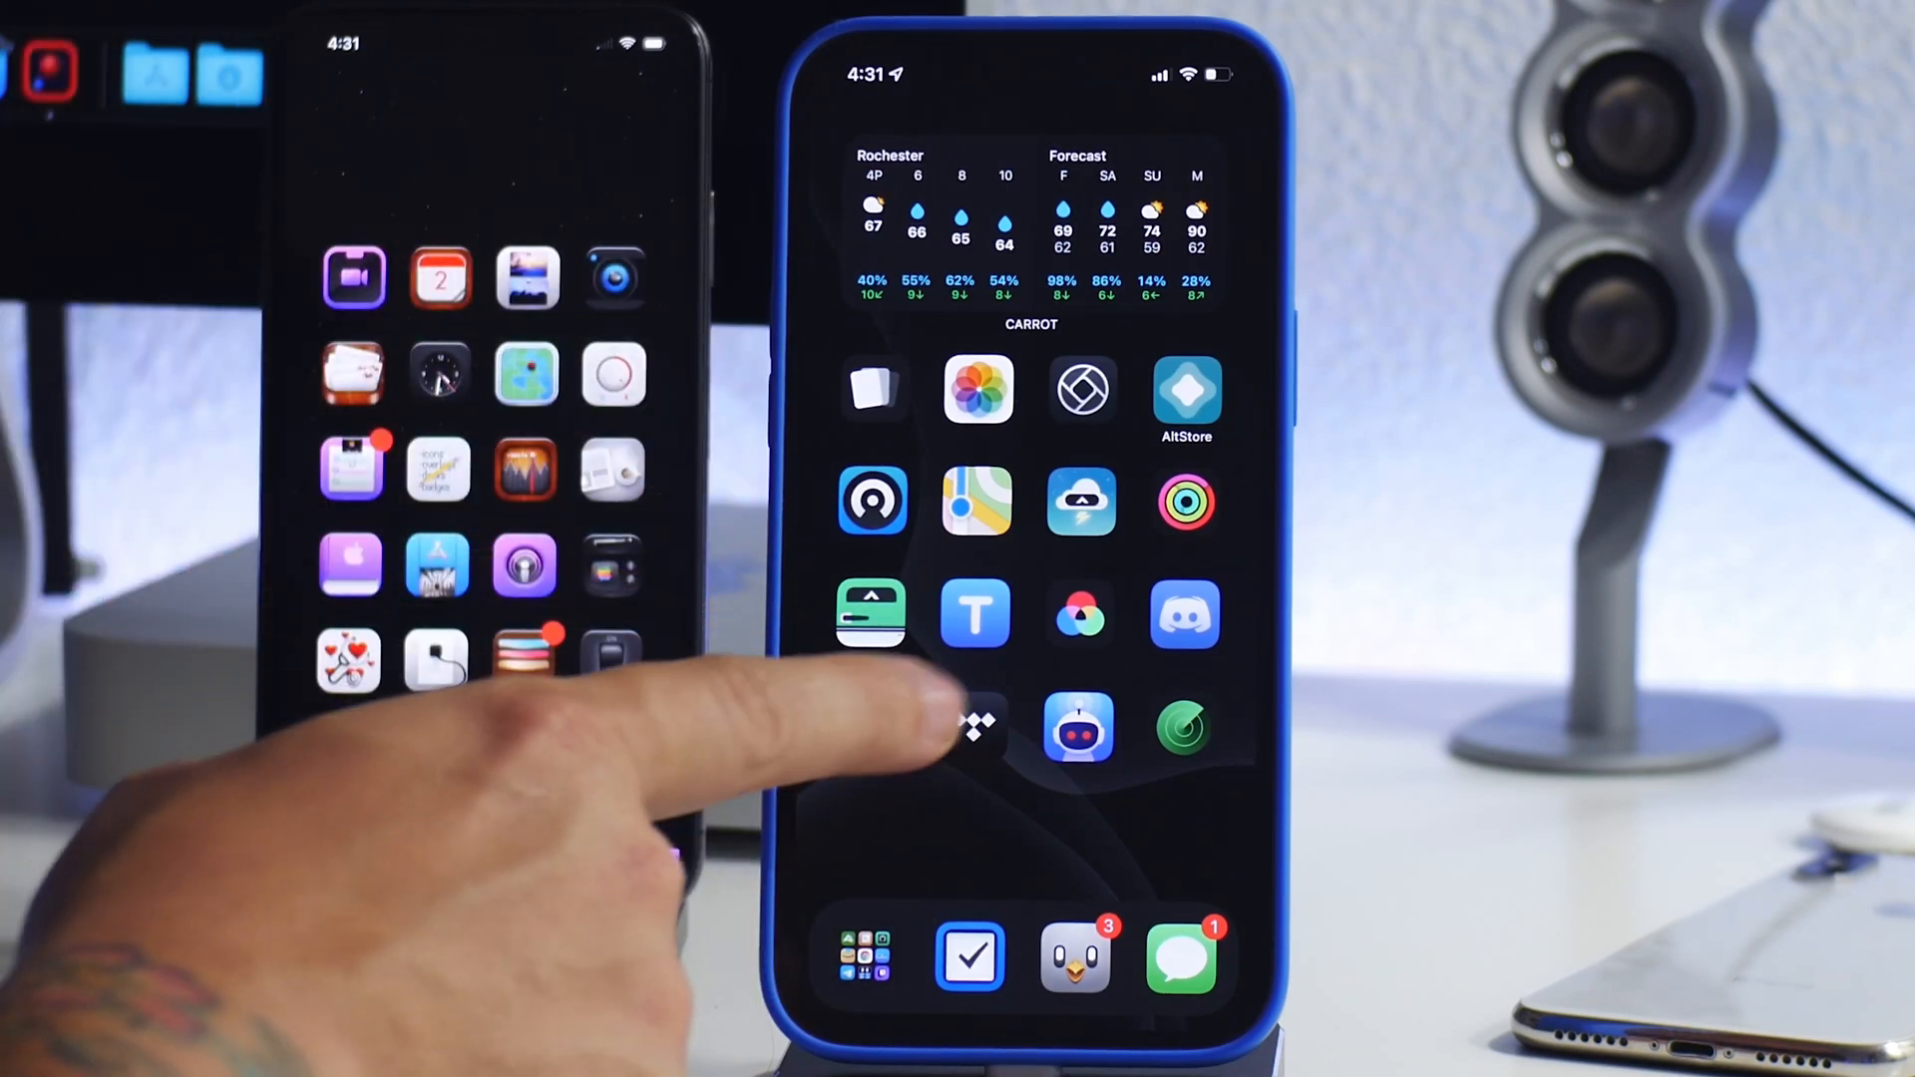
Launch Delta and swipe through its console libraries from GBA to N64.
left_click(974, 724)
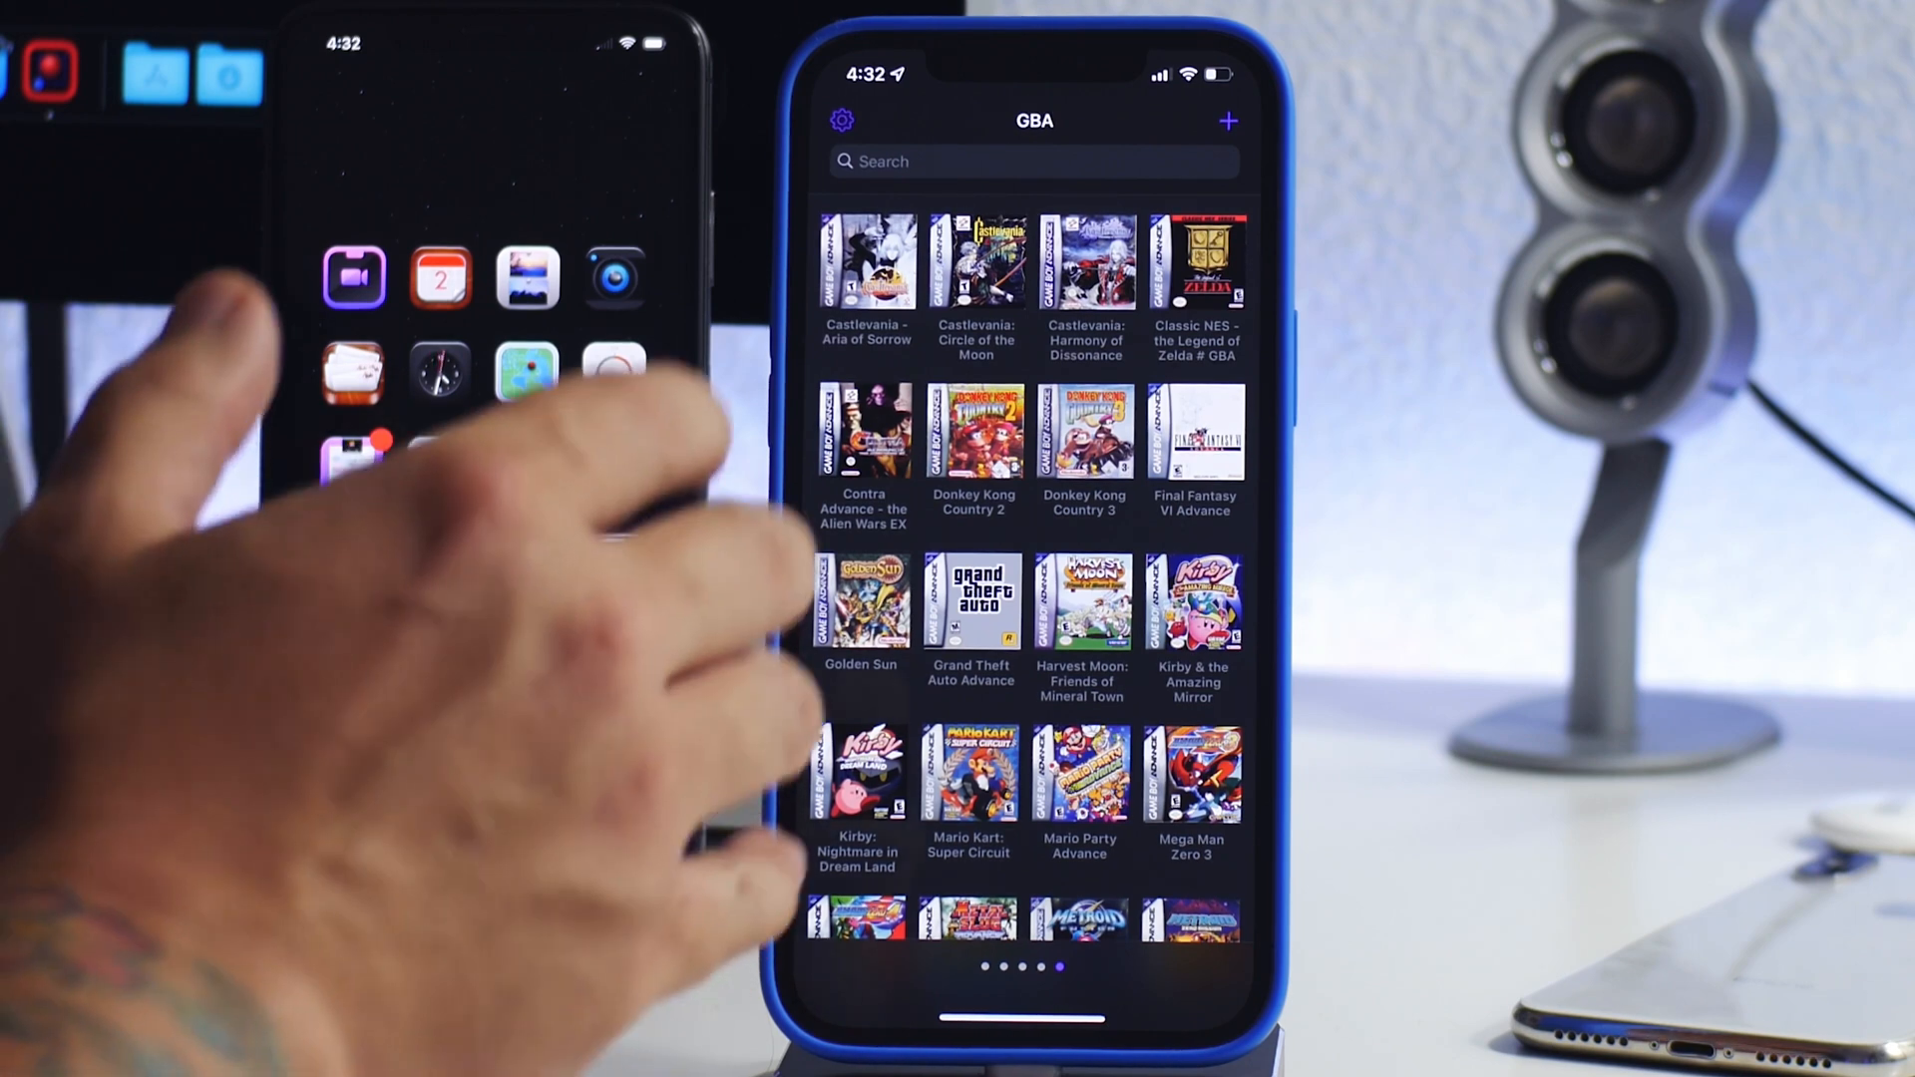
scroll("left", 3)
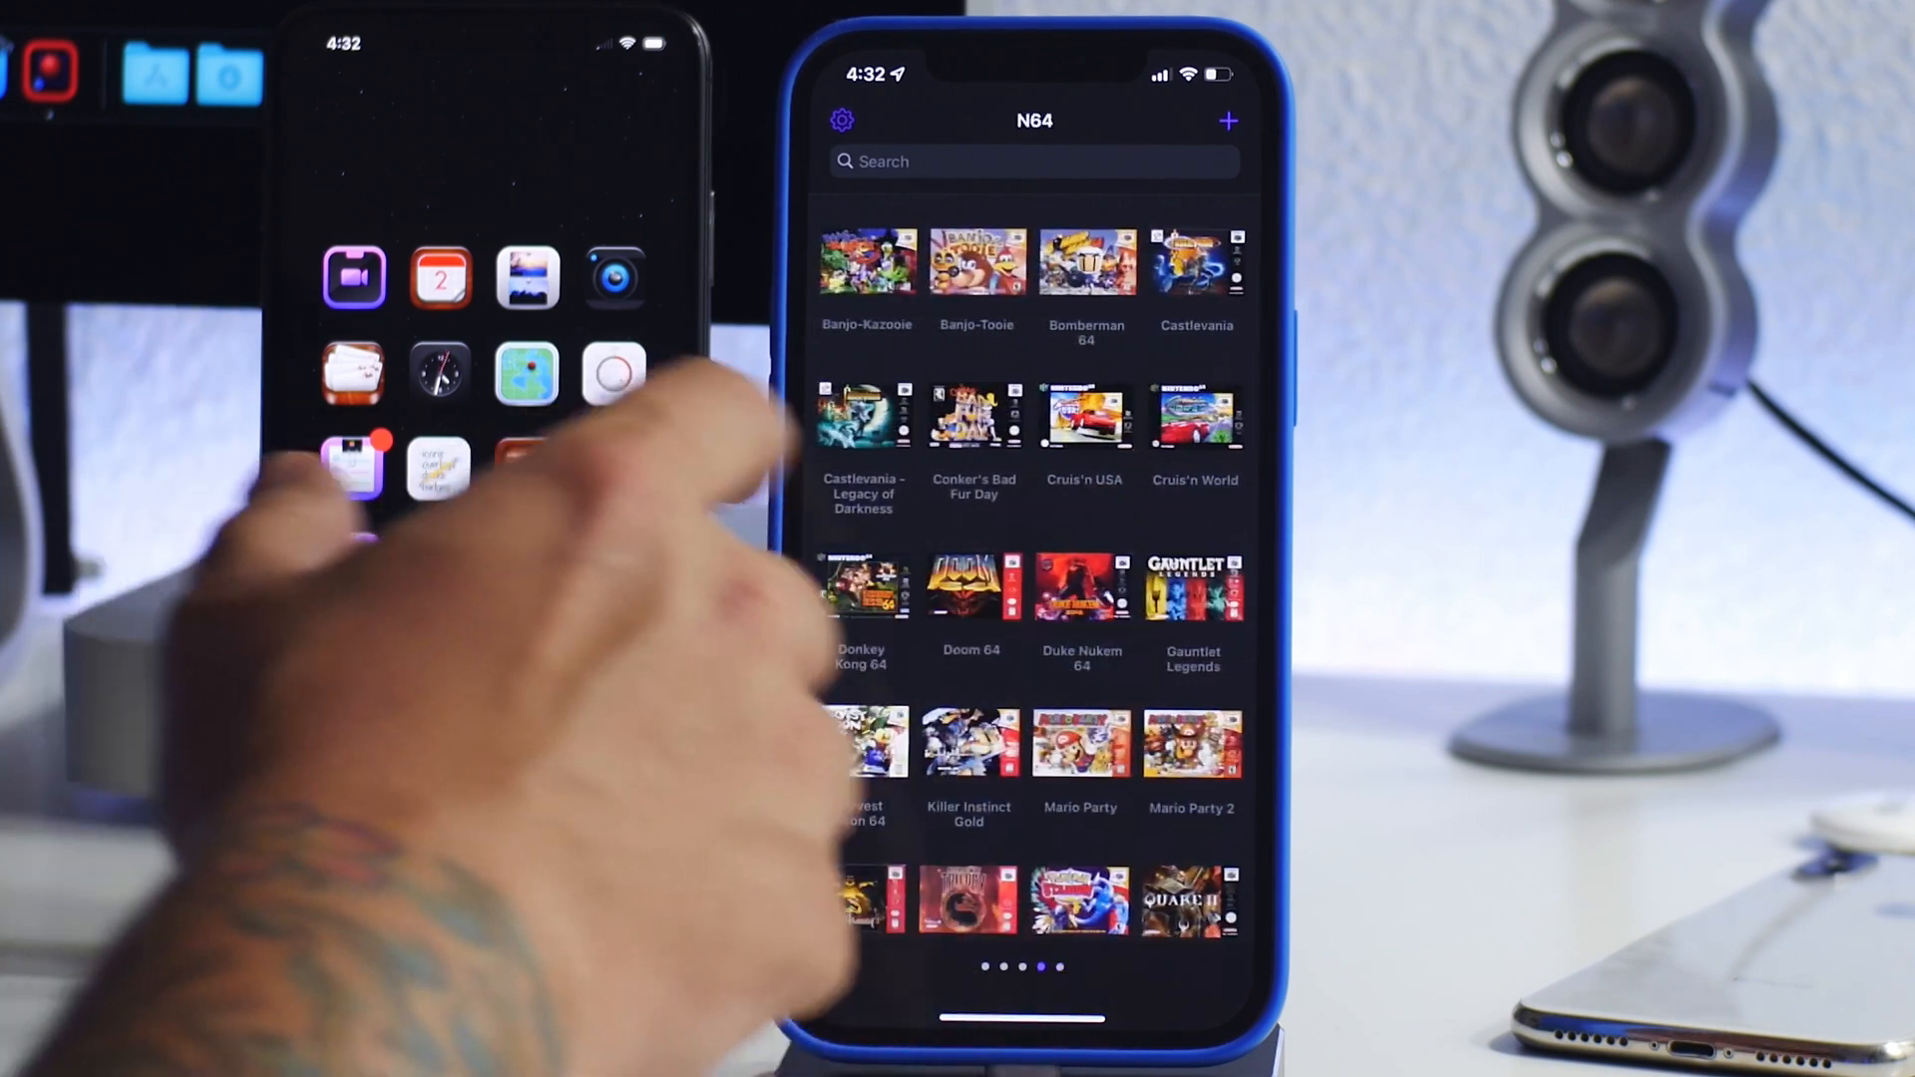
scroll("left", 3)
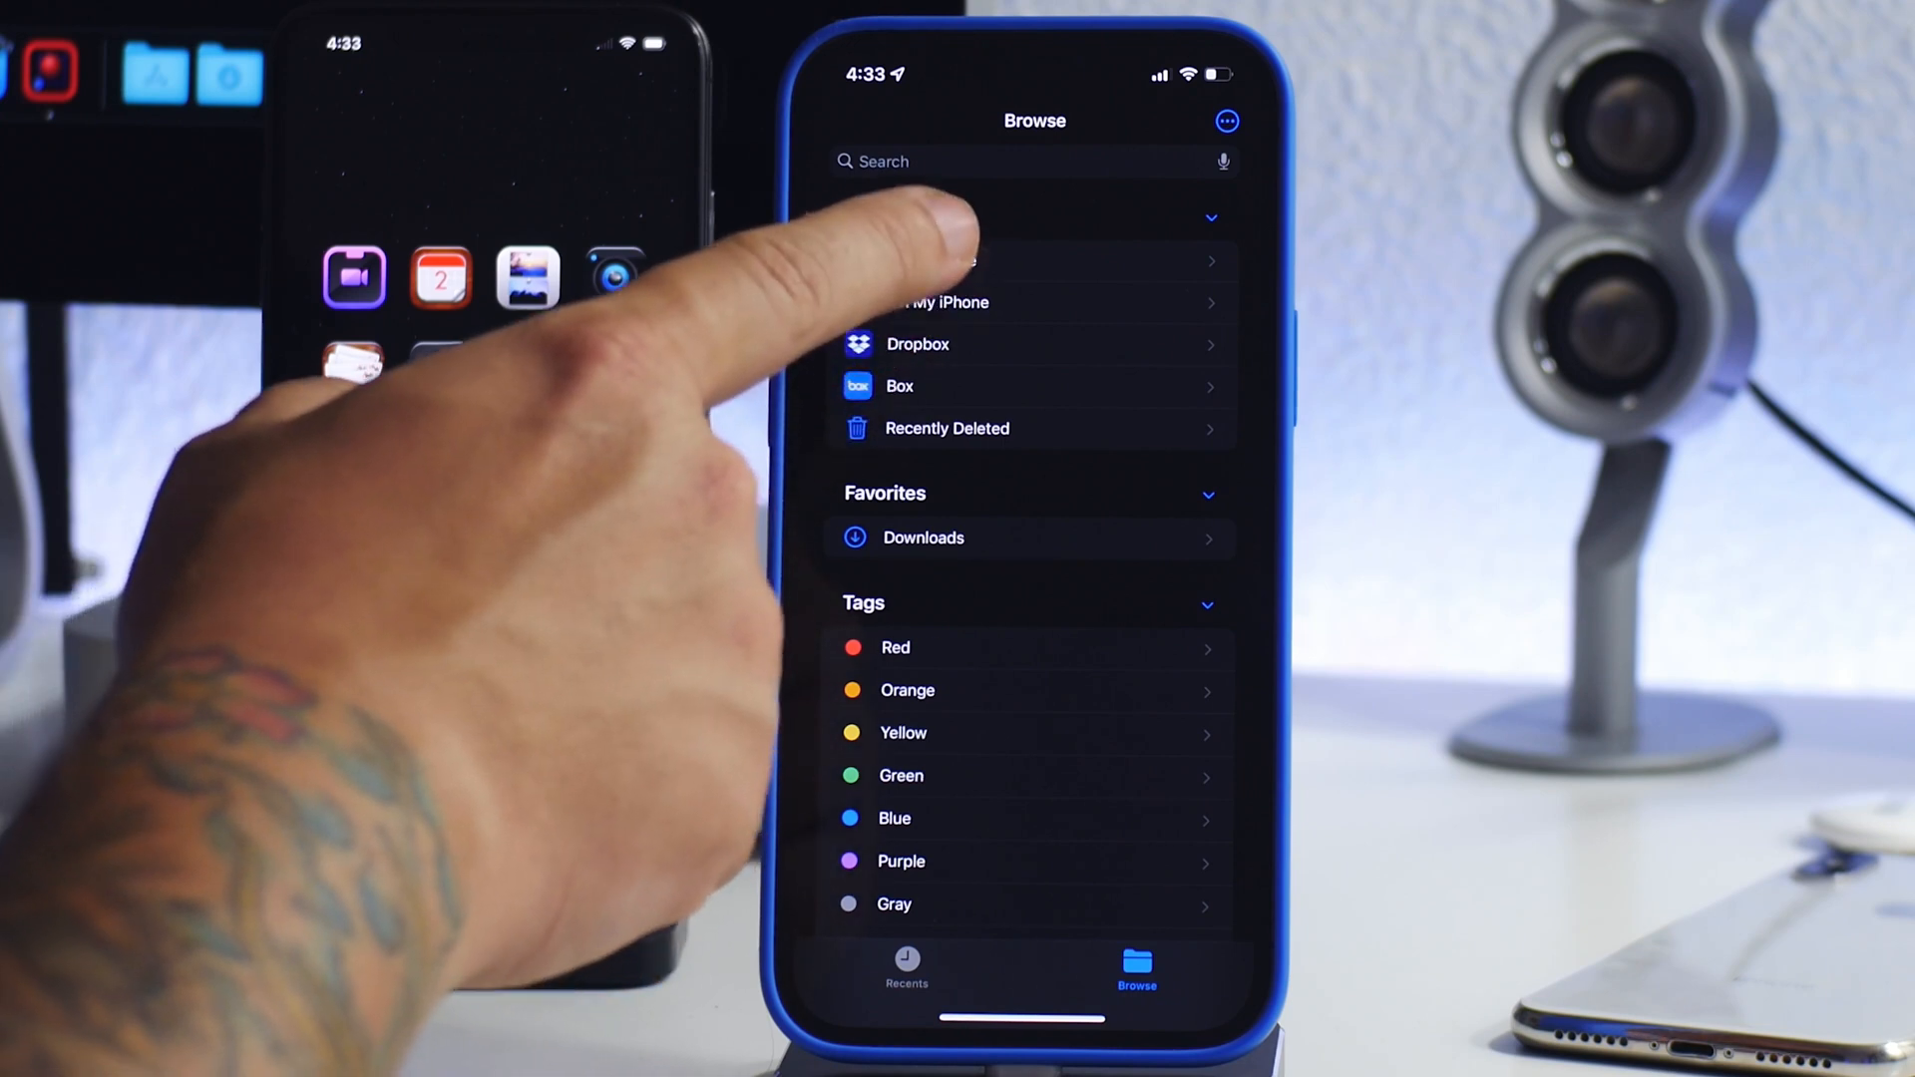
Browse iCloud Drive into the ROMs folder to reach the Batman (E) zip.
left_click(972, 261)
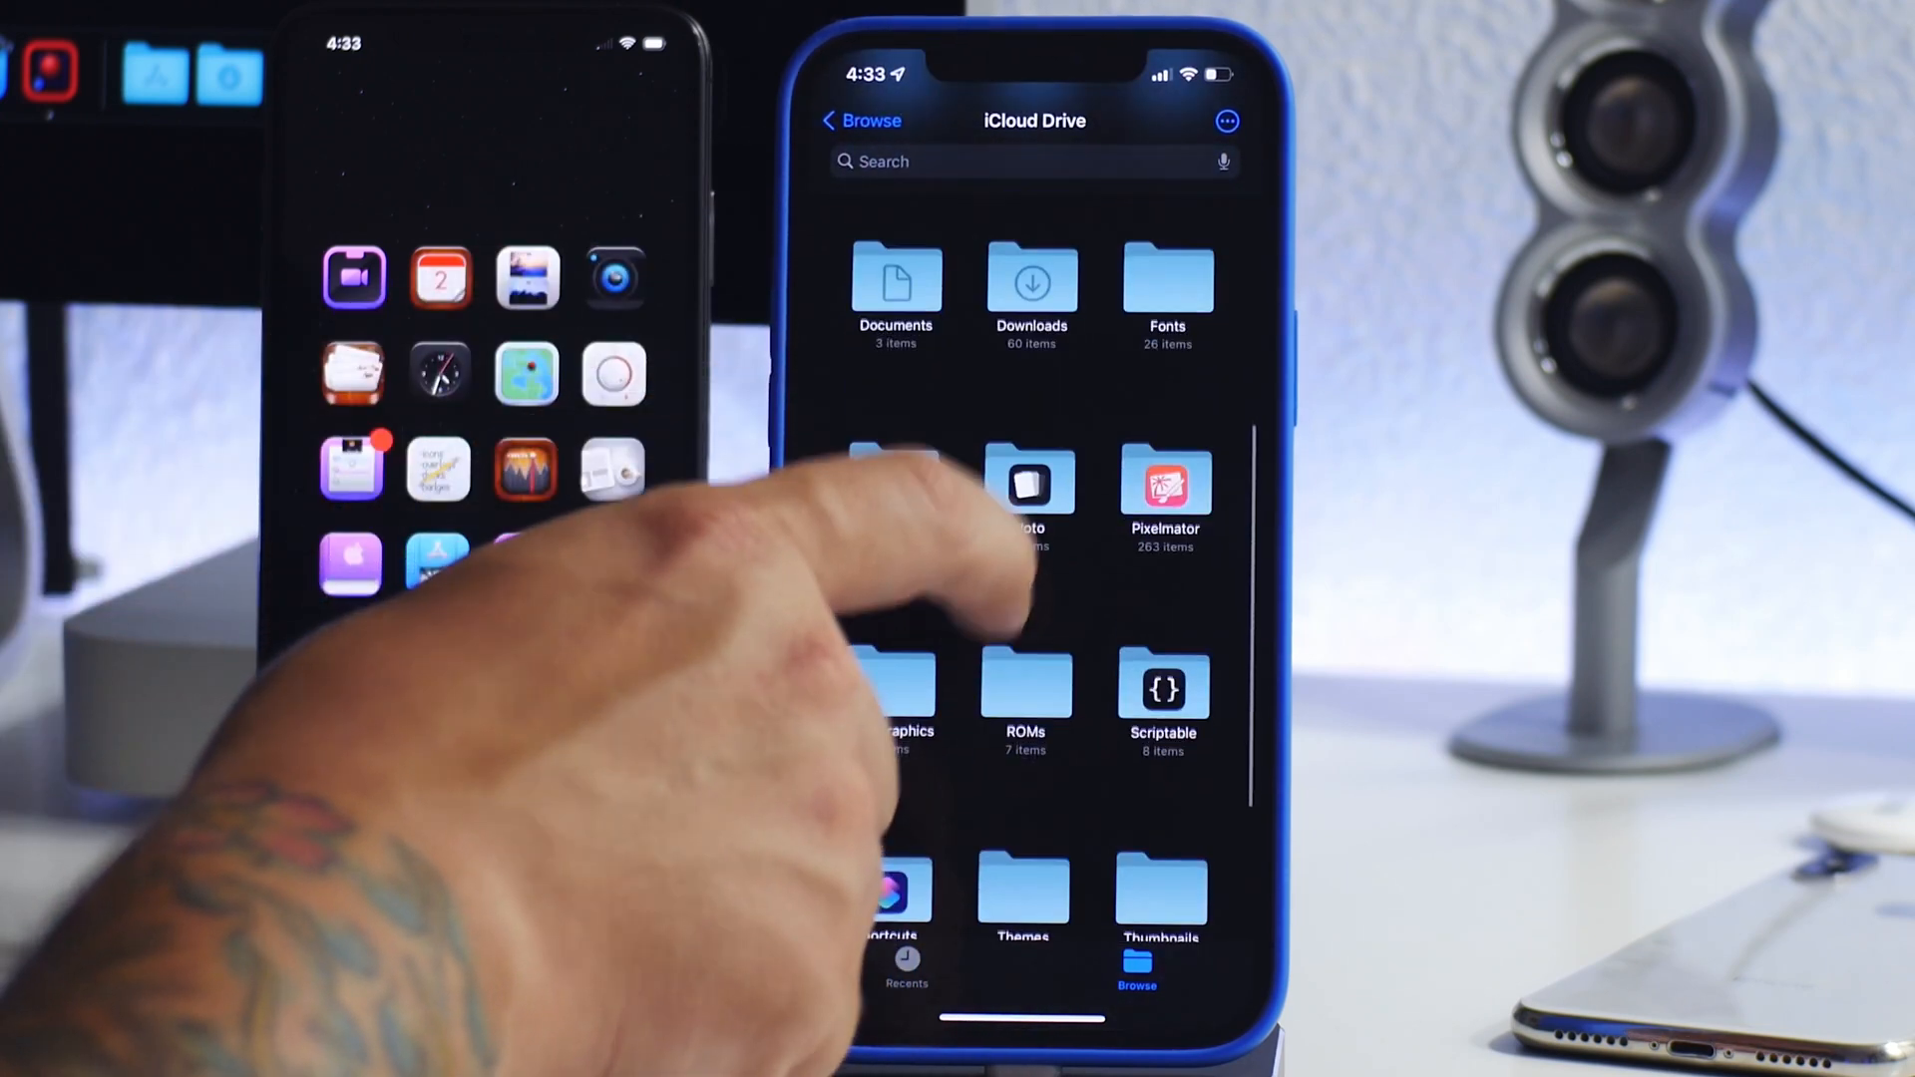
scroll("down", 3)
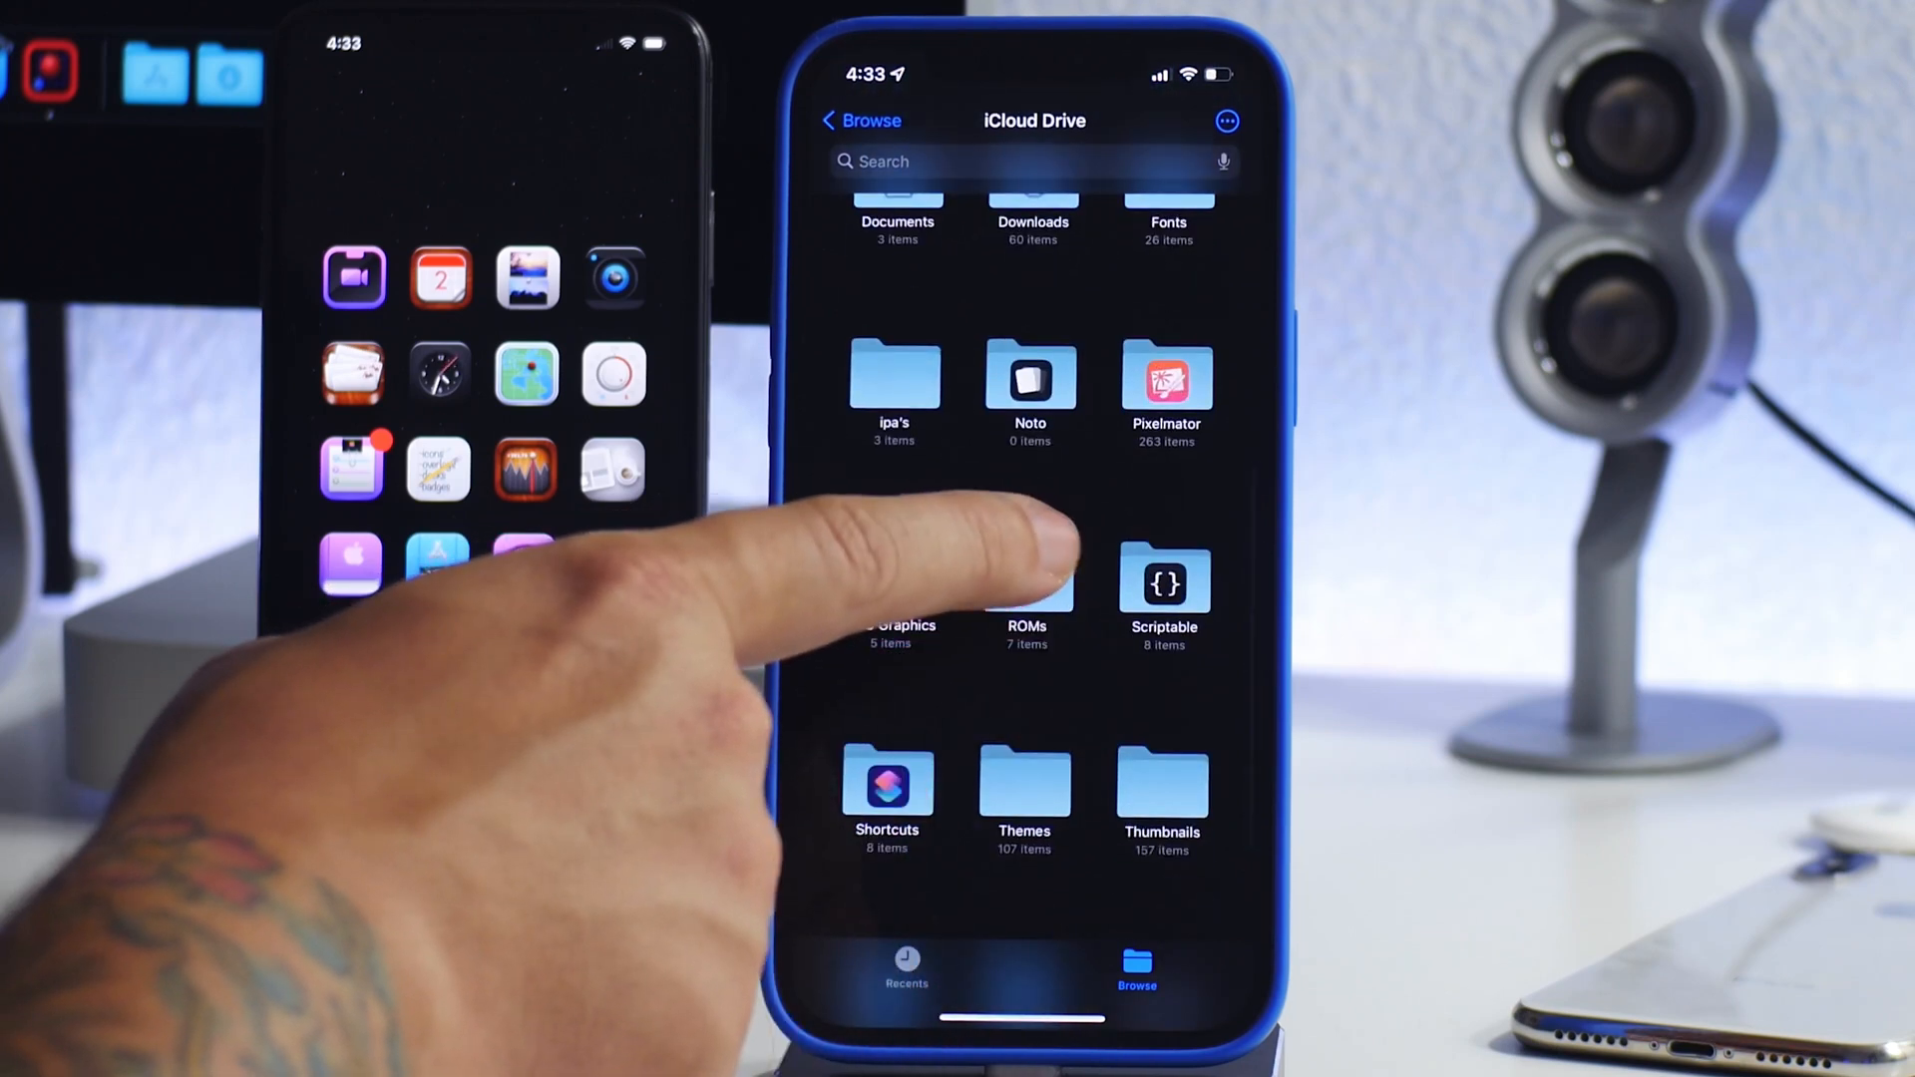
left_click(1030, 579)
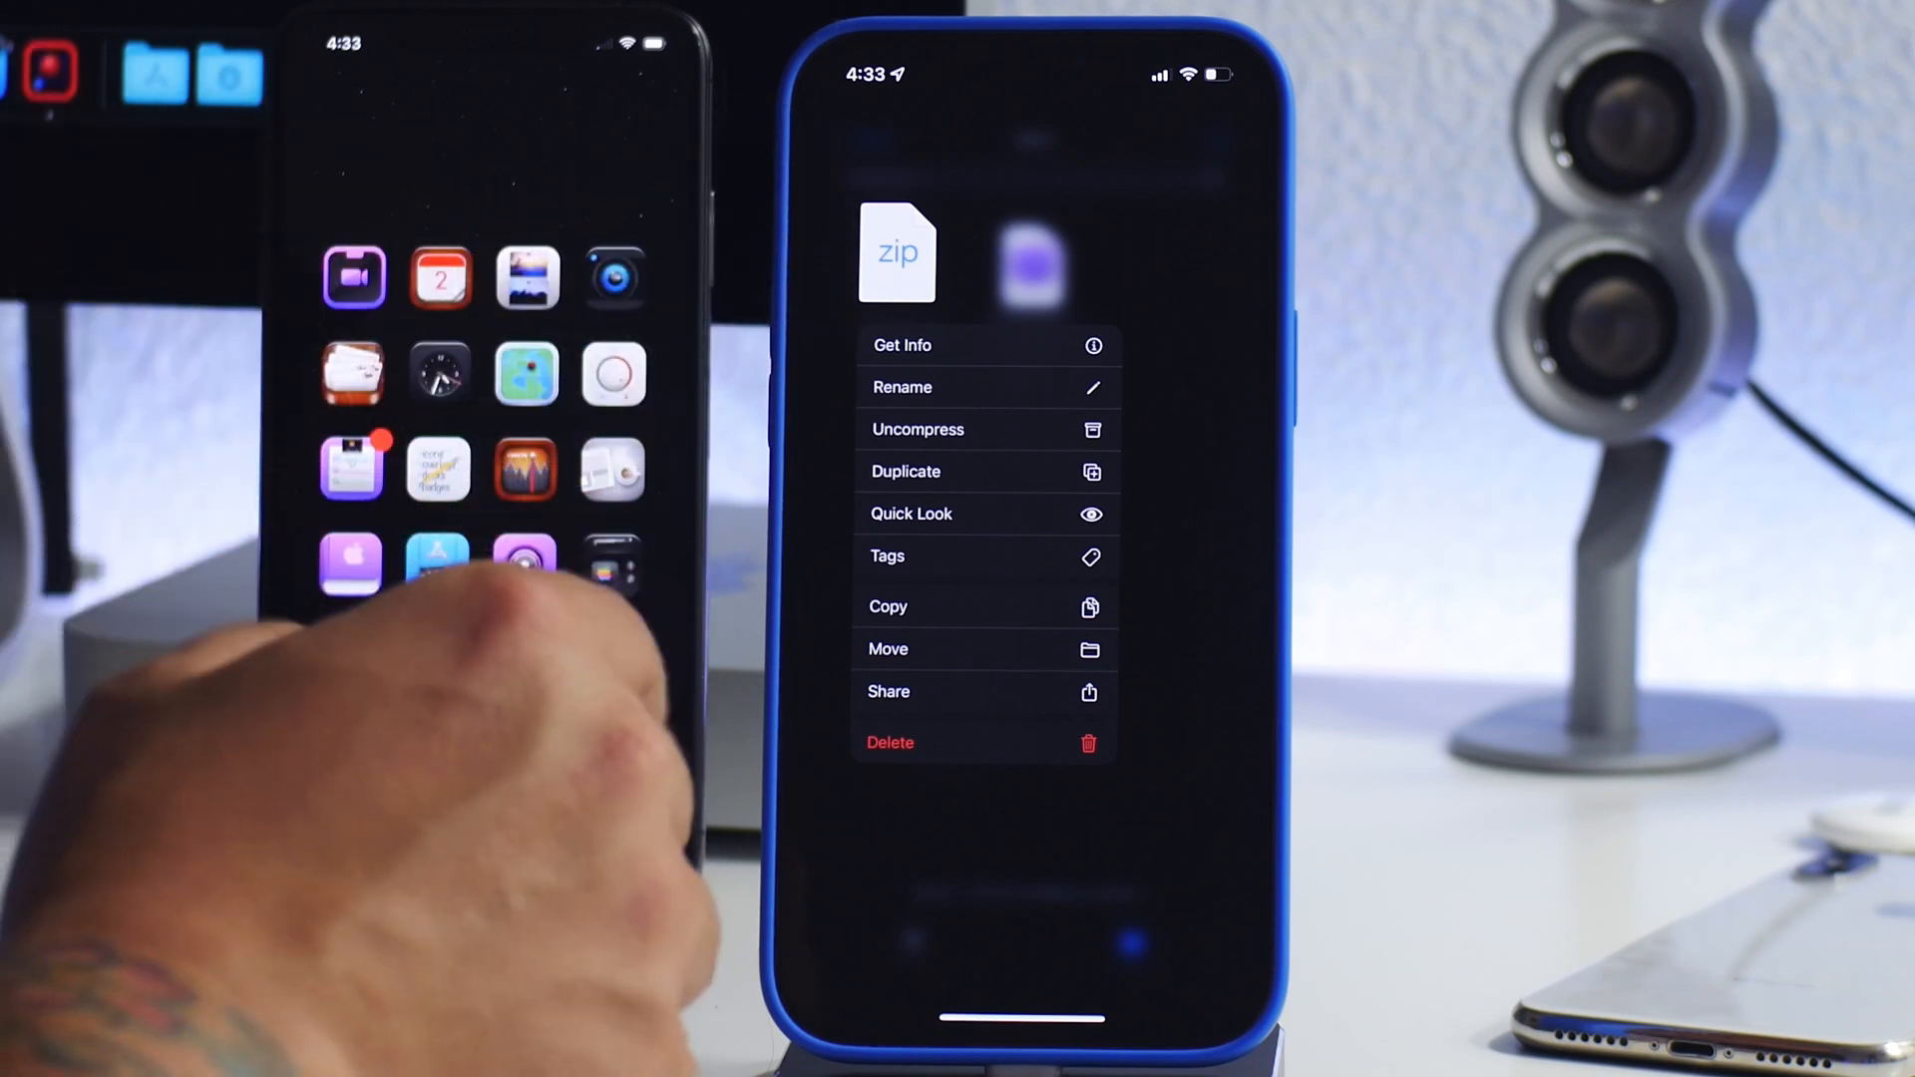
Share Batman (E).zip from Files to Delta using the full app list.
left_click(888, 691)
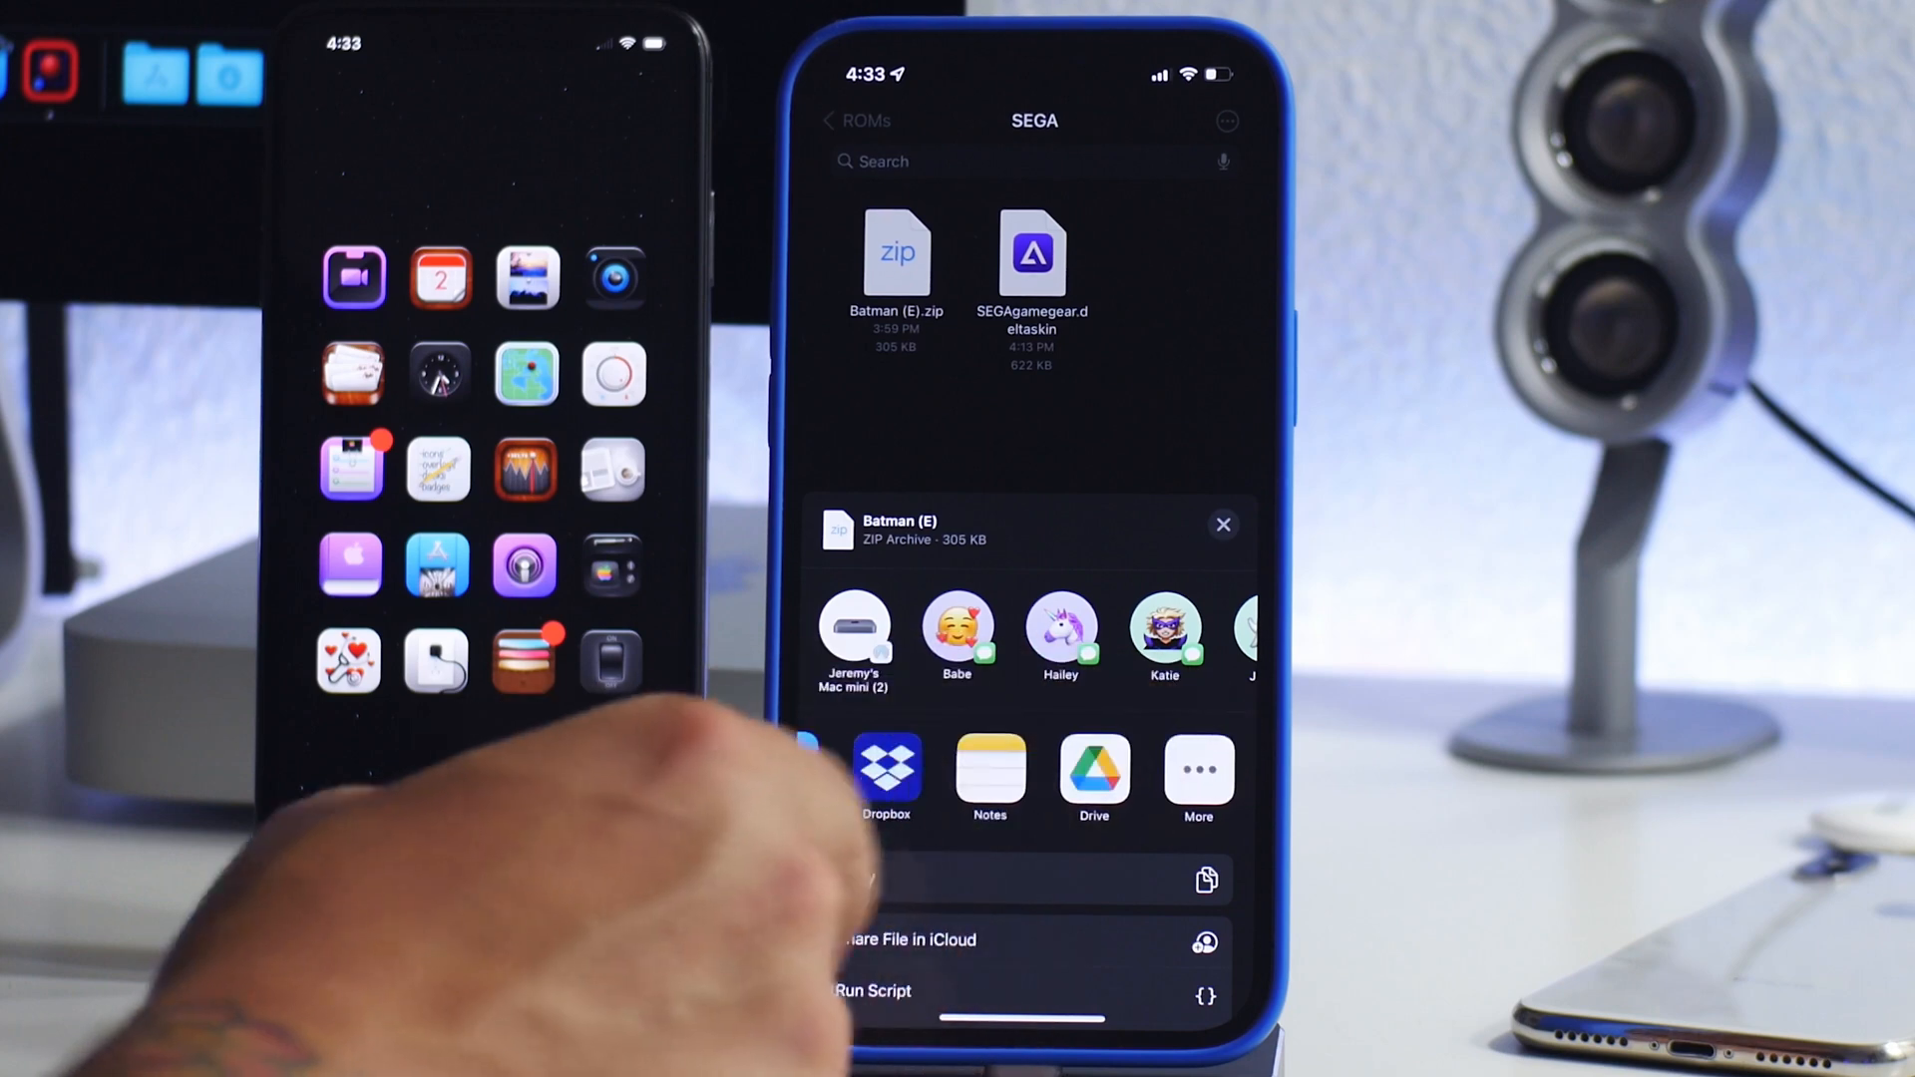
left_click(1198, 766)
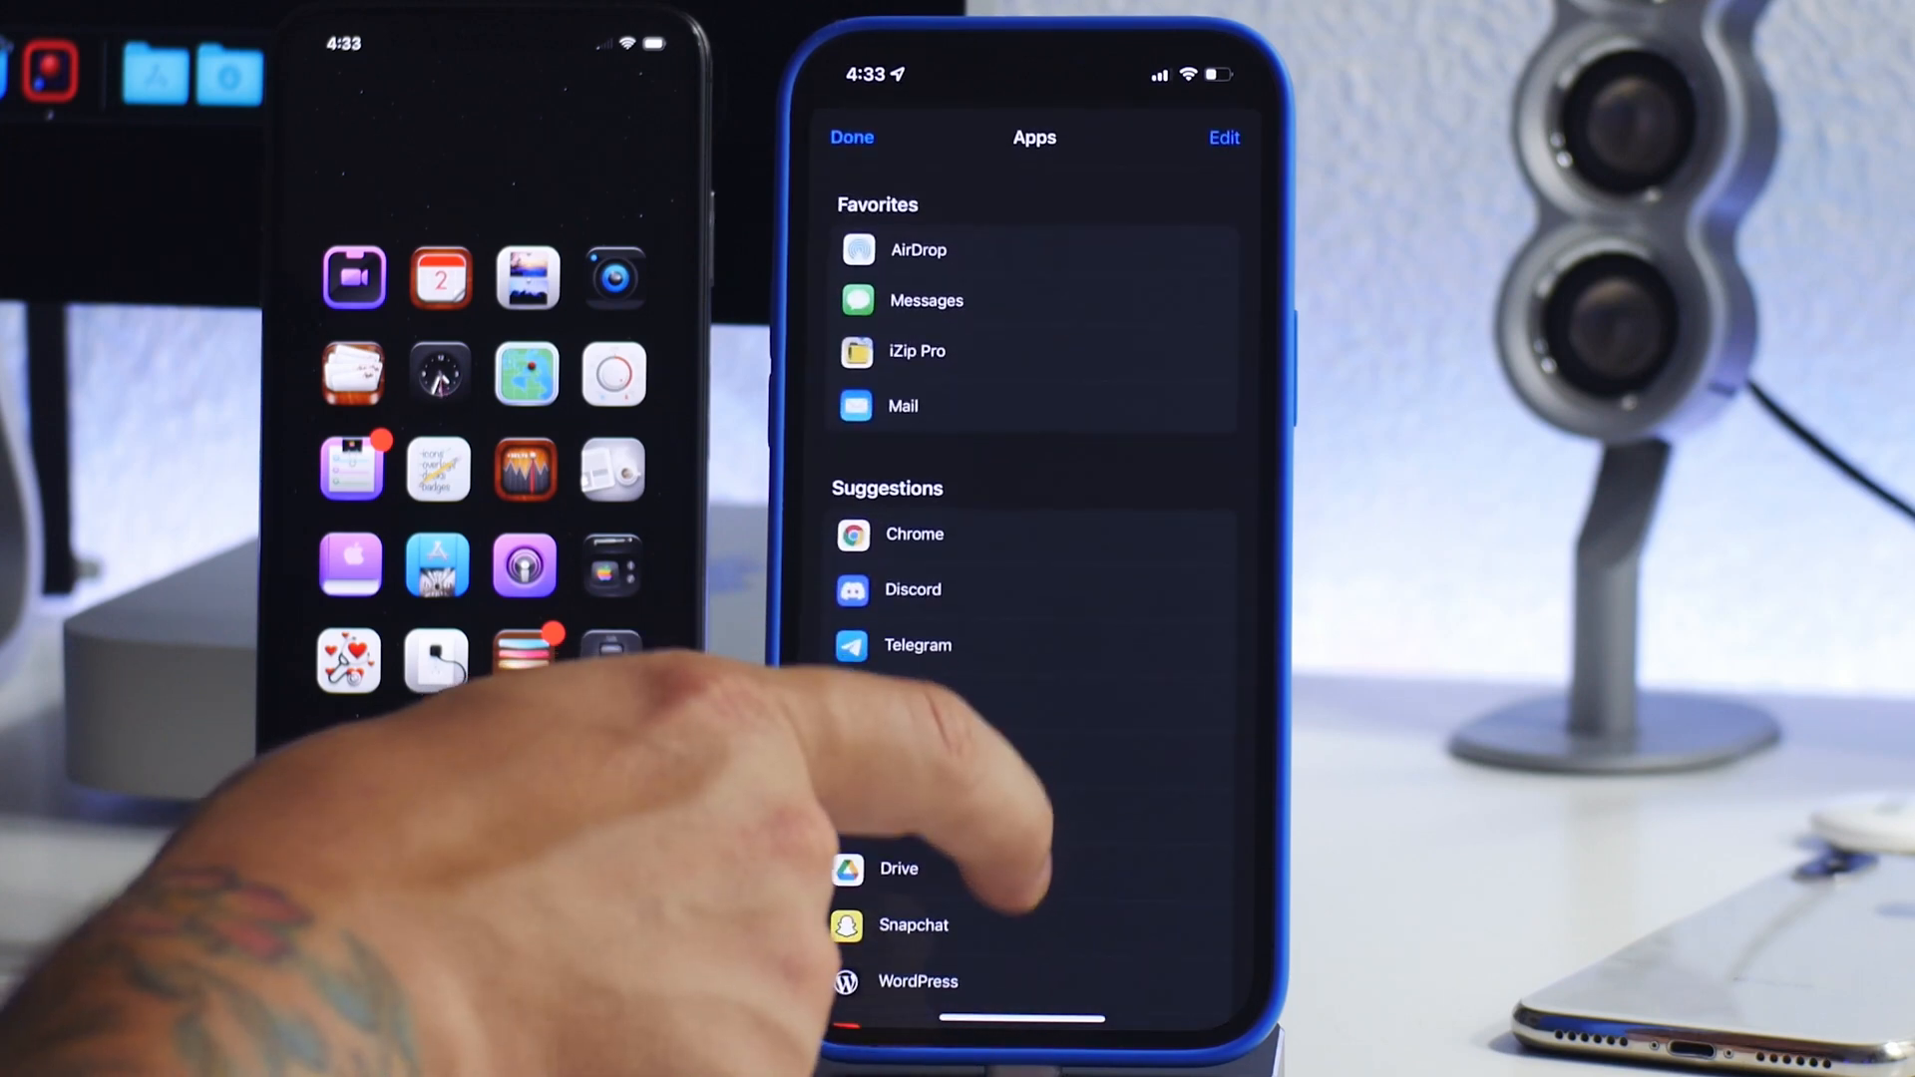
scroll("down", 3)
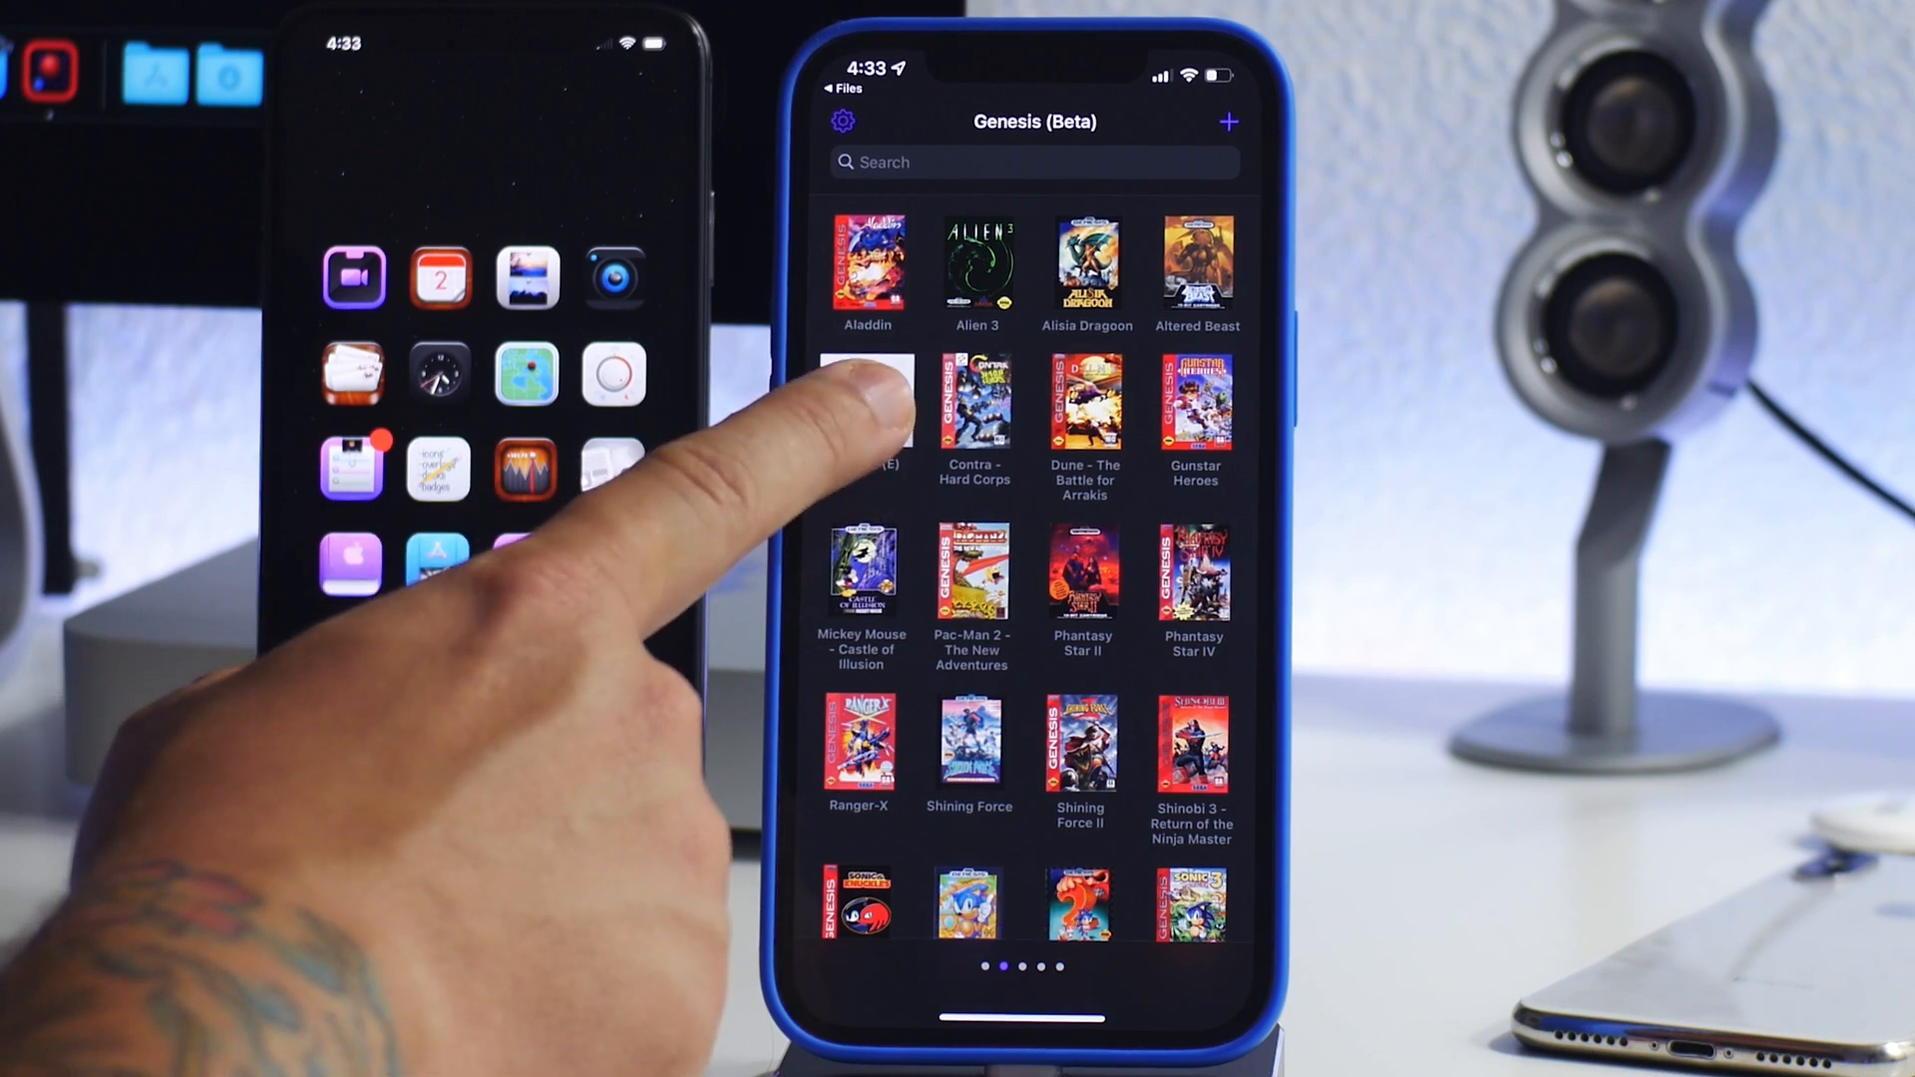
Give the imported game Games Database cover art and rename it to Batman.
left_click(867, 409)
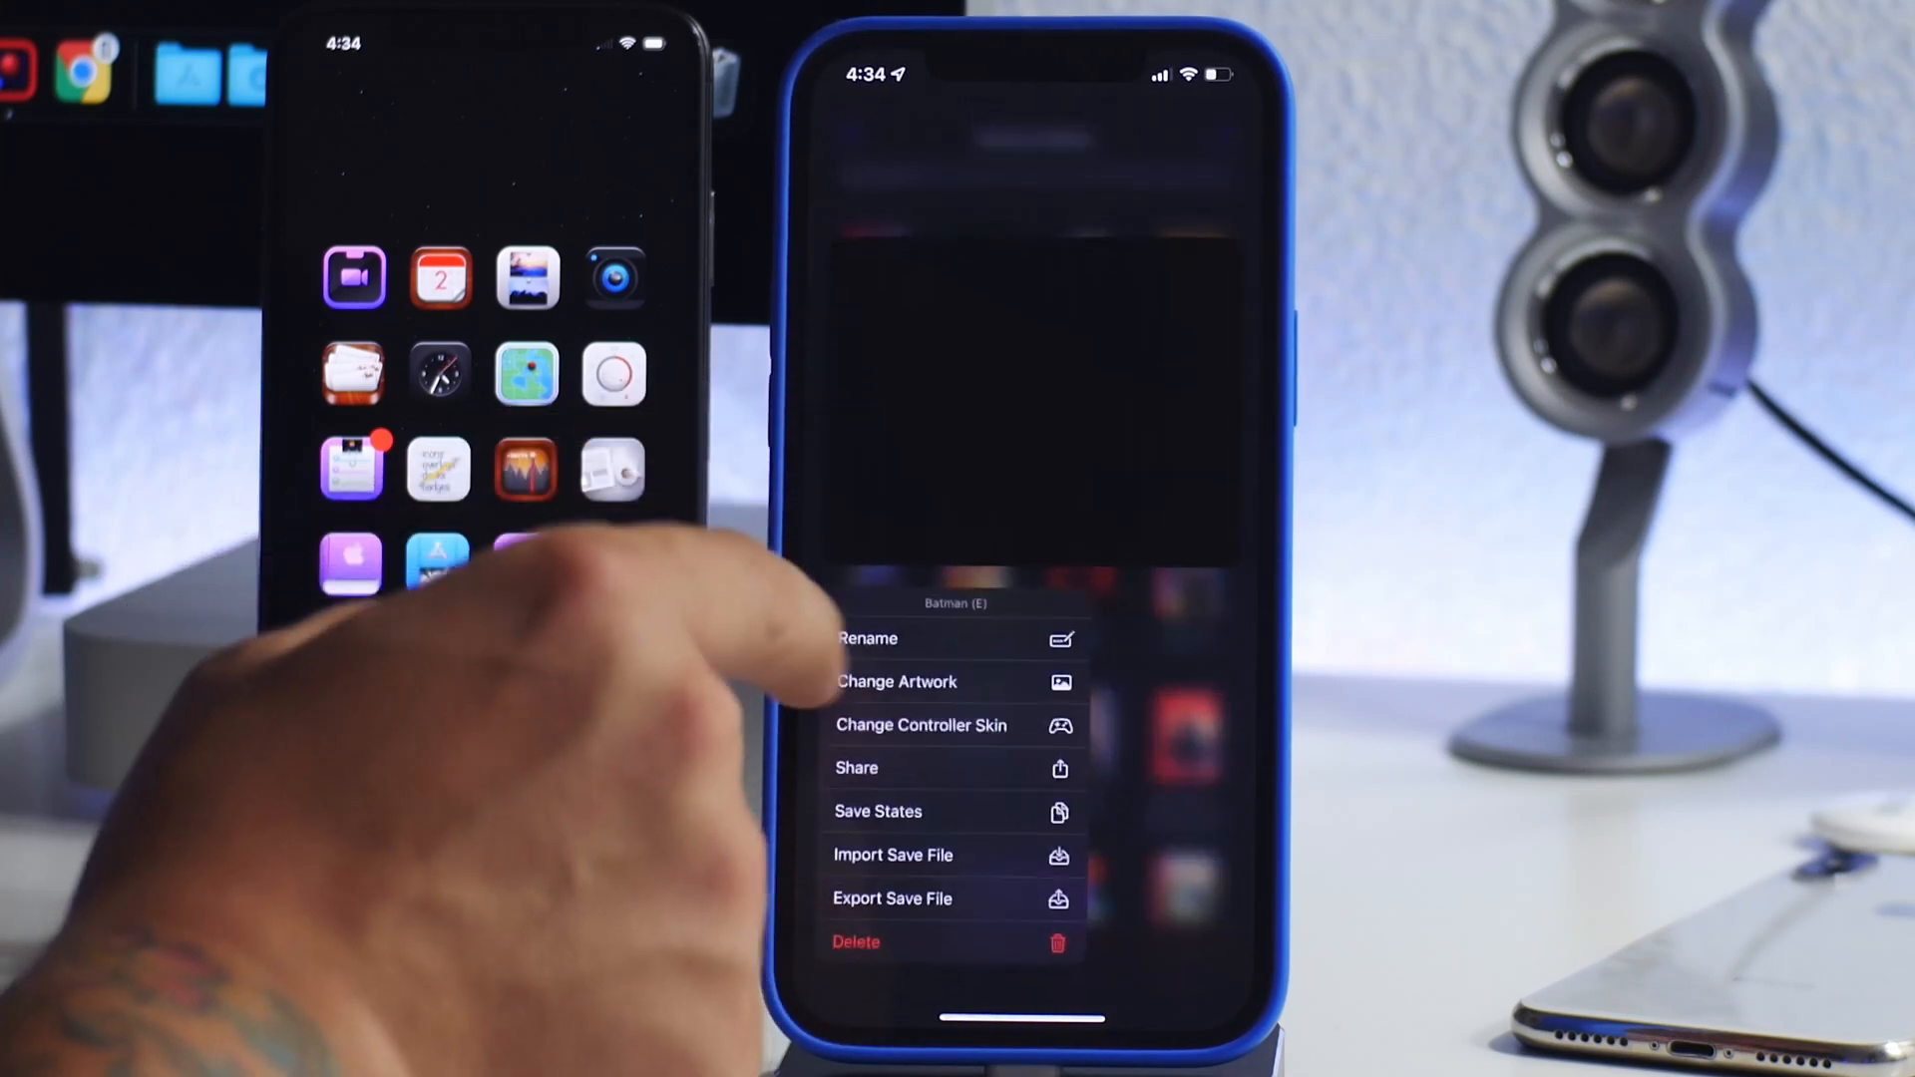
left_click(897, 682)
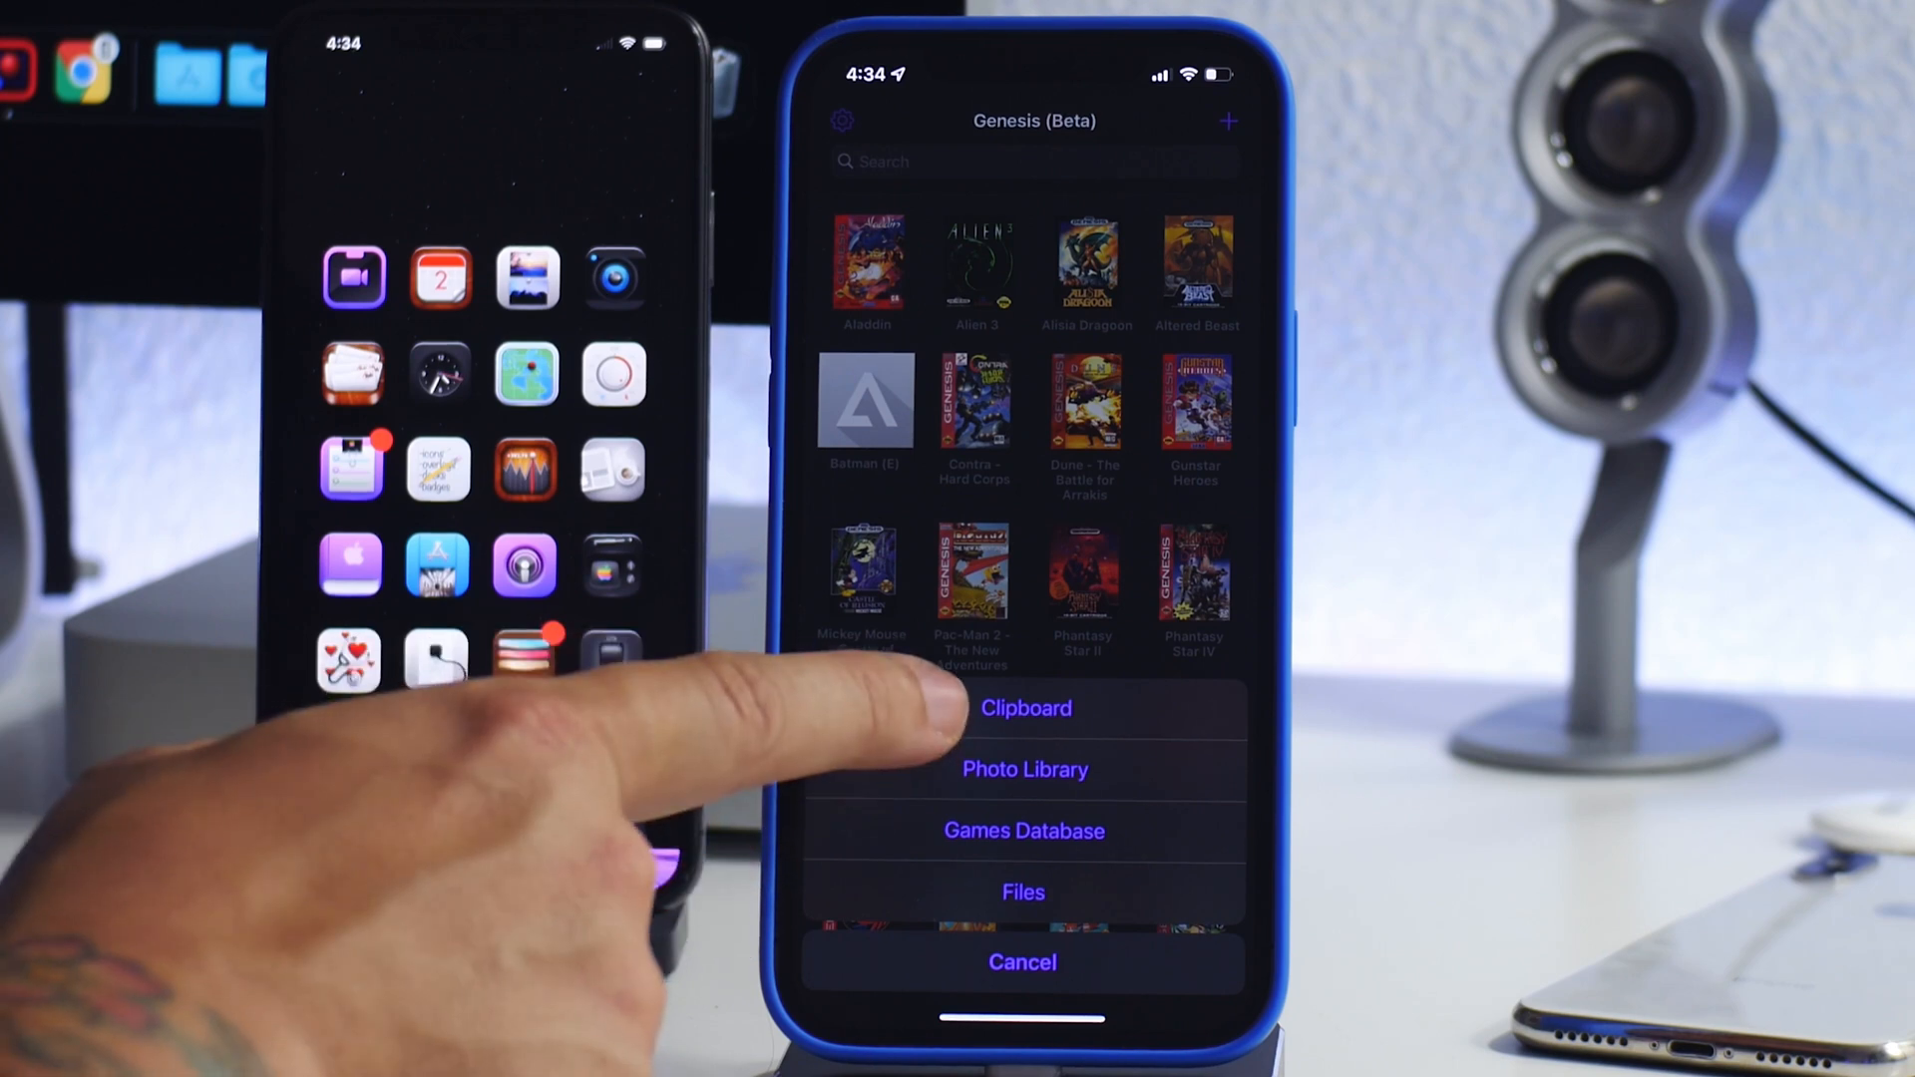
left_click(1025, 707)
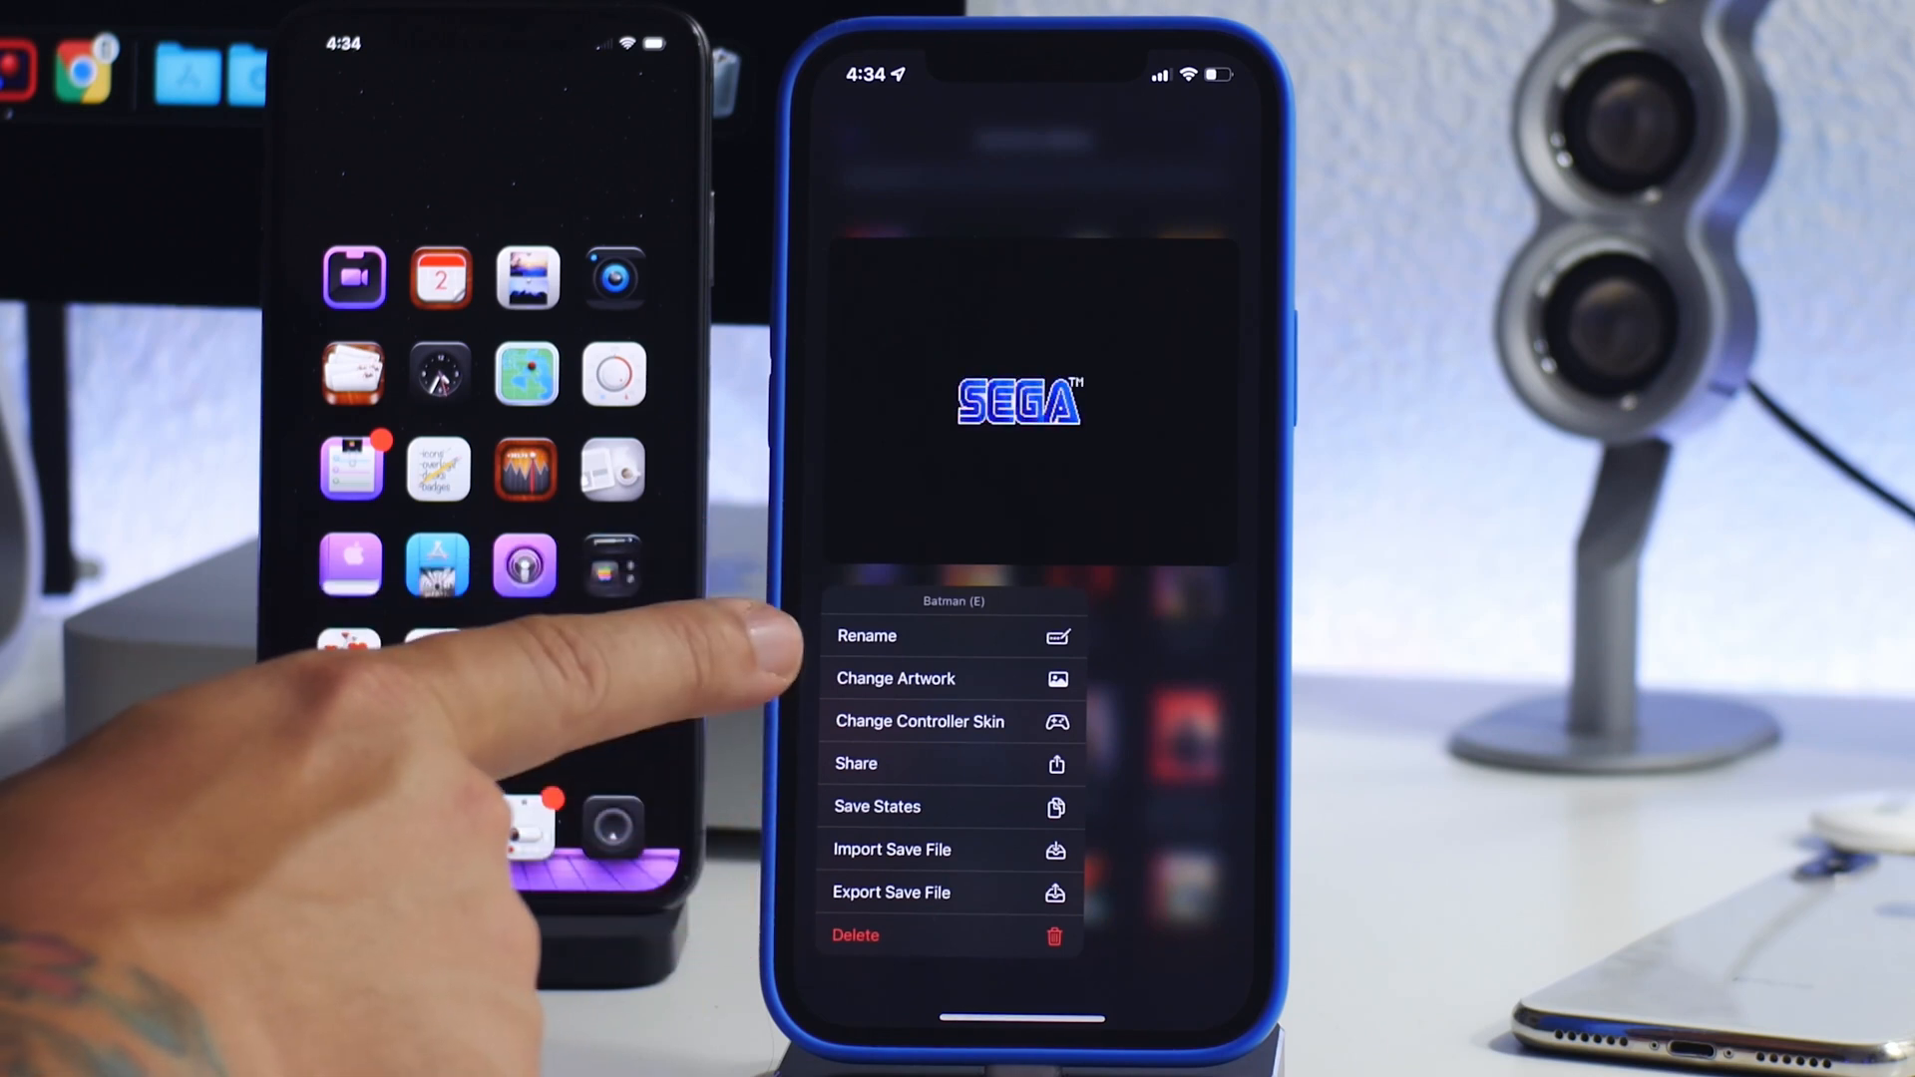
left_click(867, 635)
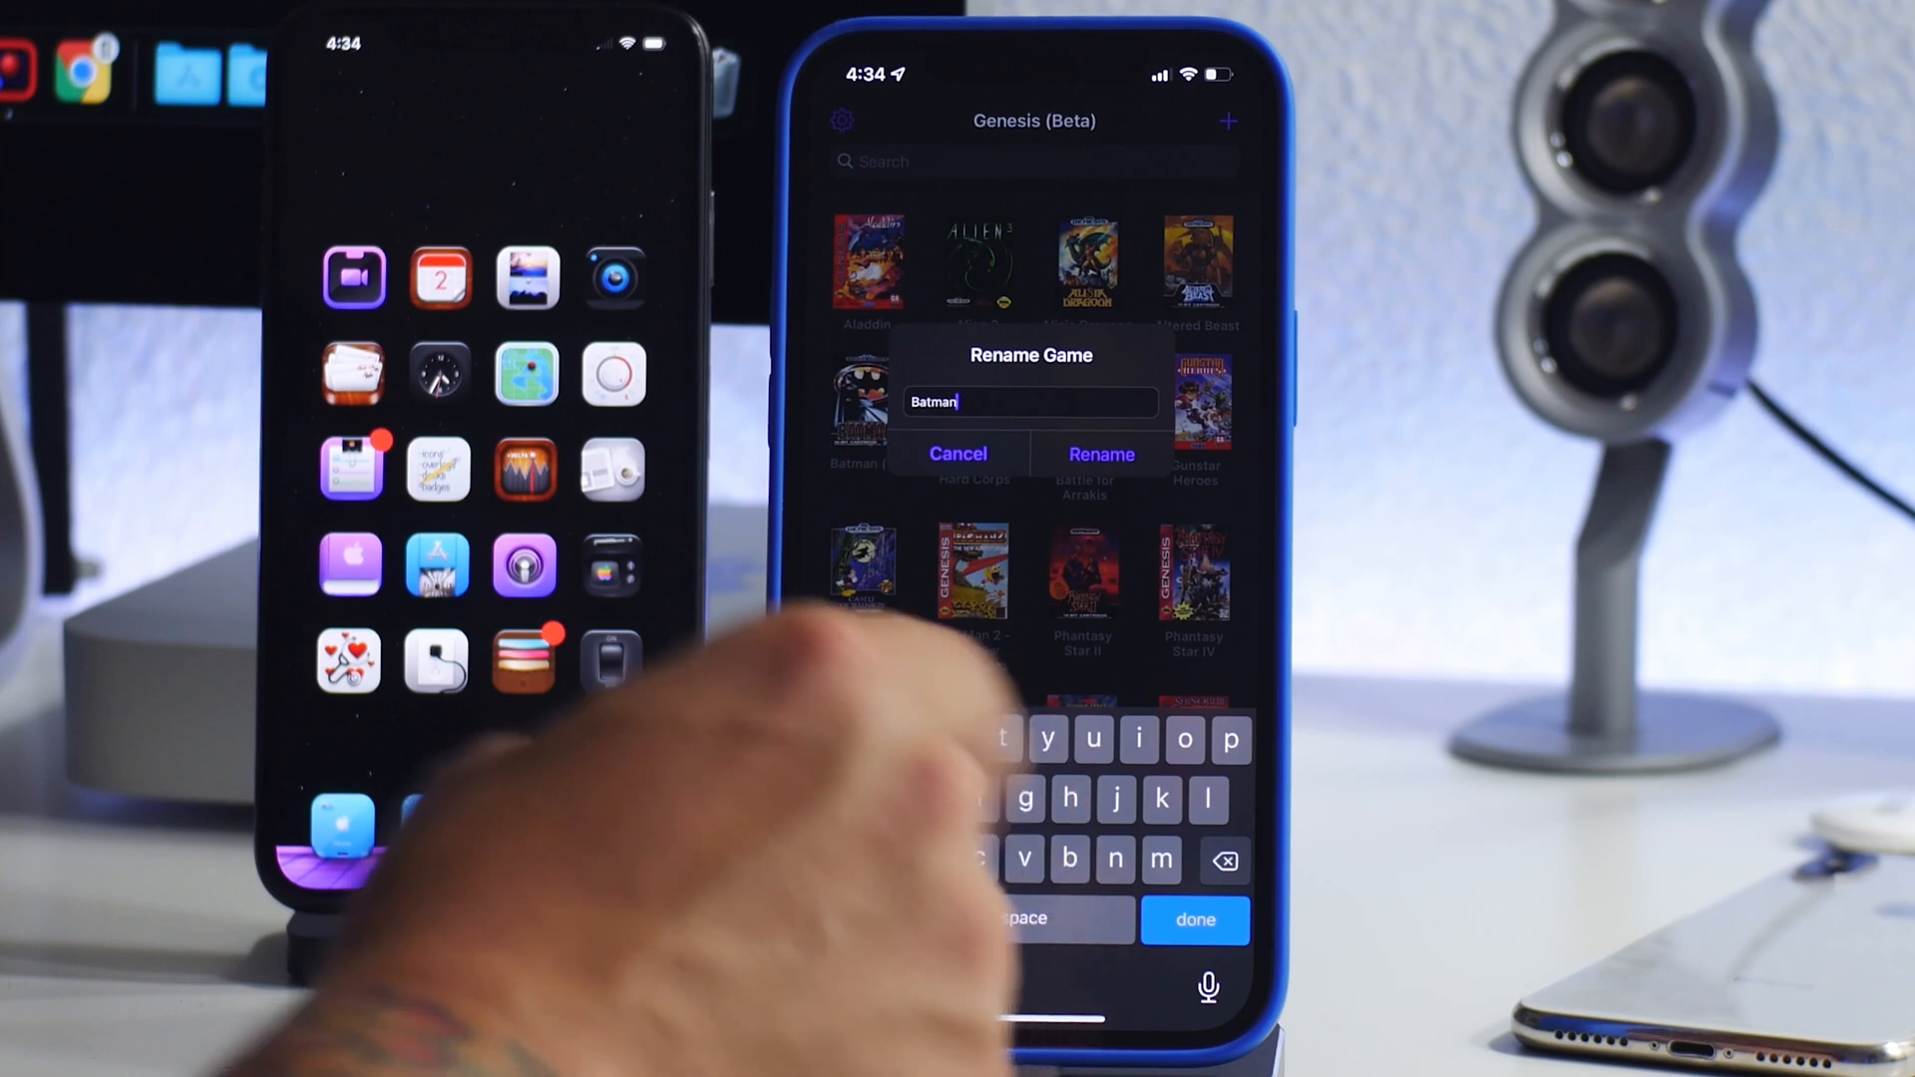
left_click(1101, 453)
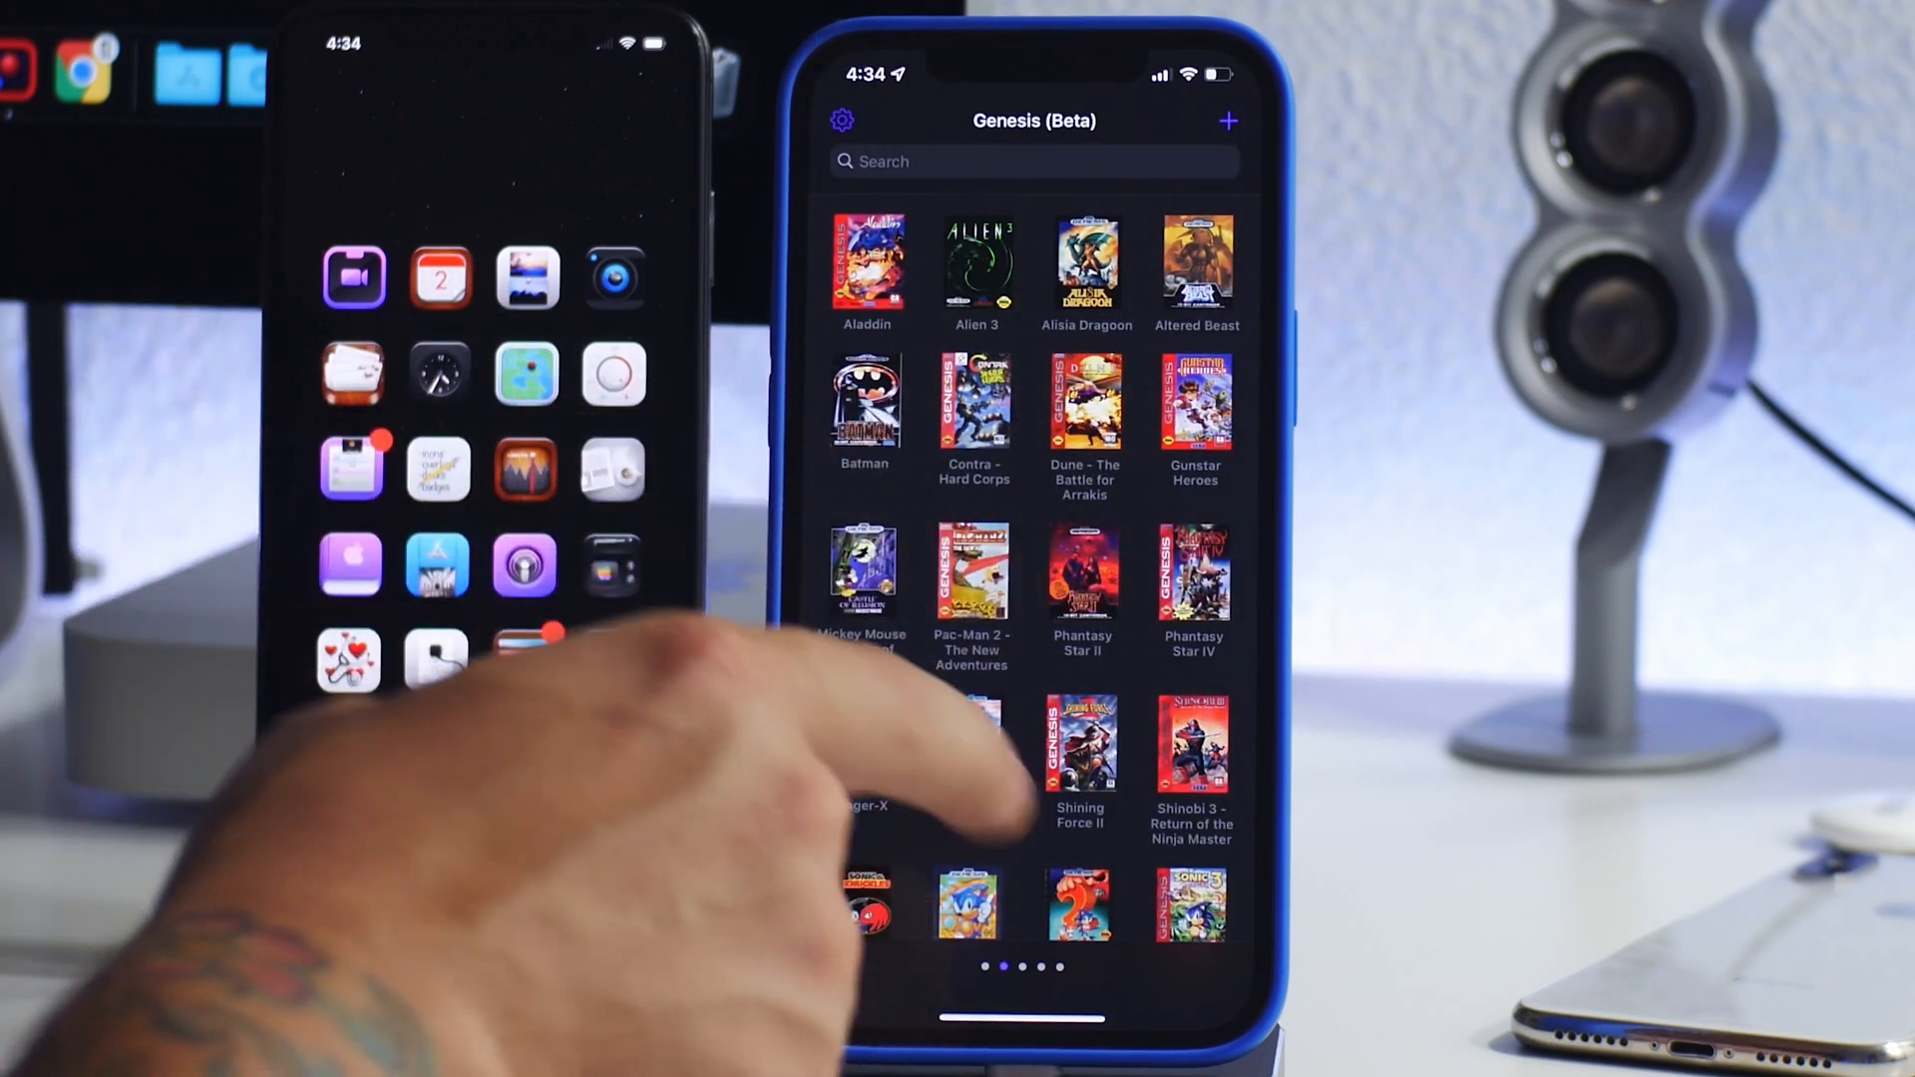
Launch Batman, pause it, exit to the Genesis library, and open Settings.
scroll("down", 3)
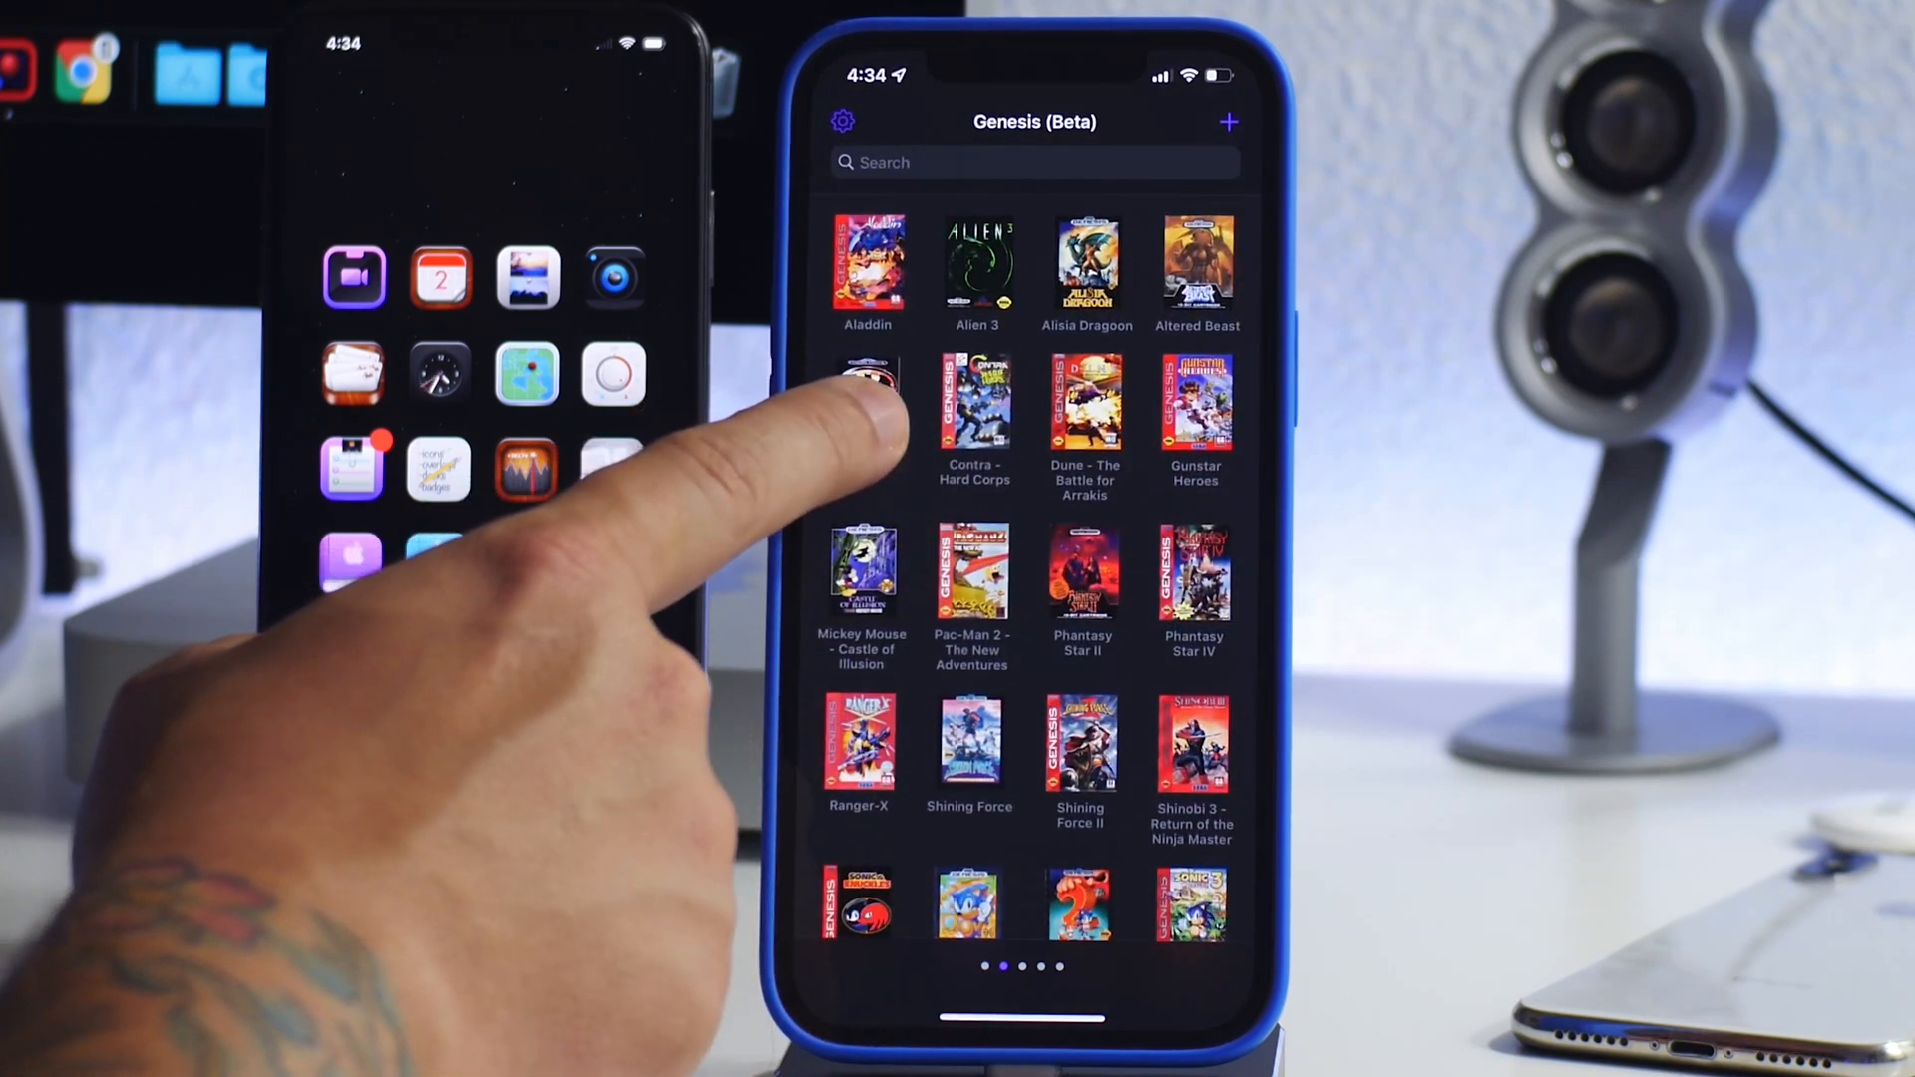
left_click(863, 413)
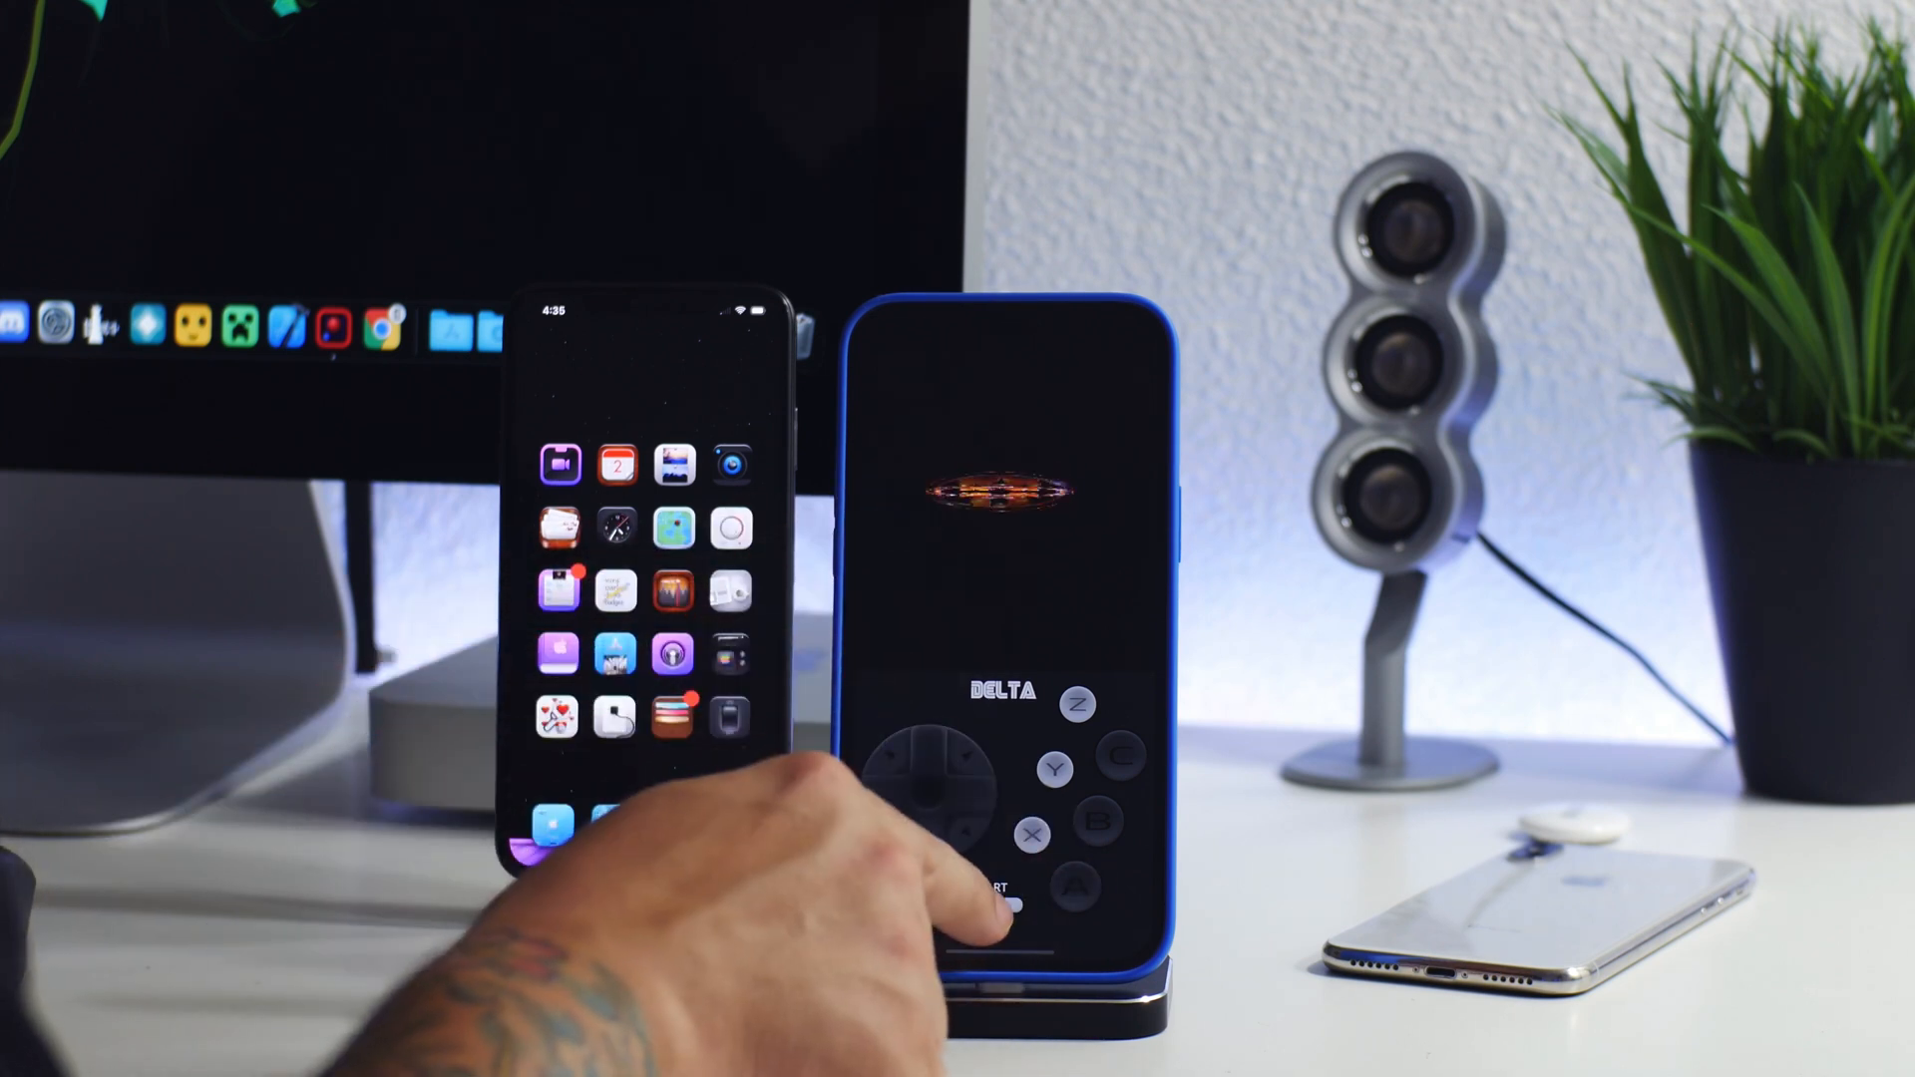
left_click(1018, 910)
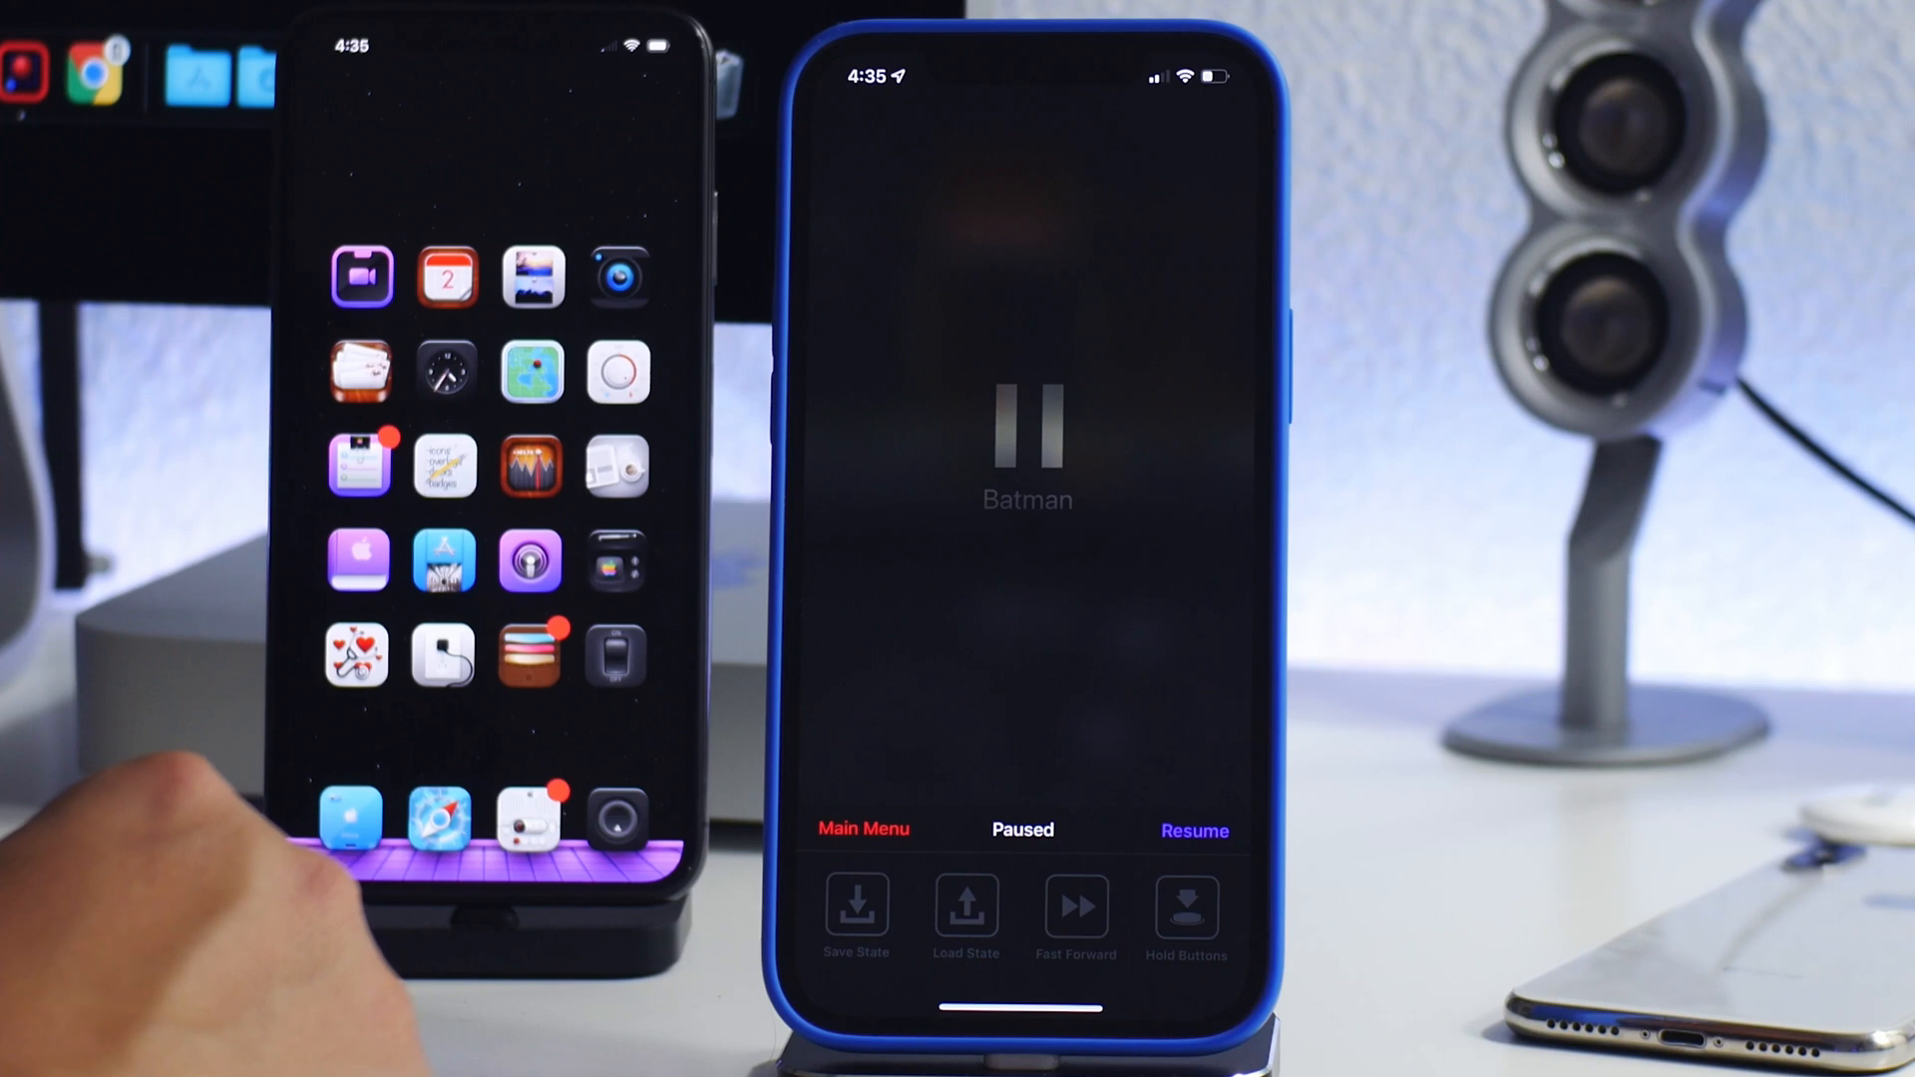
left_click(1193, 829)
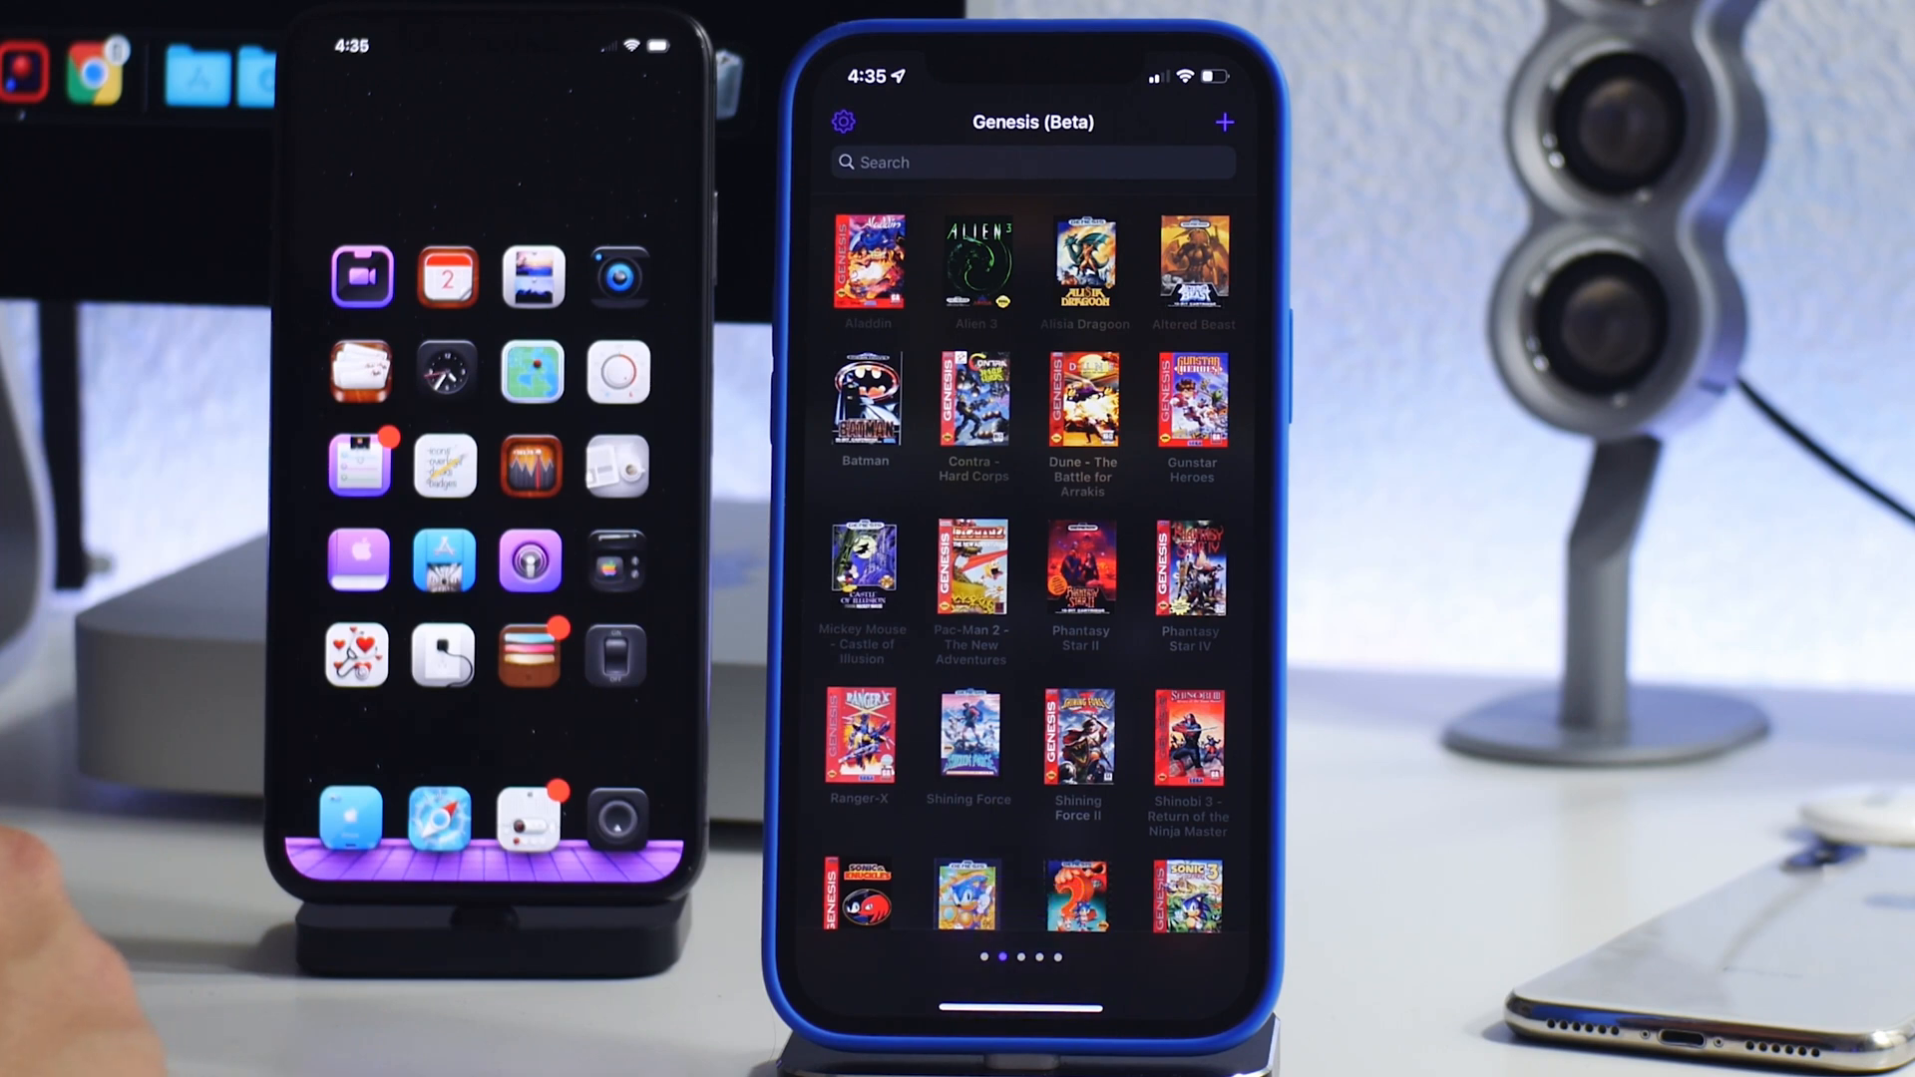
left_click(841, 121)
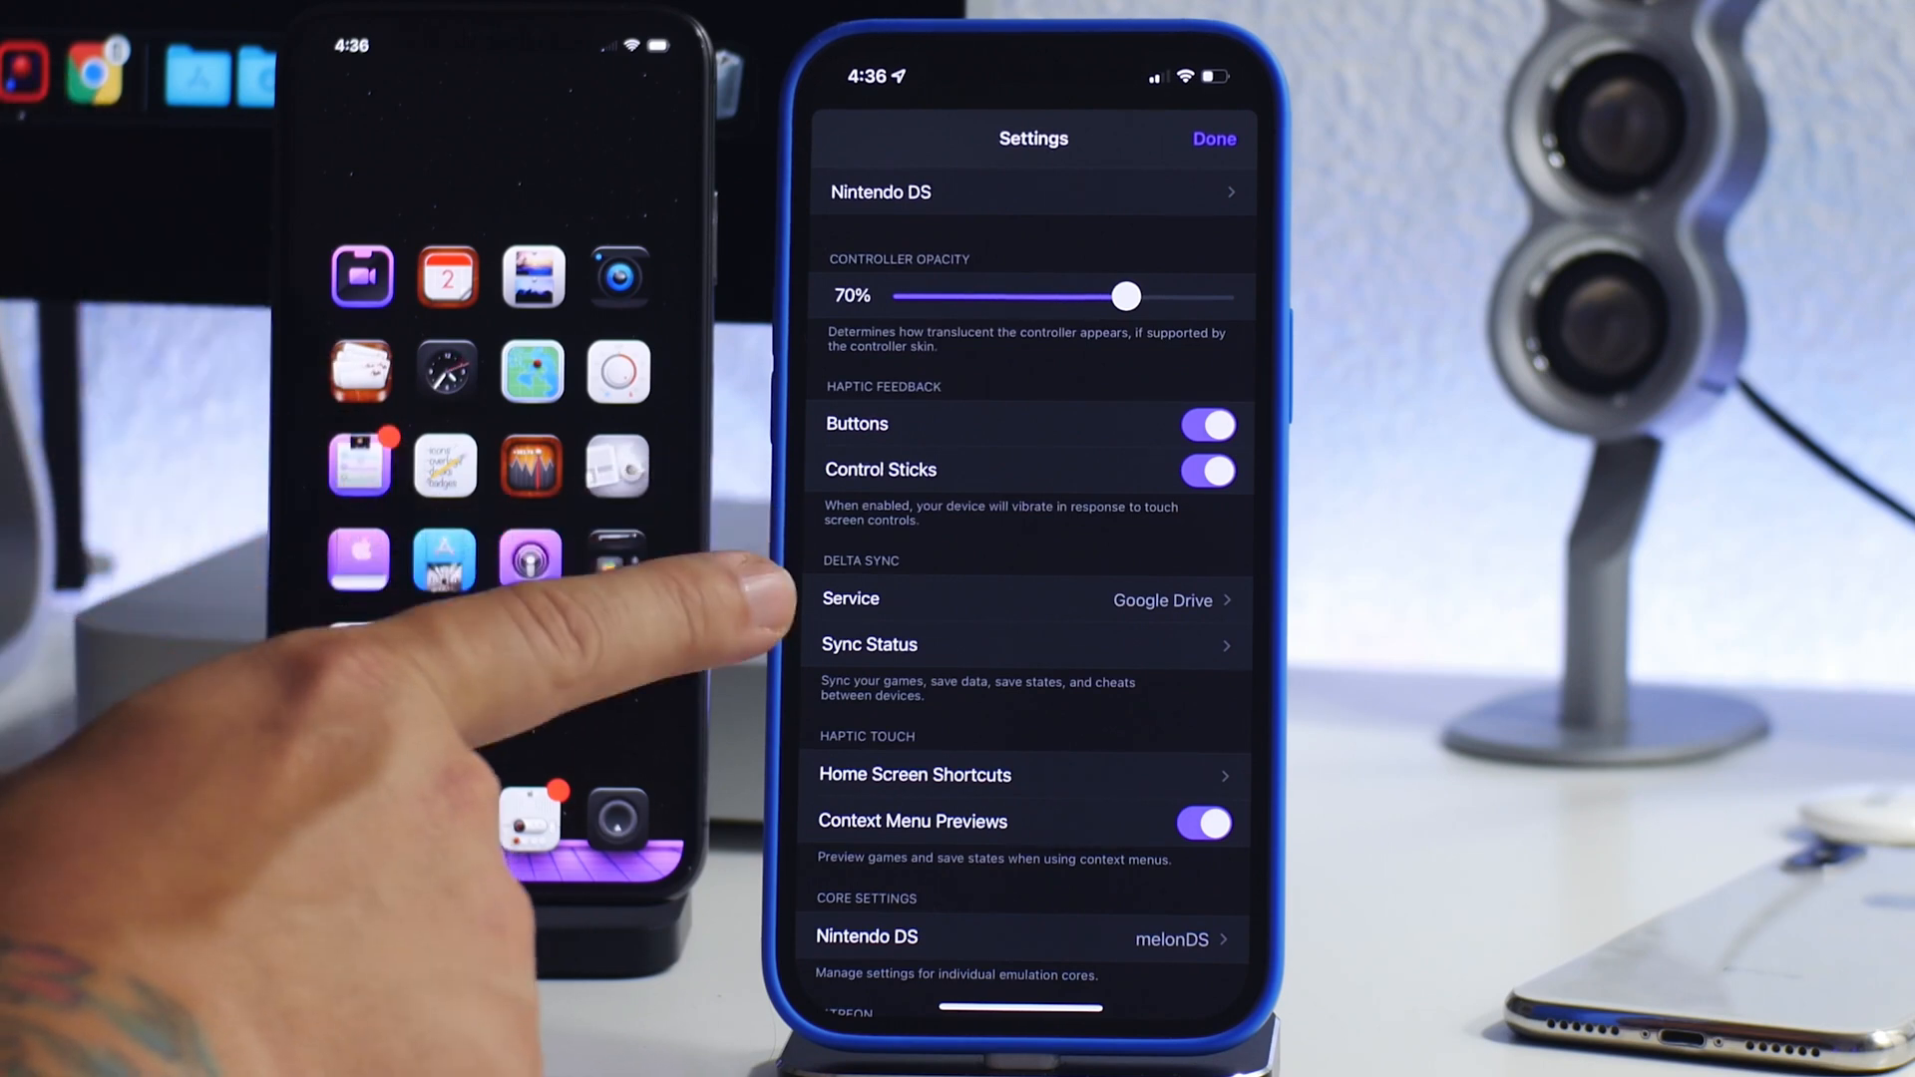
scroll("down", 3)
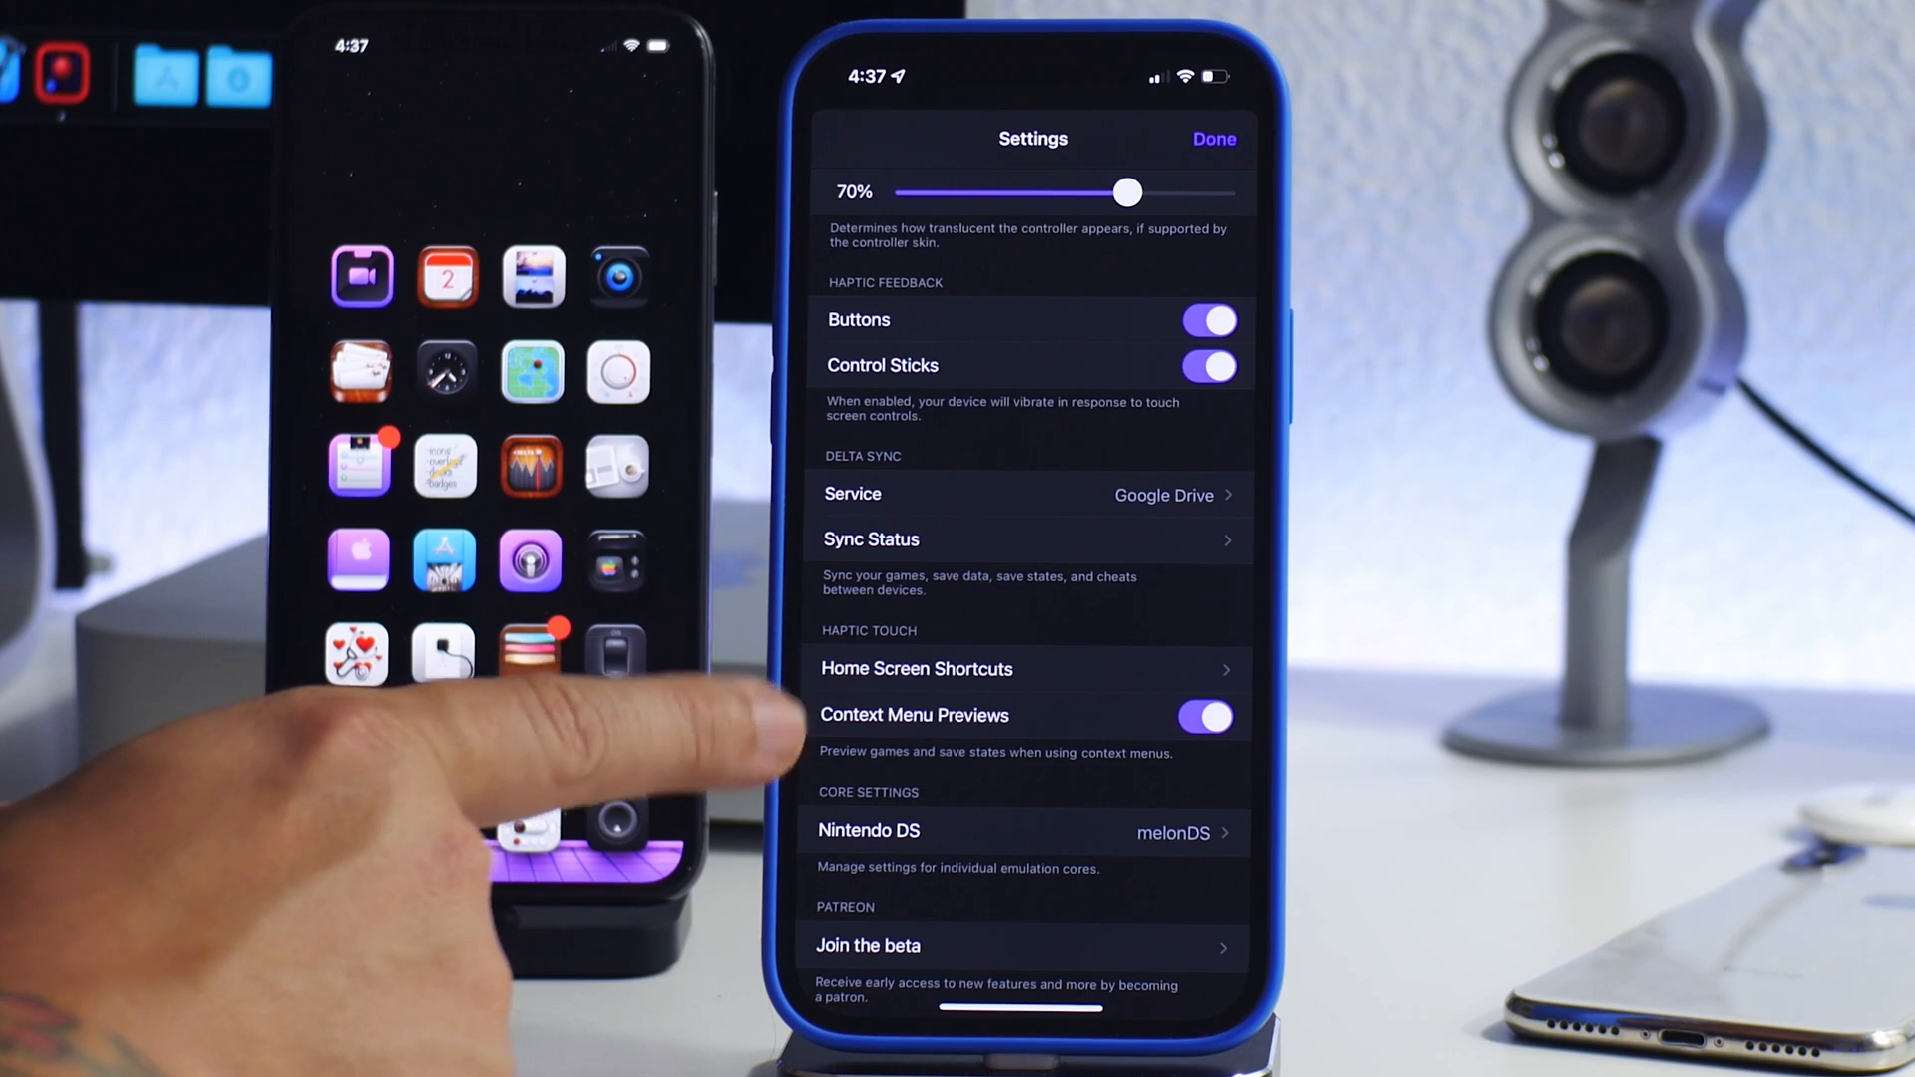
scroll("down", 3)
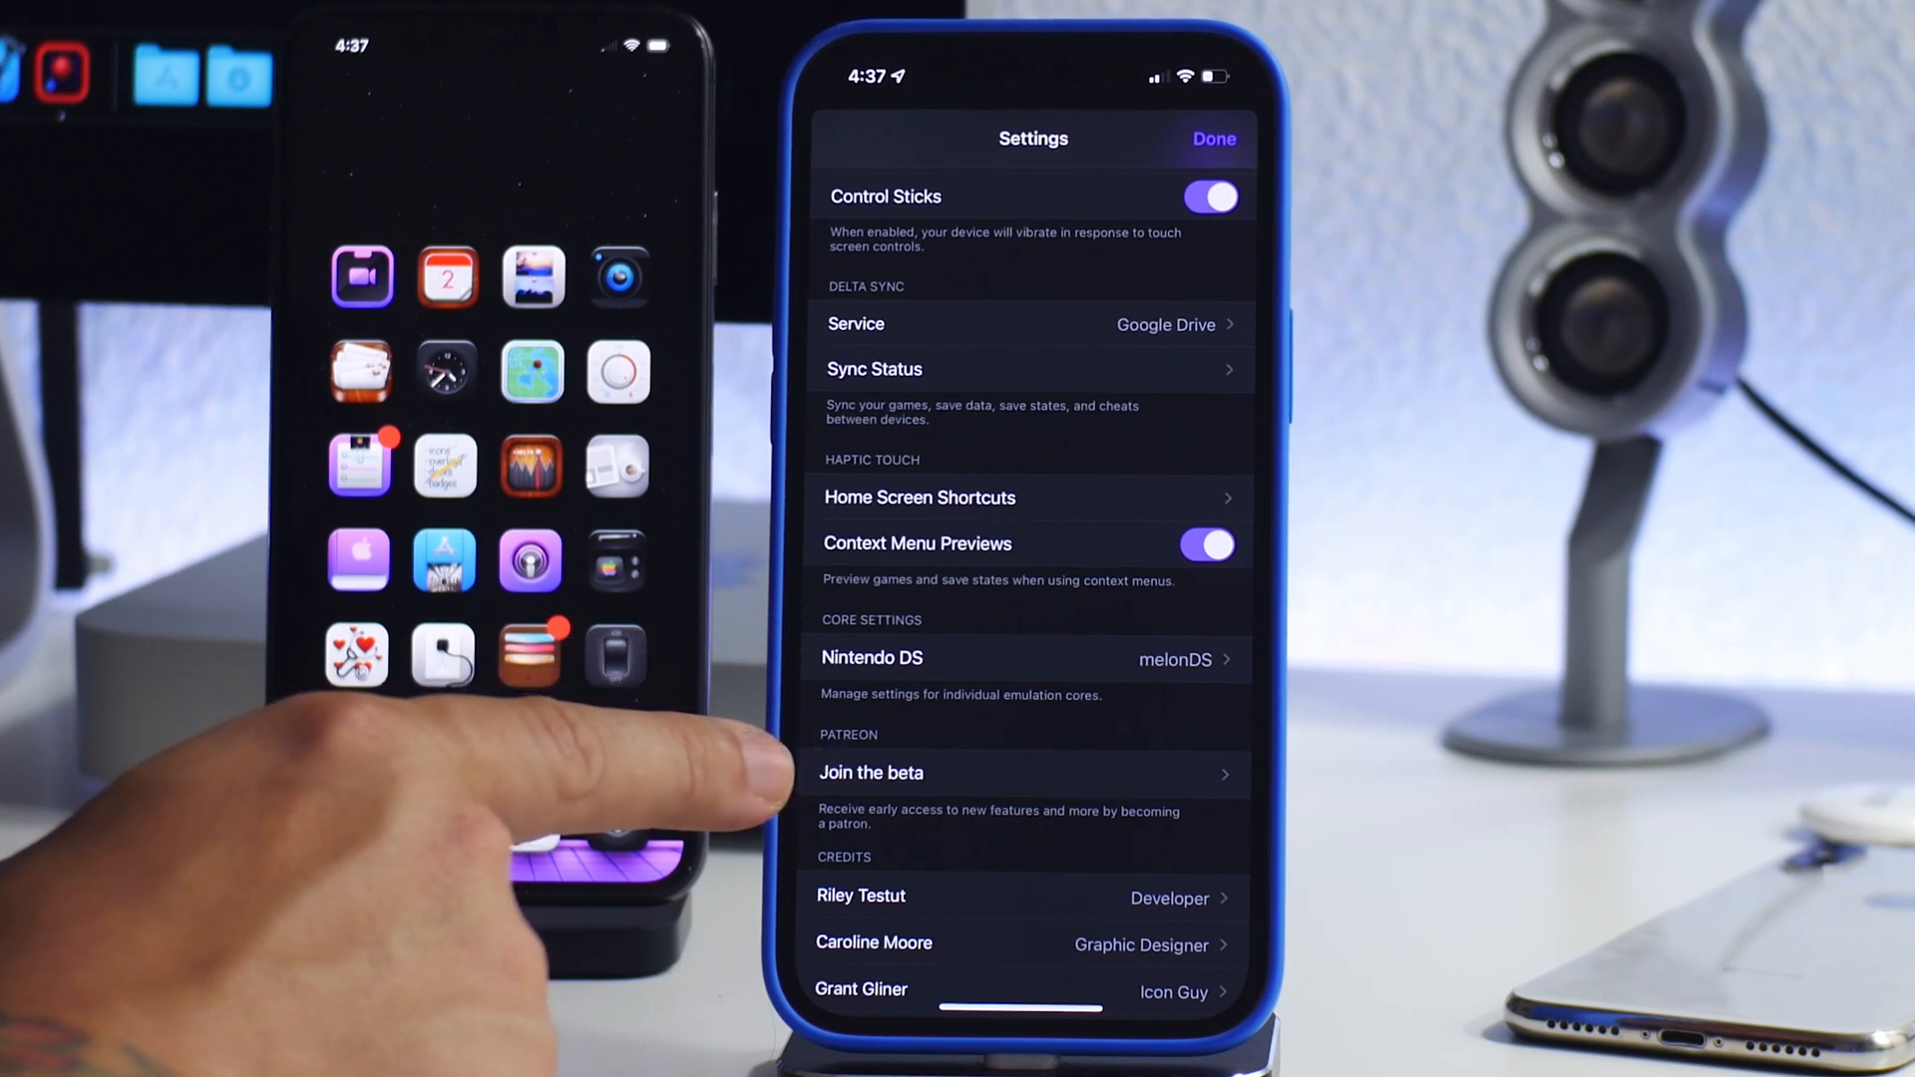
scroll("down", 3)
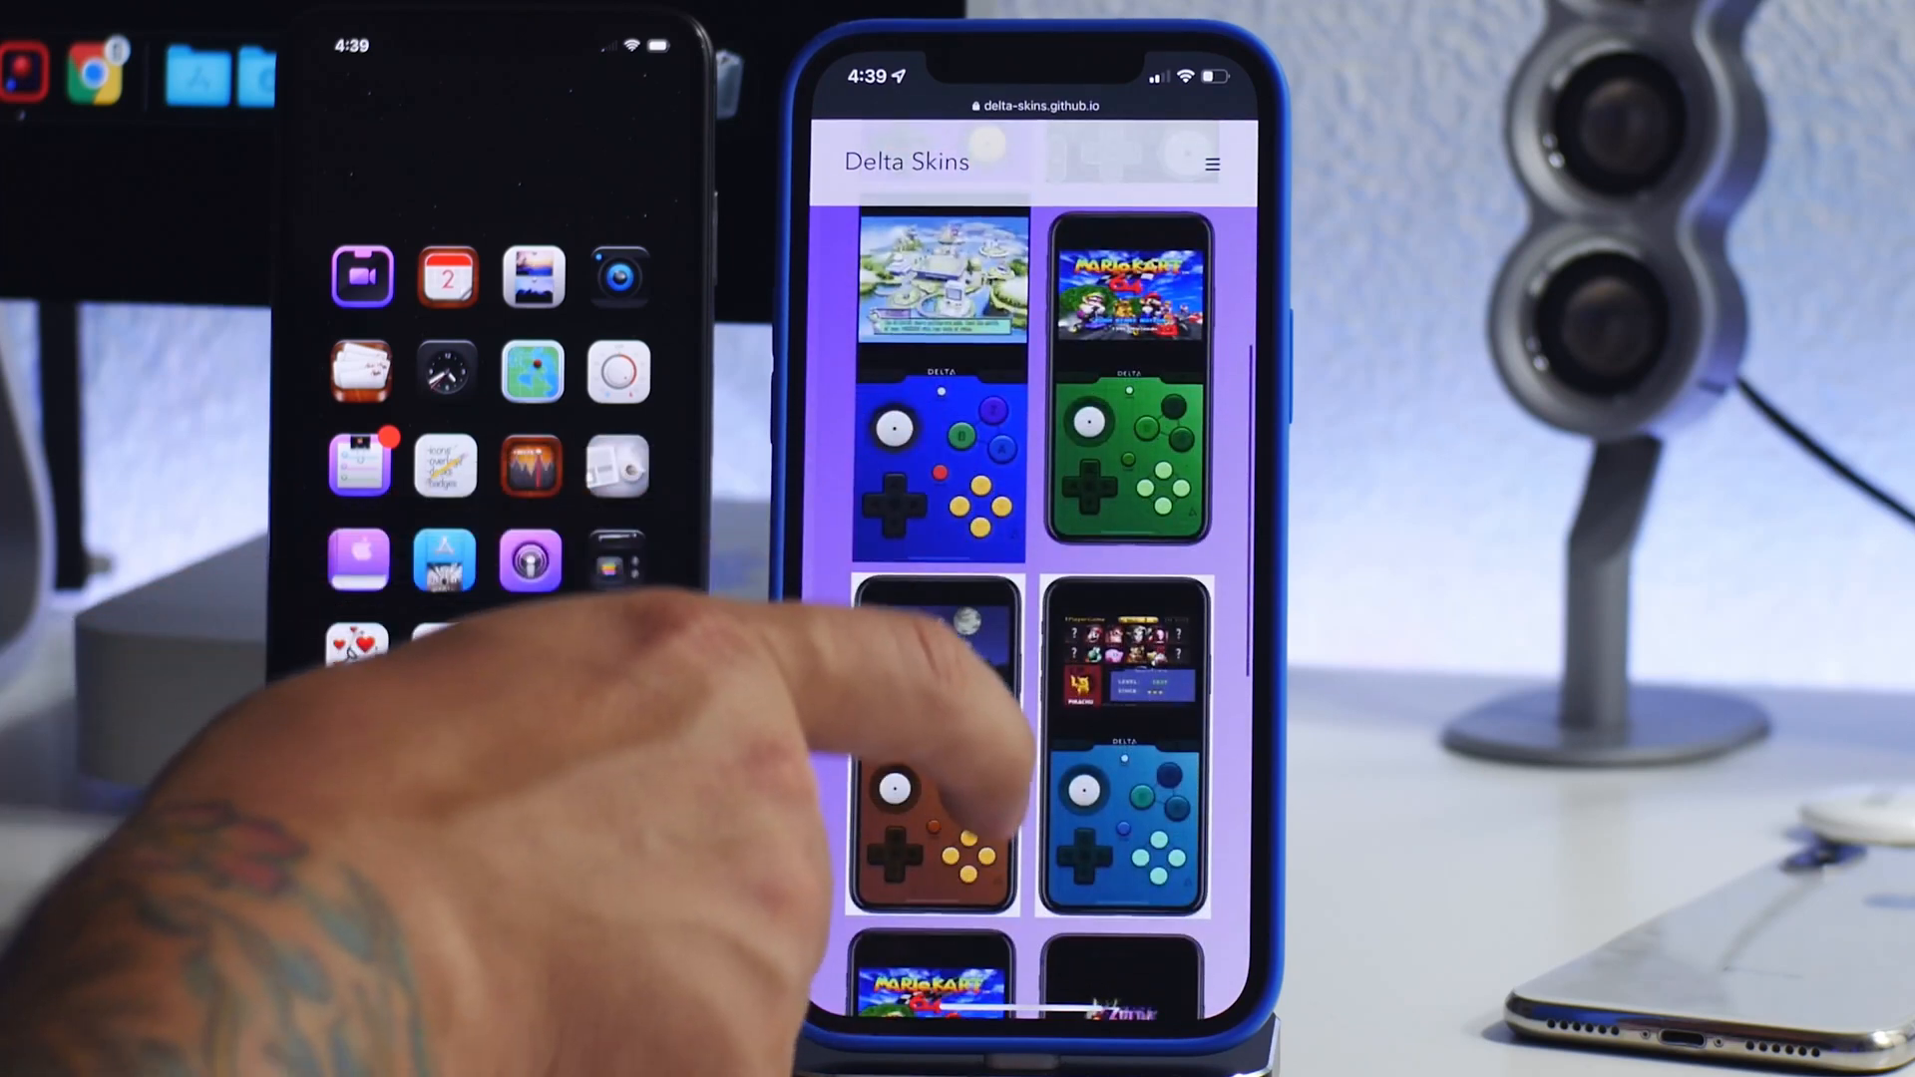
Download the Refraction N64 skin from delta-skins.github.io and open it in Delta.
scroll("down", 3)
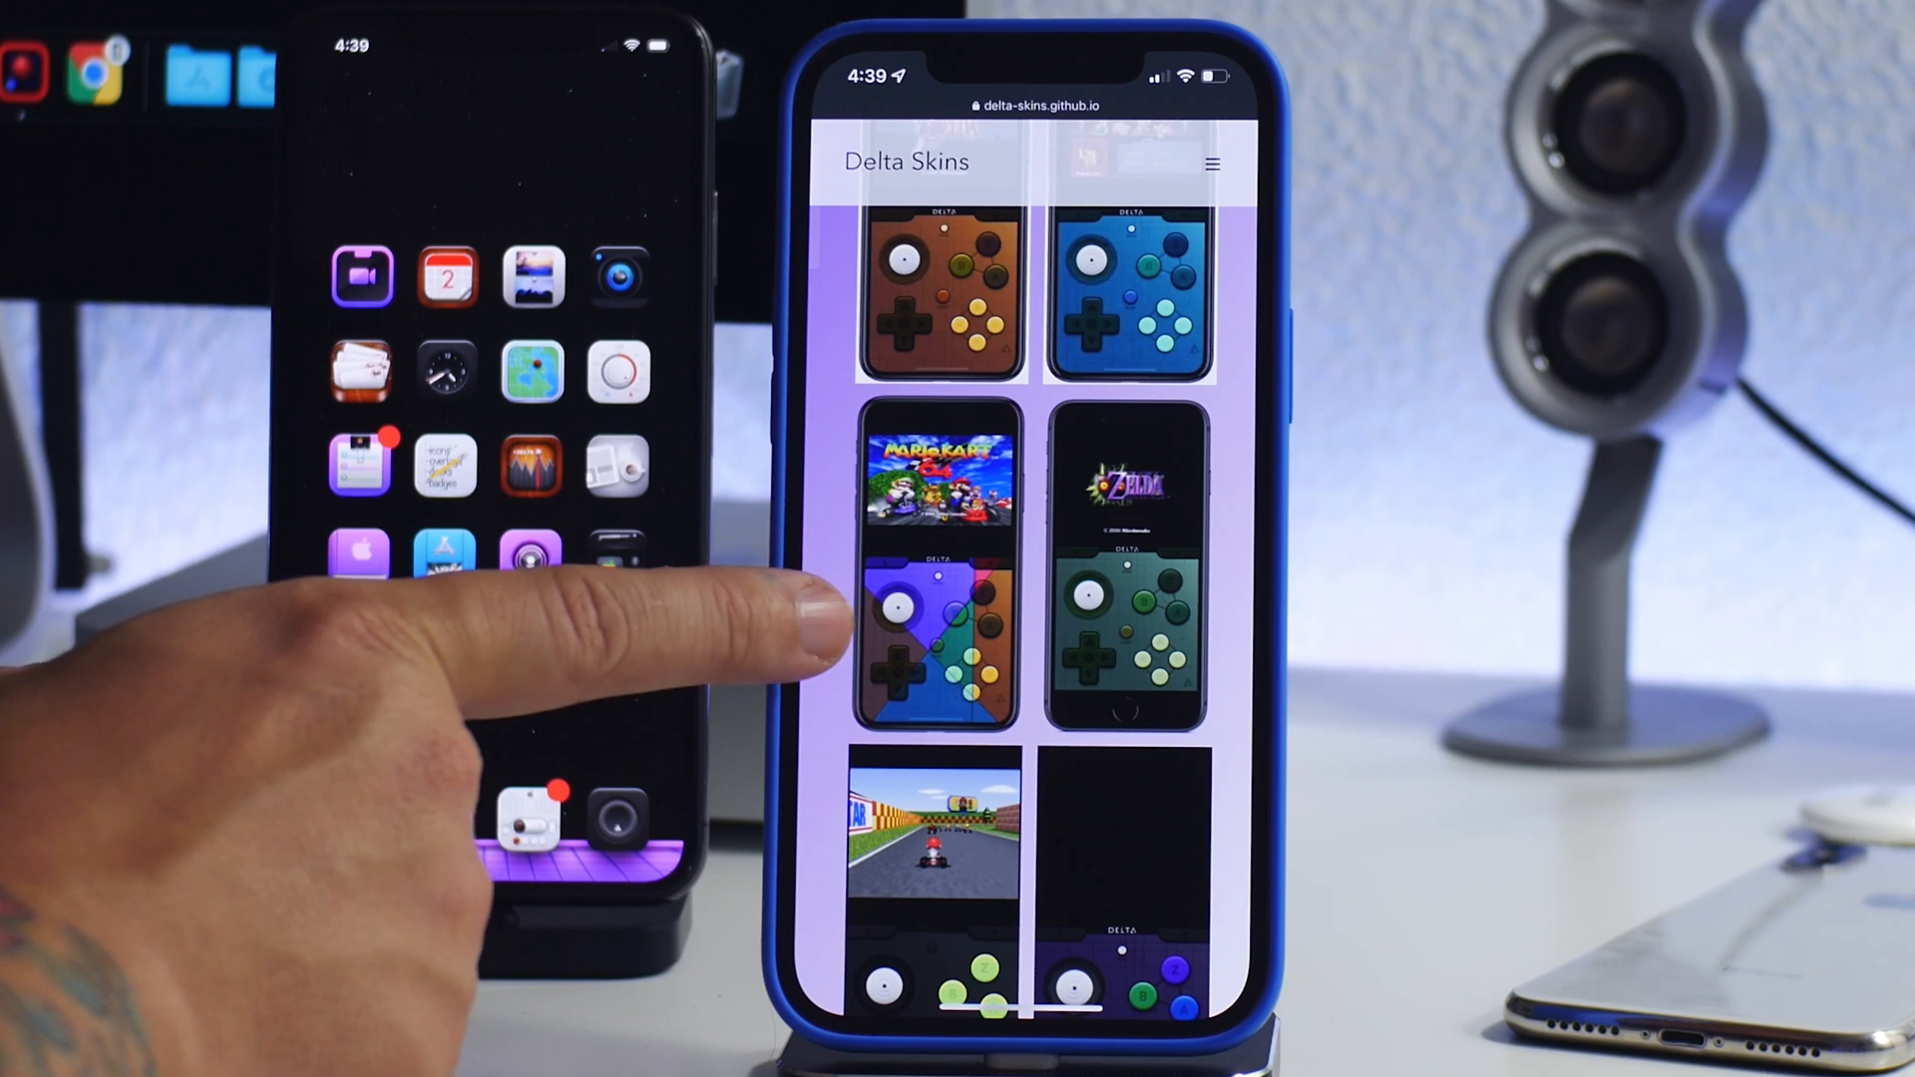
left_click(935, 634)
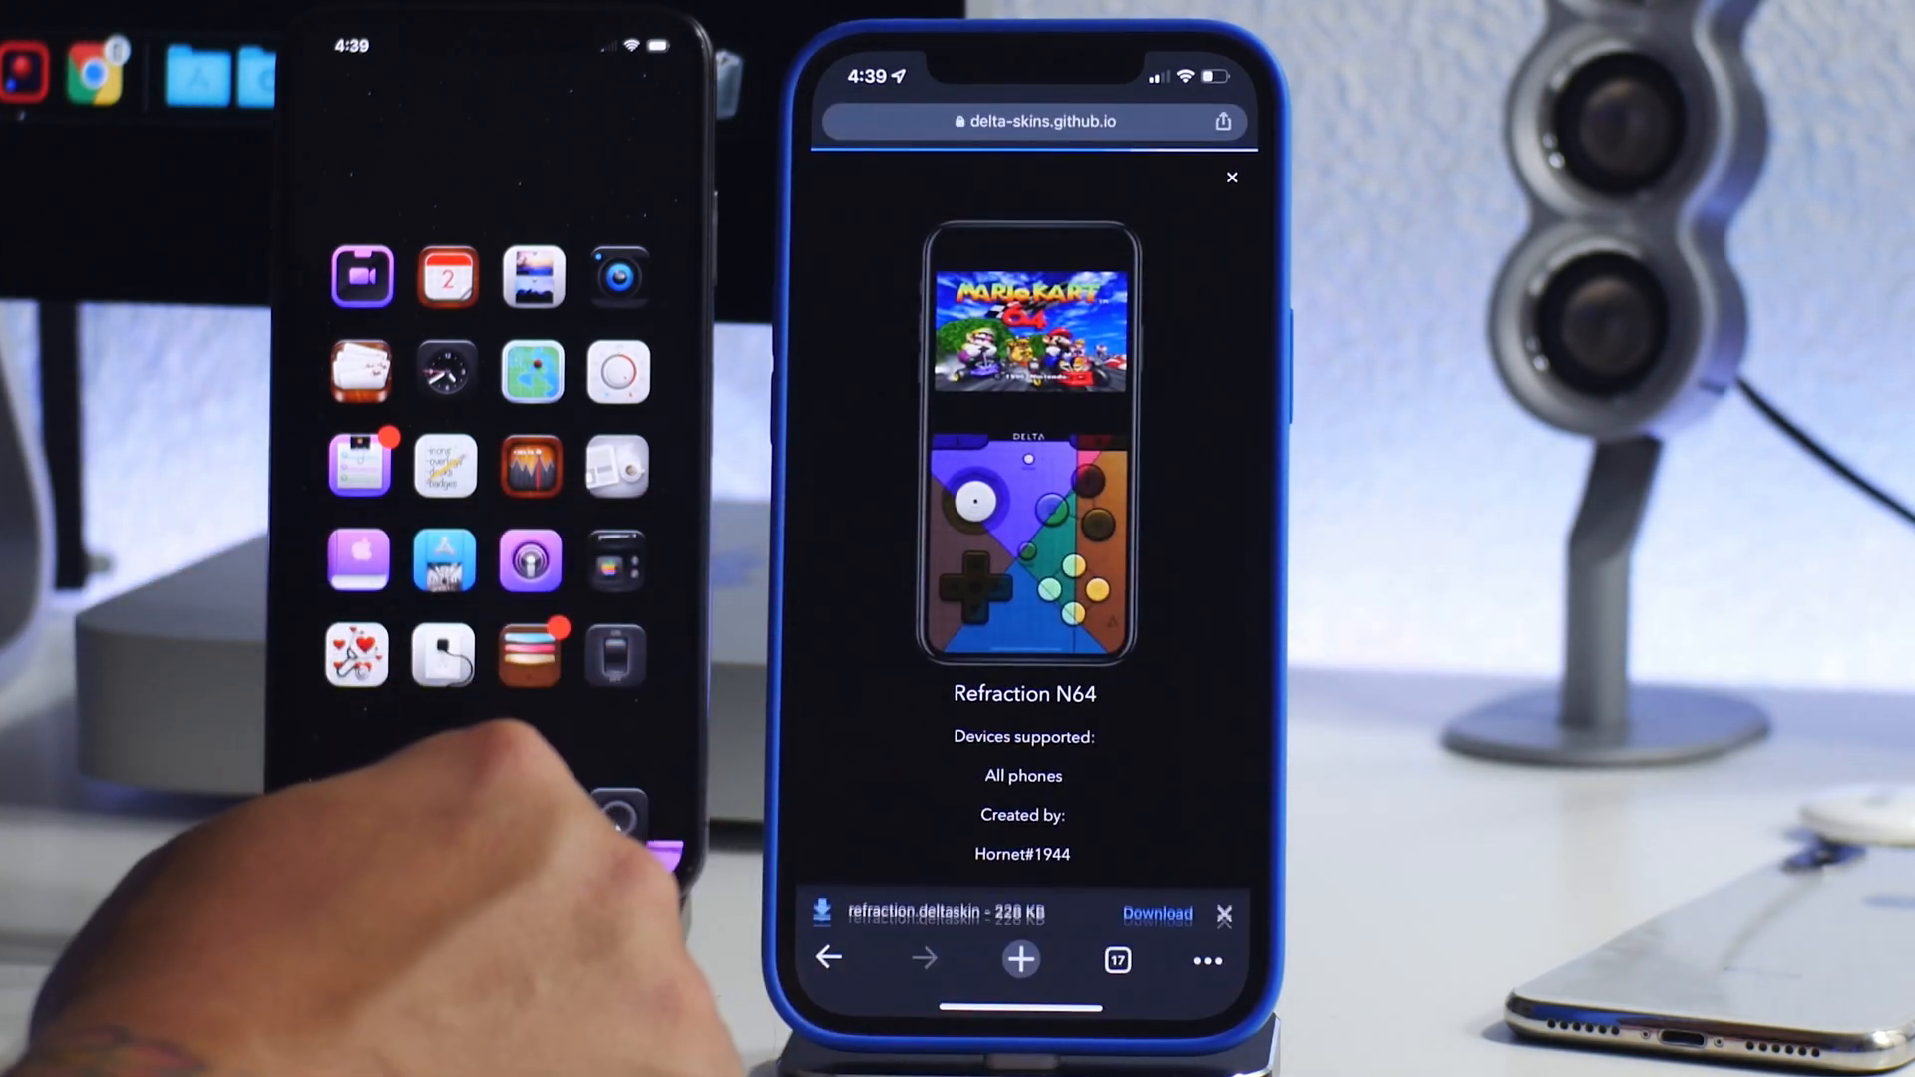
left_click(1155, 913)
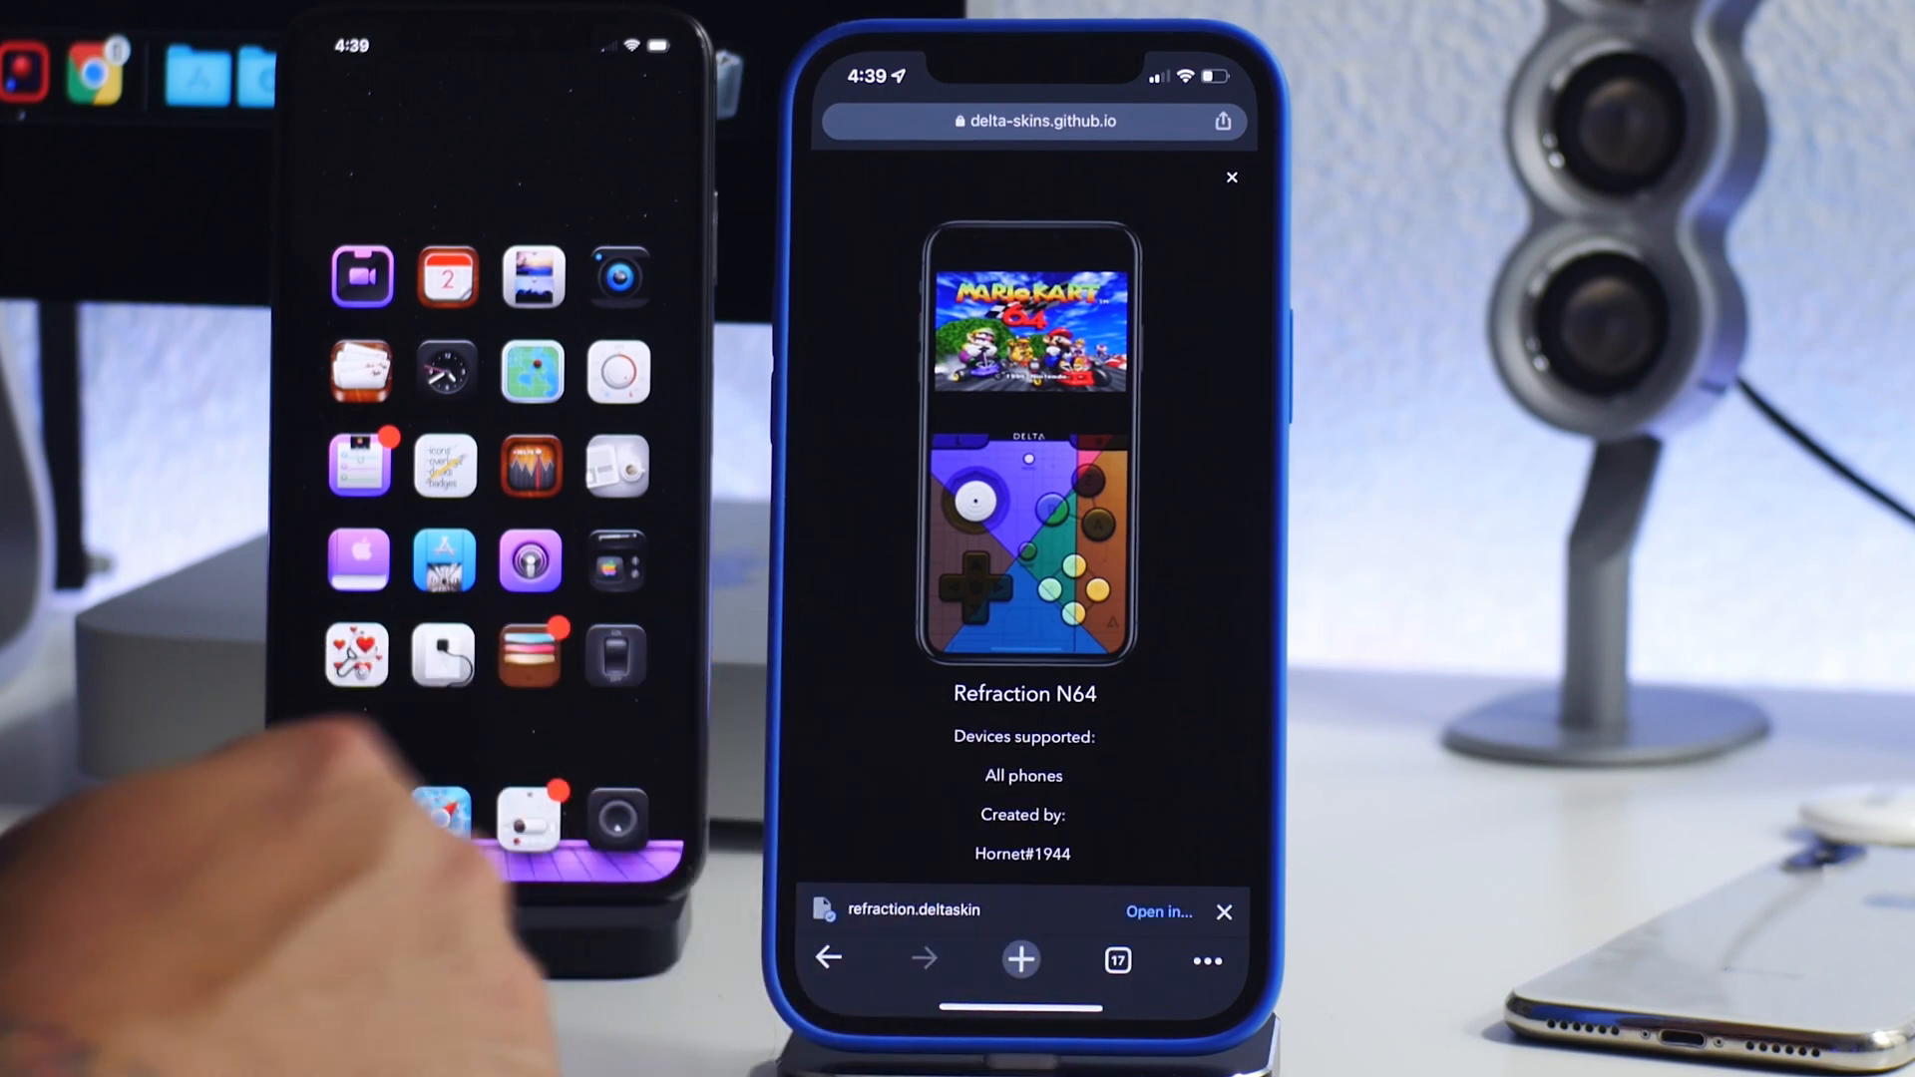
left_click(1158, 911)
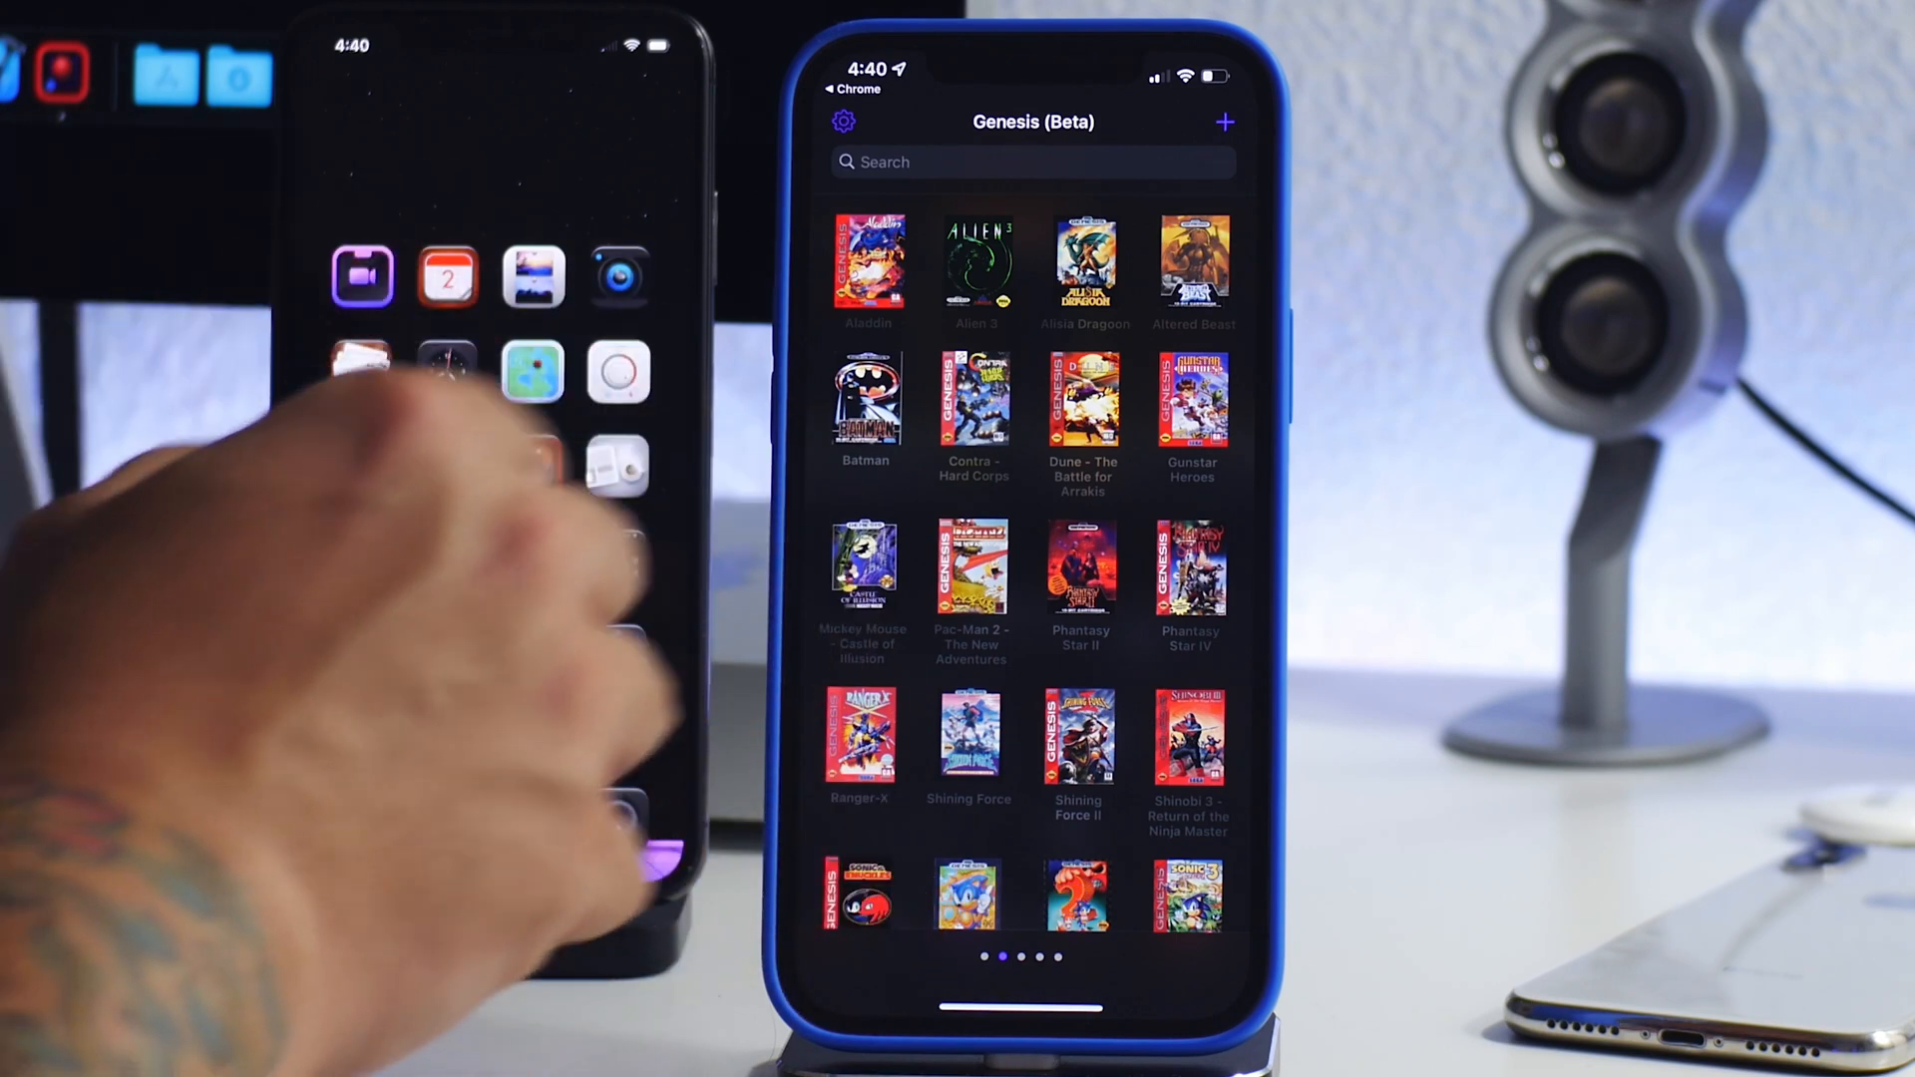
Open Delta's Settings via the gear icon after arriving from Chrome.
left_click(842, 120)
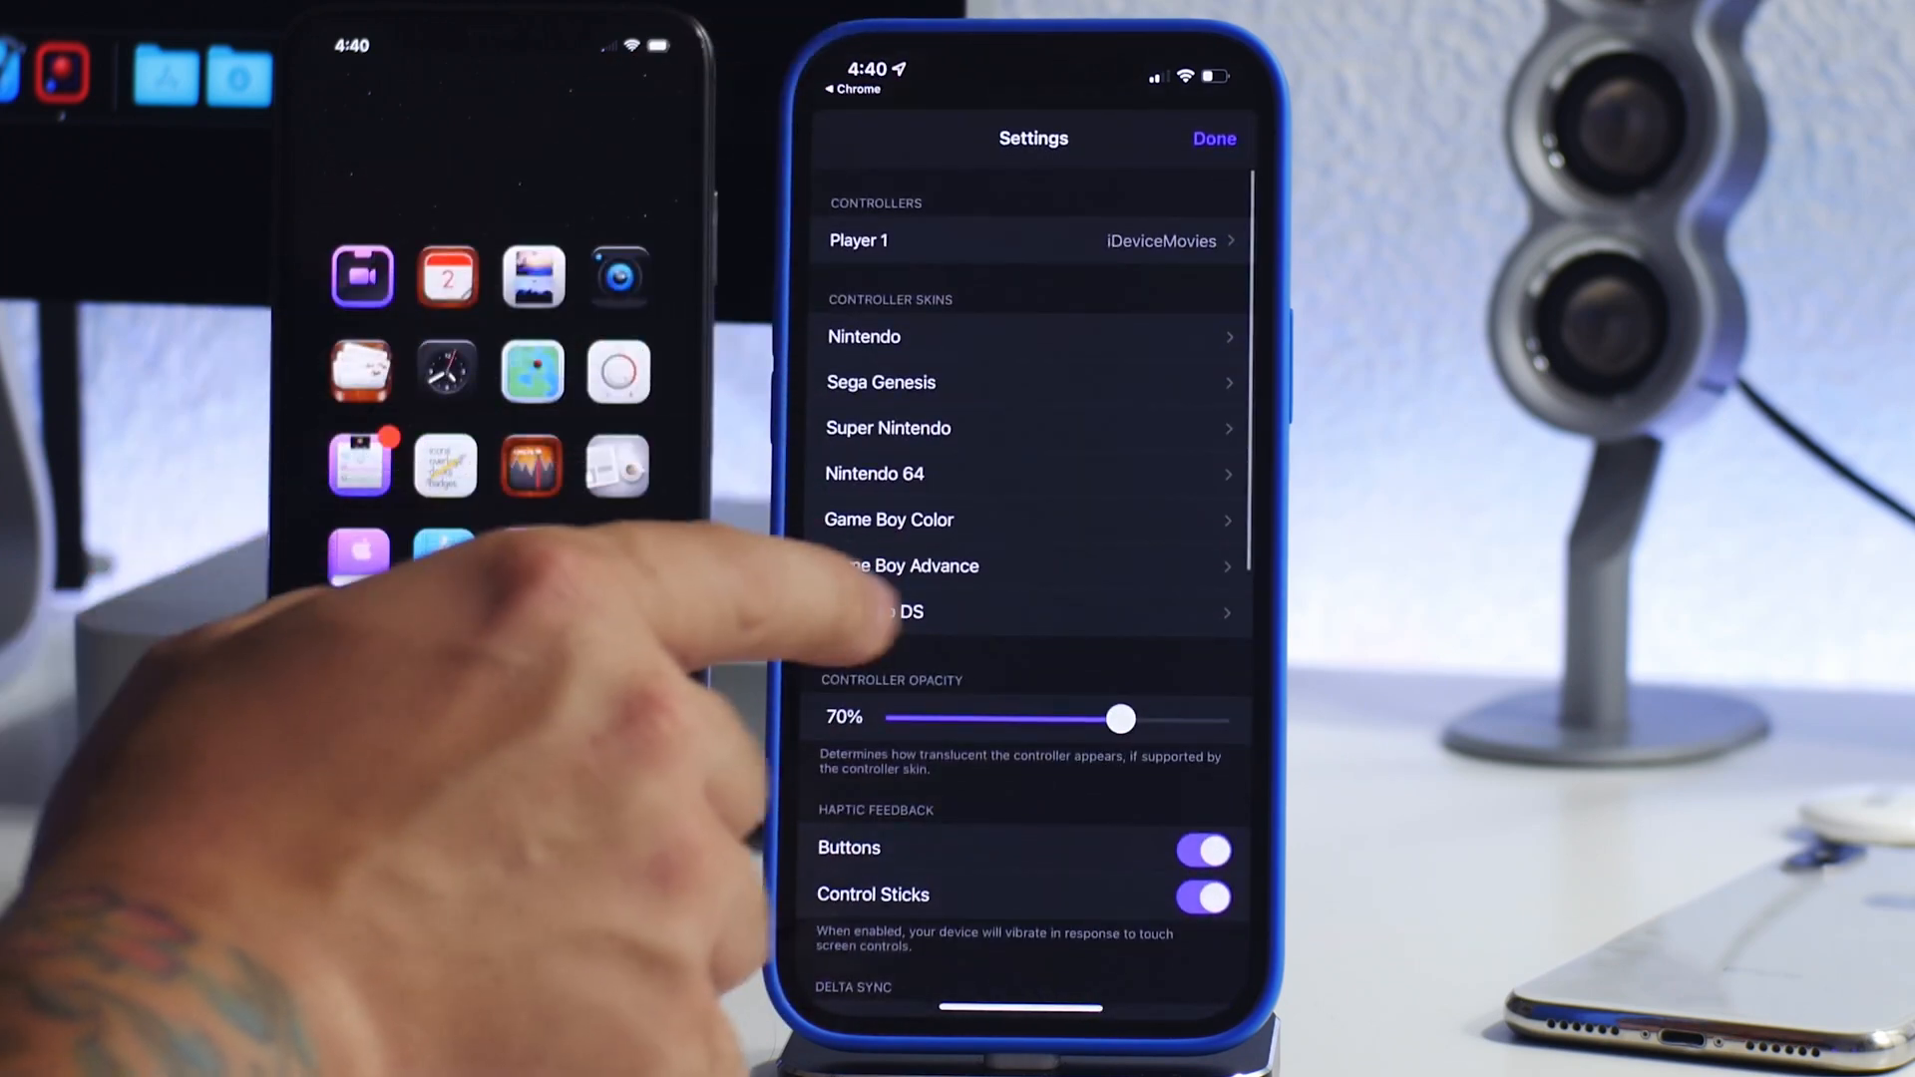
Find Refraction in the Nintendo 64 controller skins, then return to the N64 library.
left_click(874, 473)
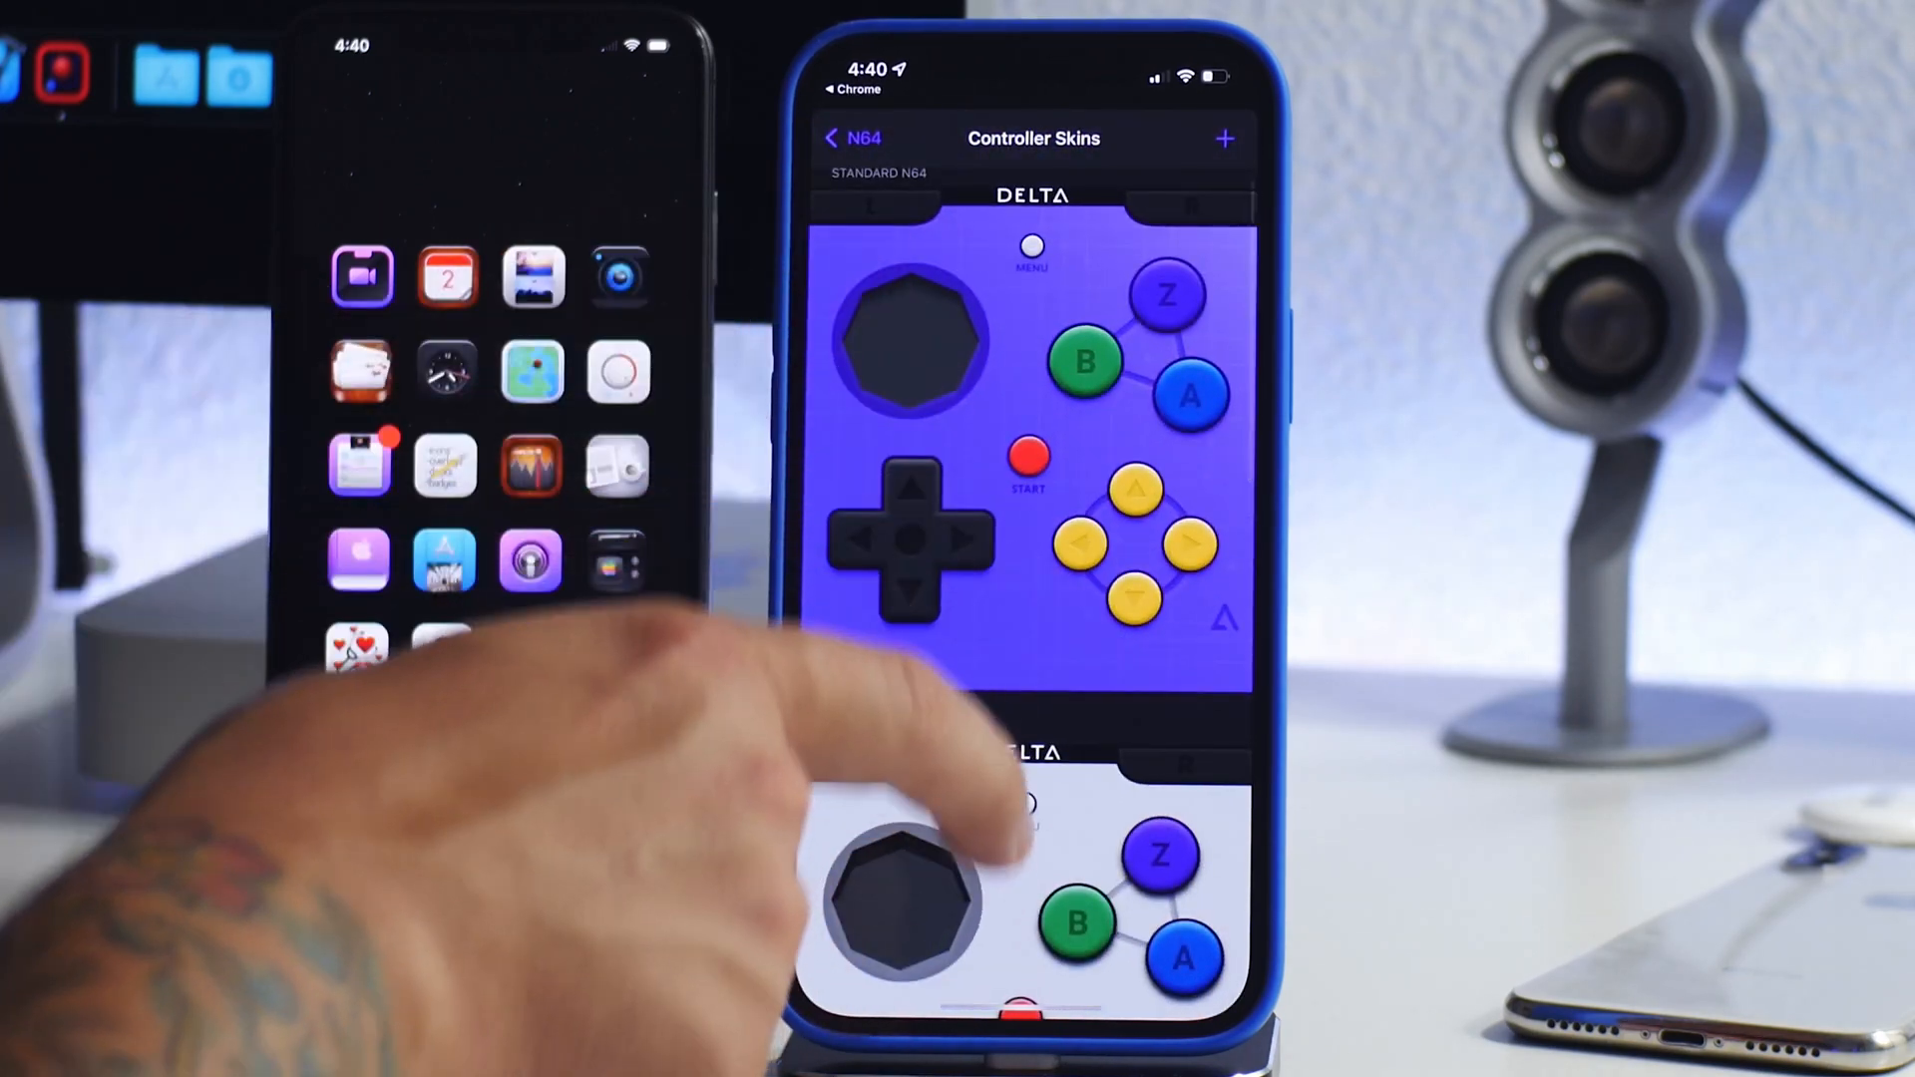
scroll("down", 3)
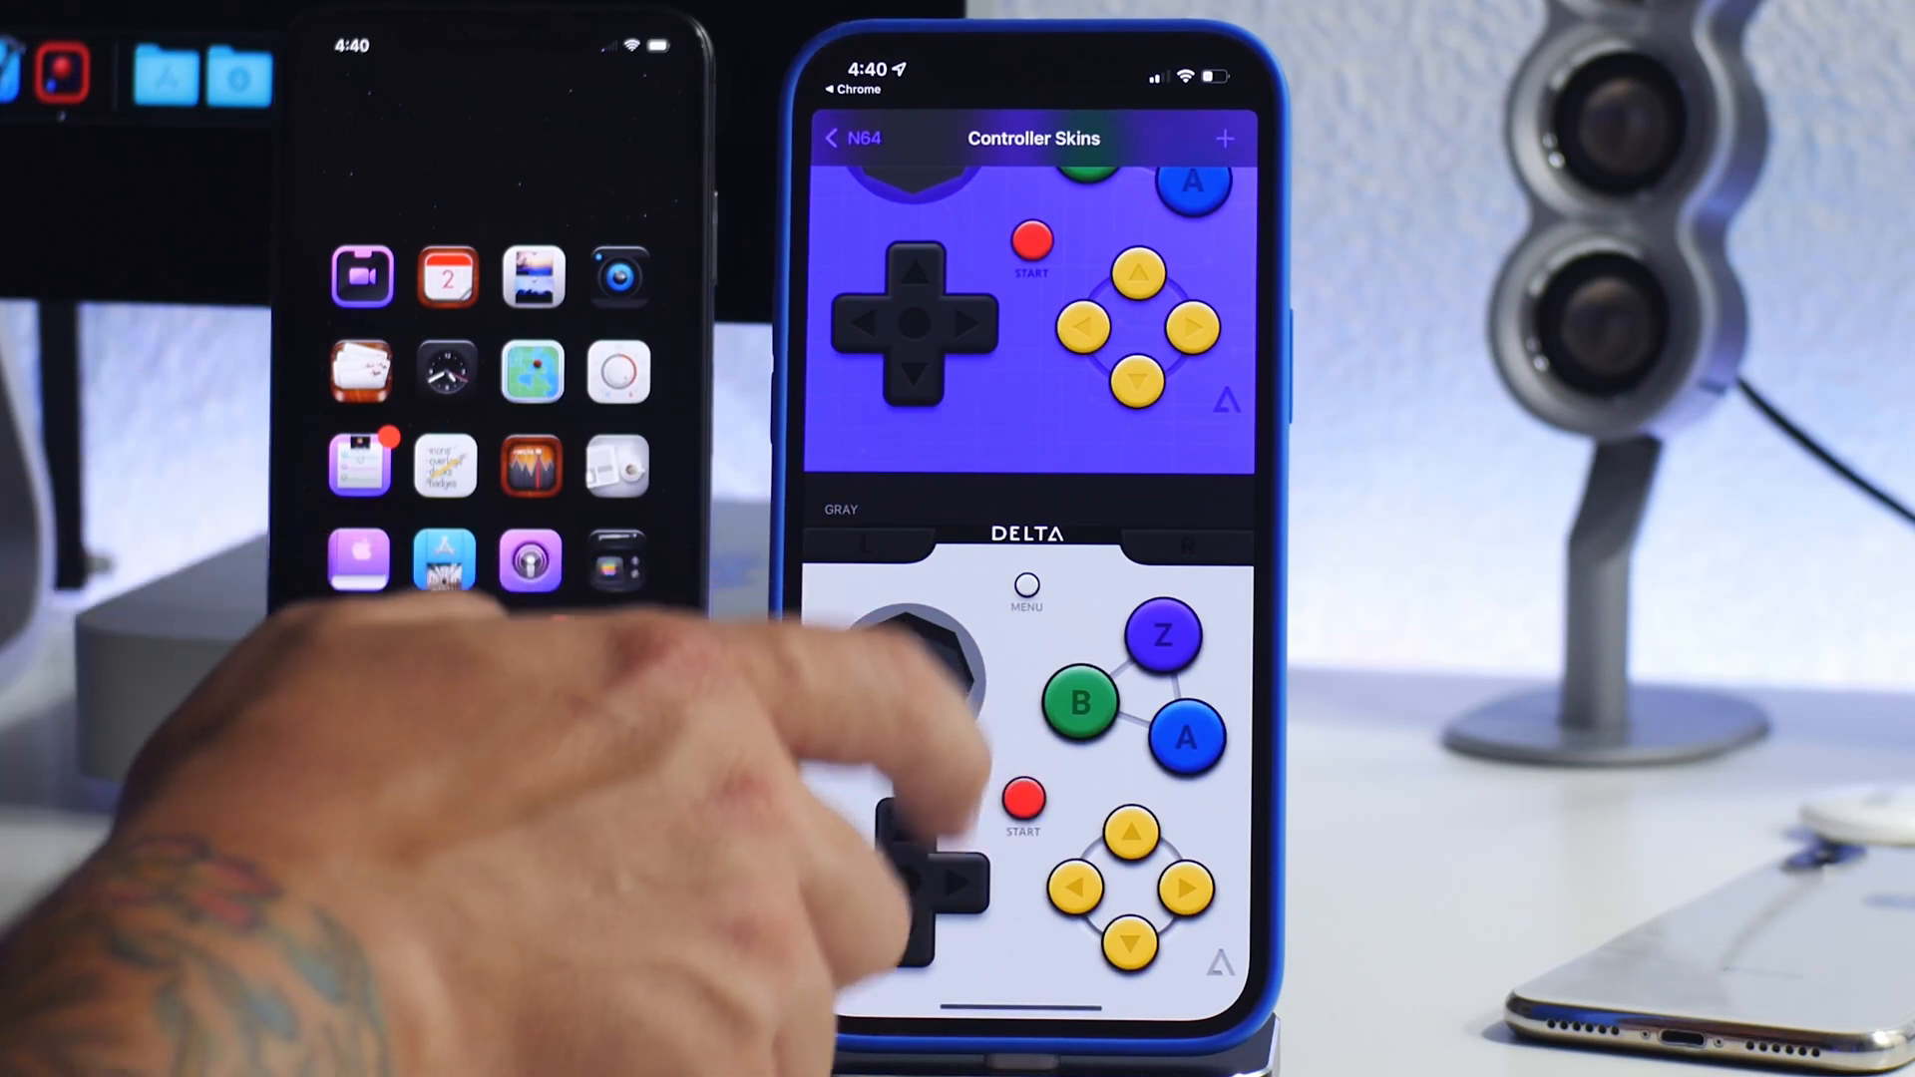
scroll("down", 3)
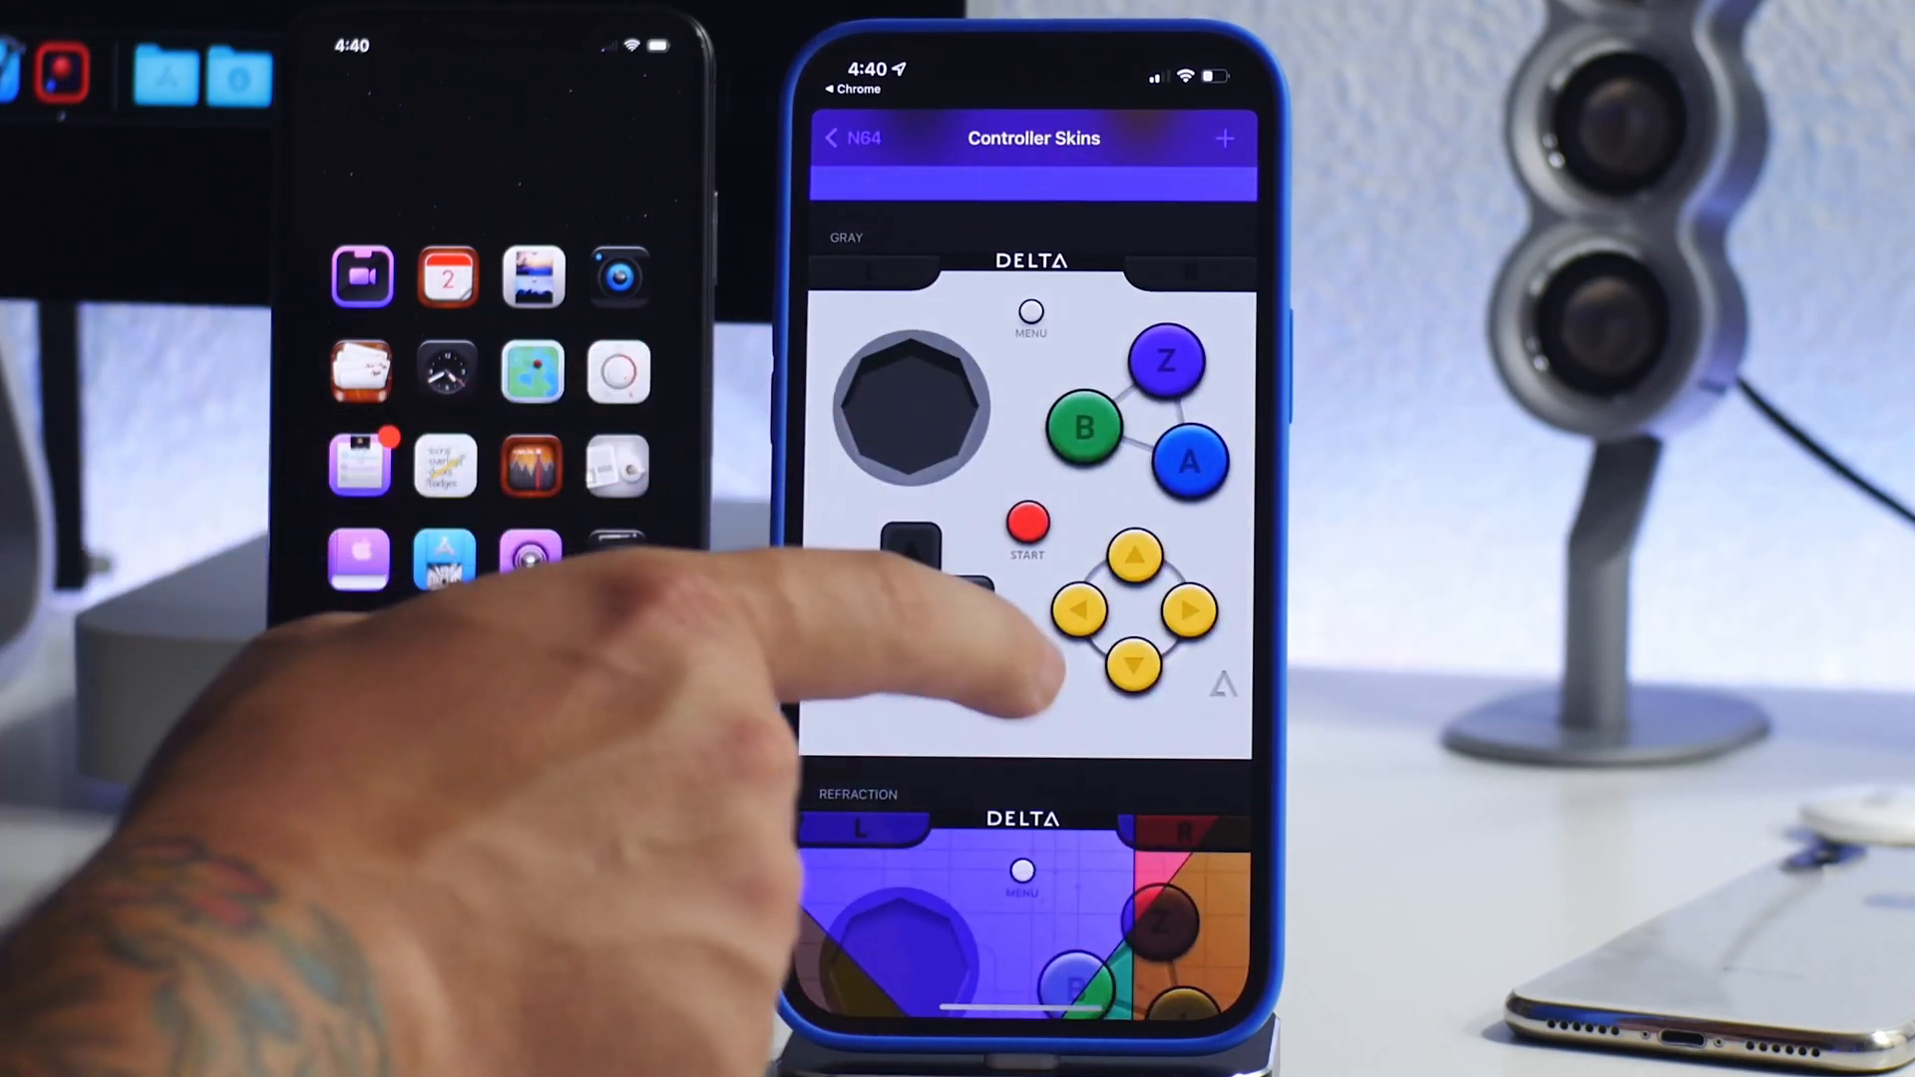
scroll("down", 3)
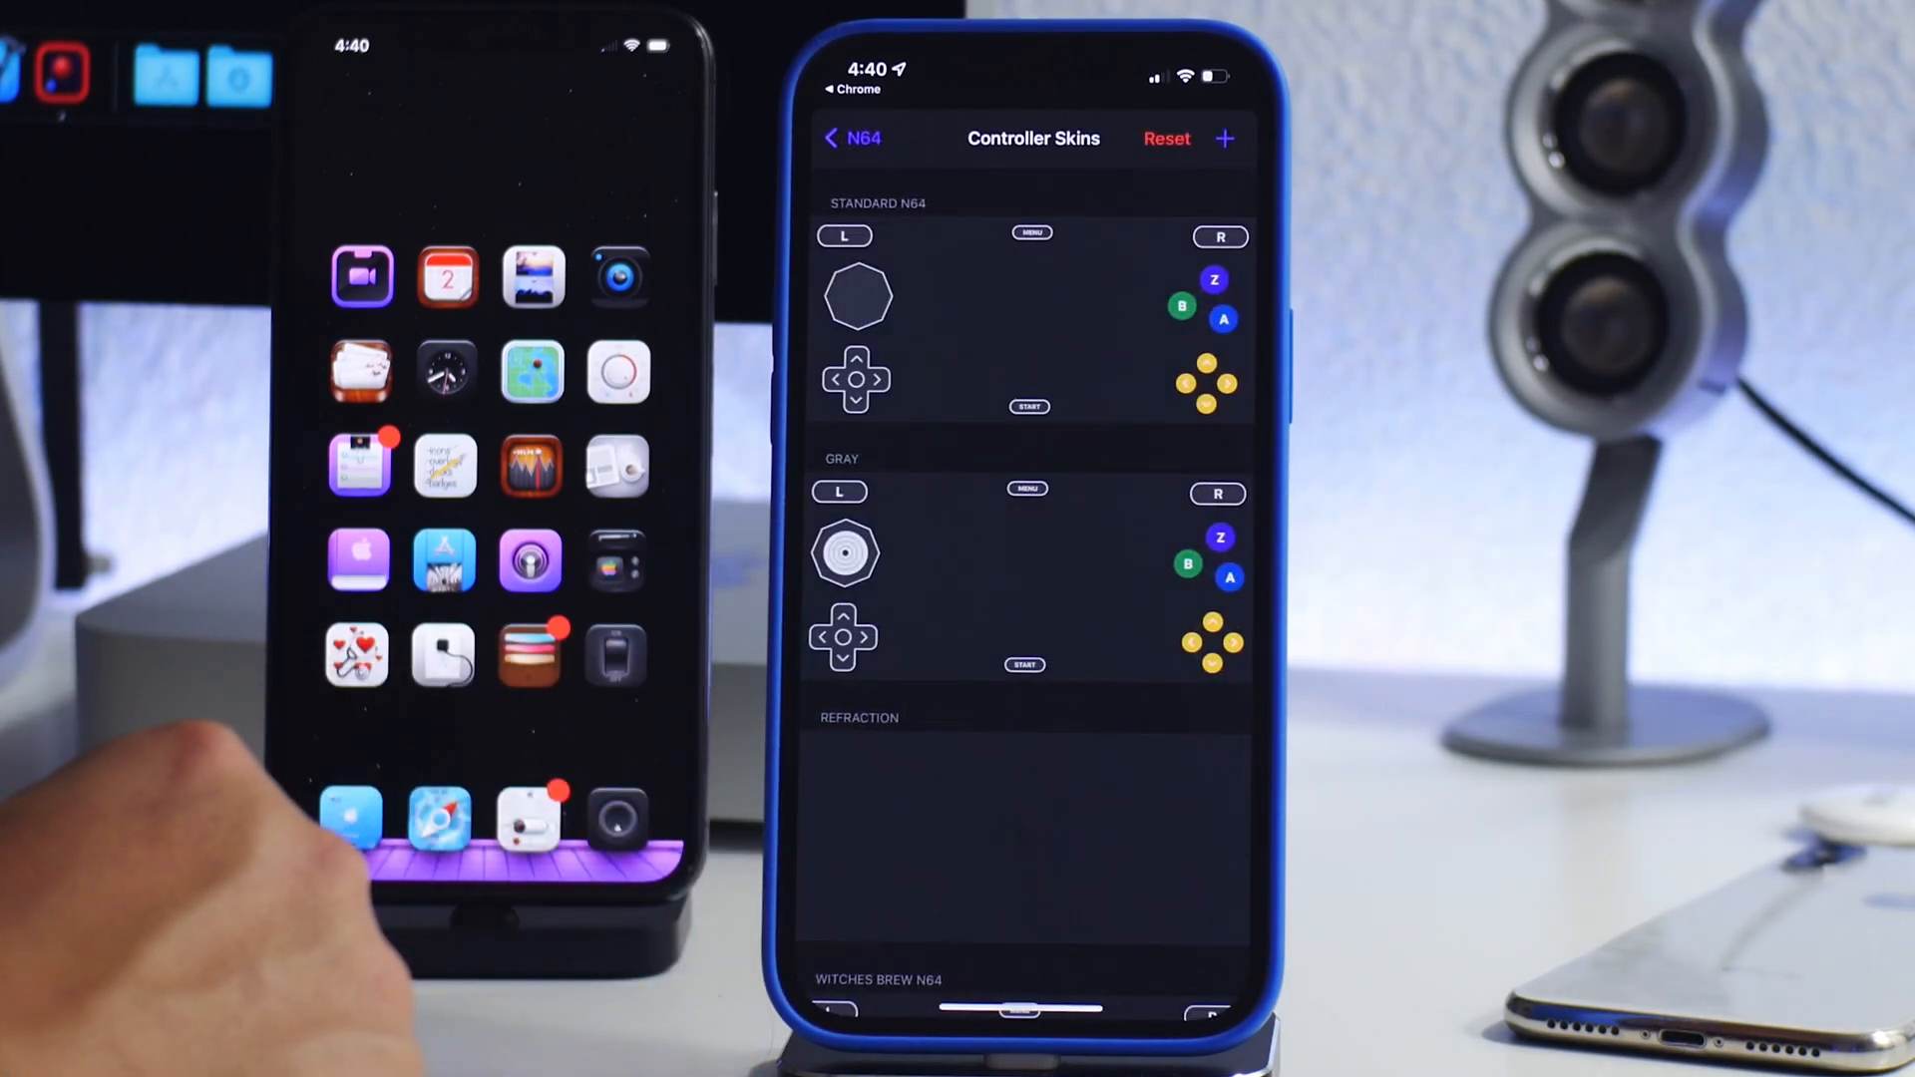
scroll("down", 3)
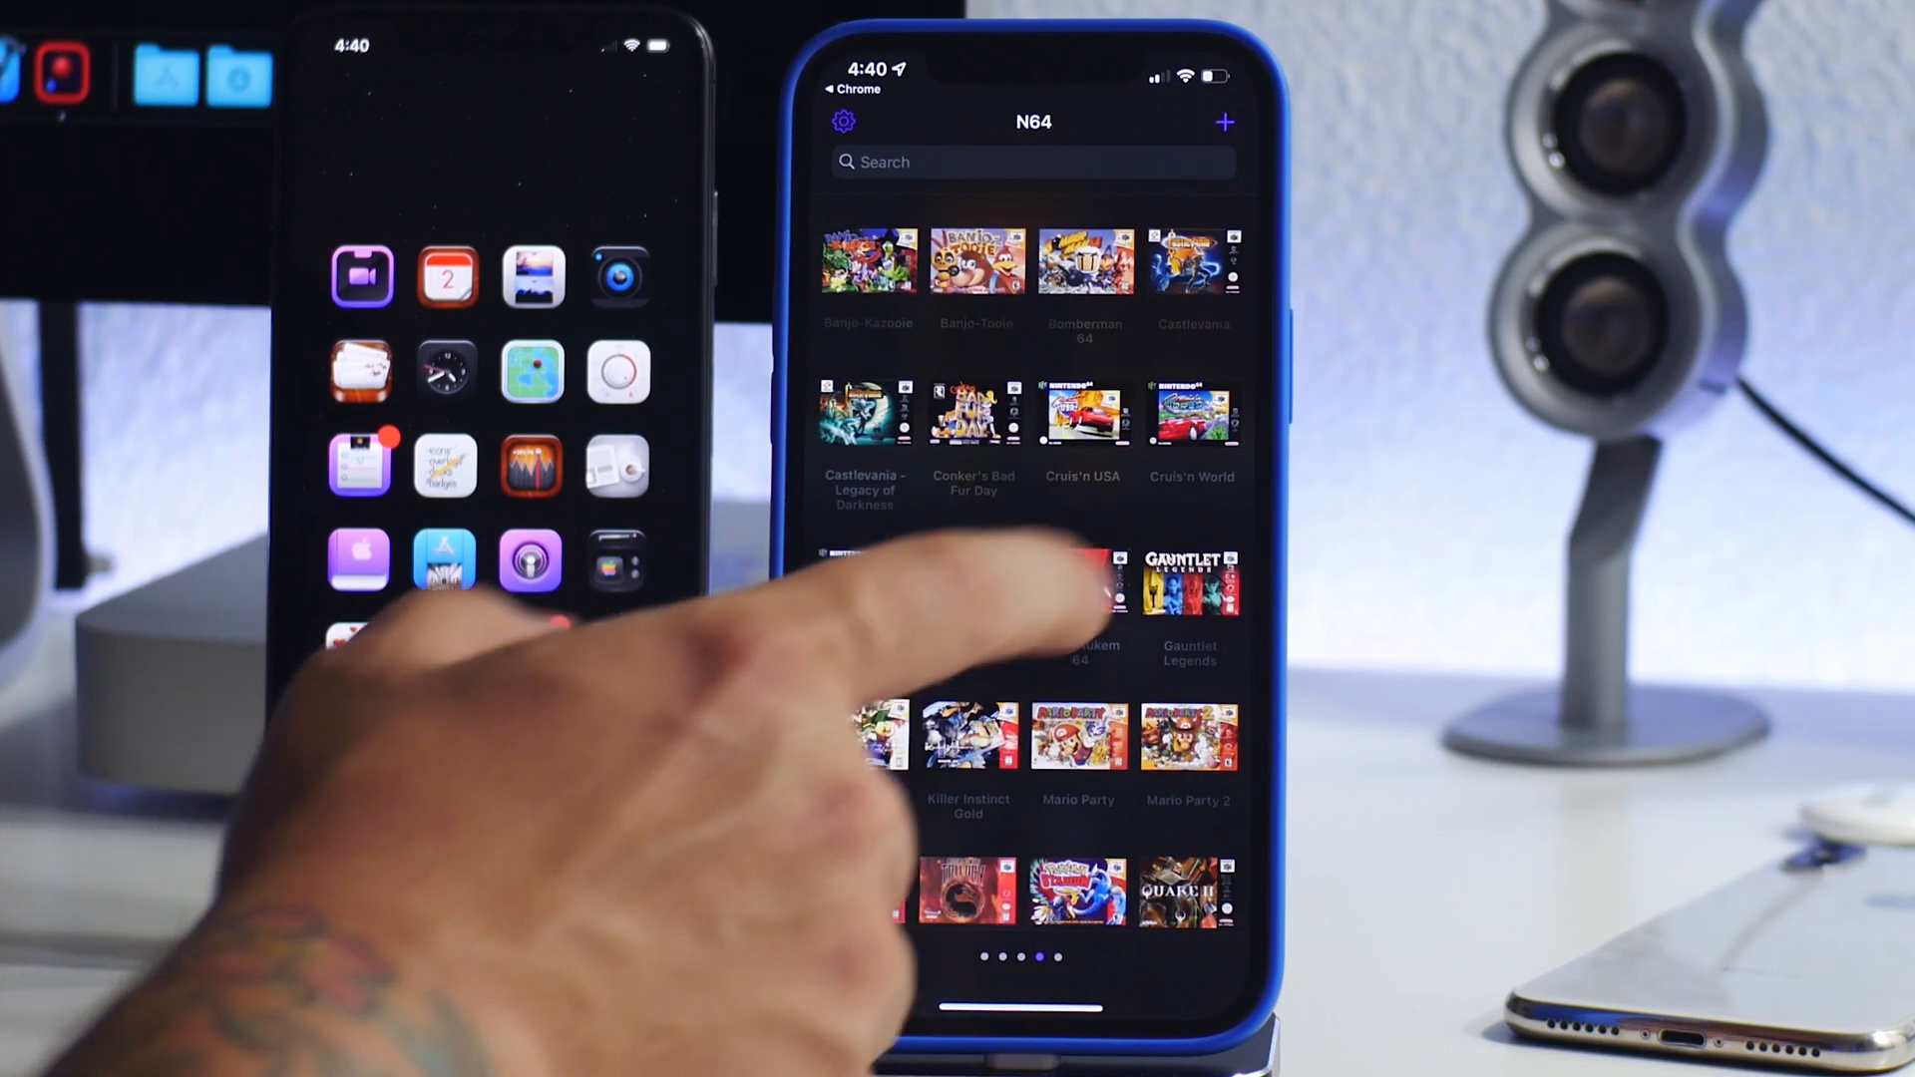
left_click(1078, 580)
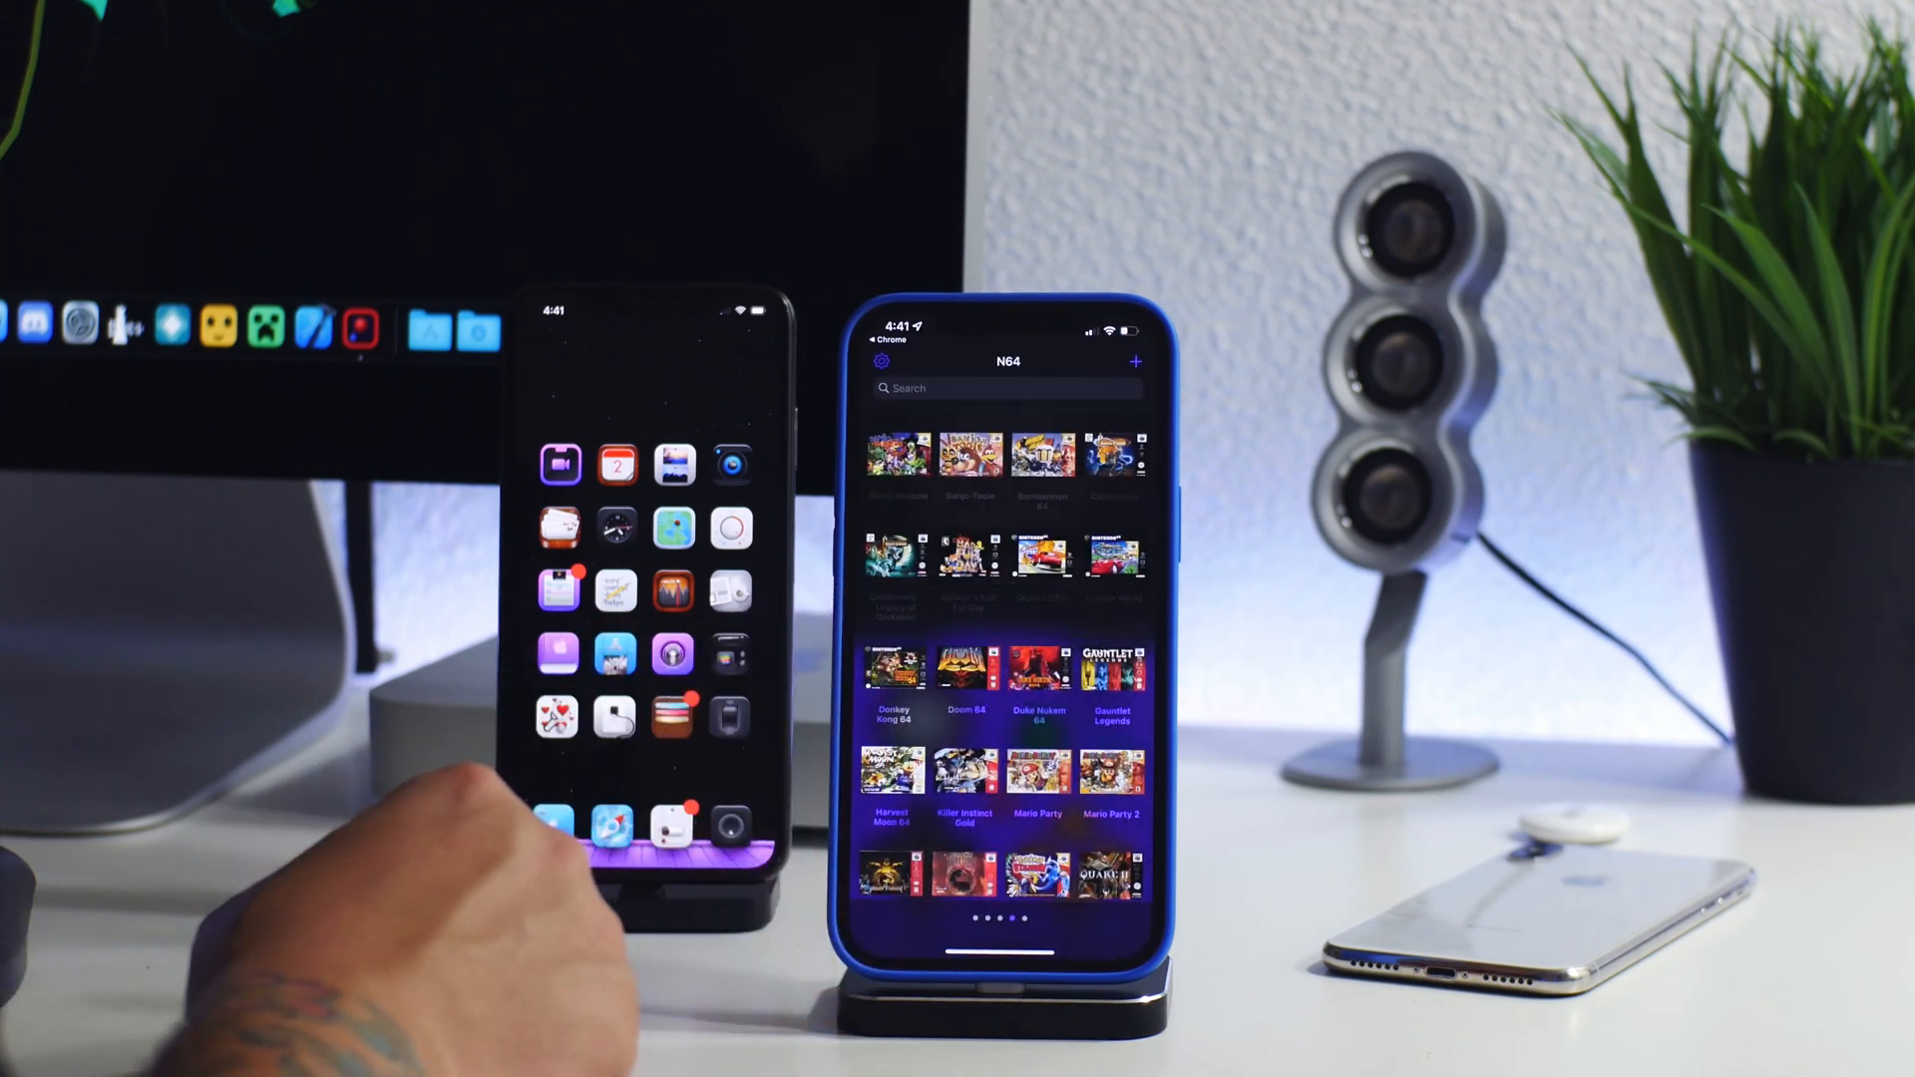
Launch Doom 64 from the N64 library, showing the purple controller skin.
left_click(967, 660)
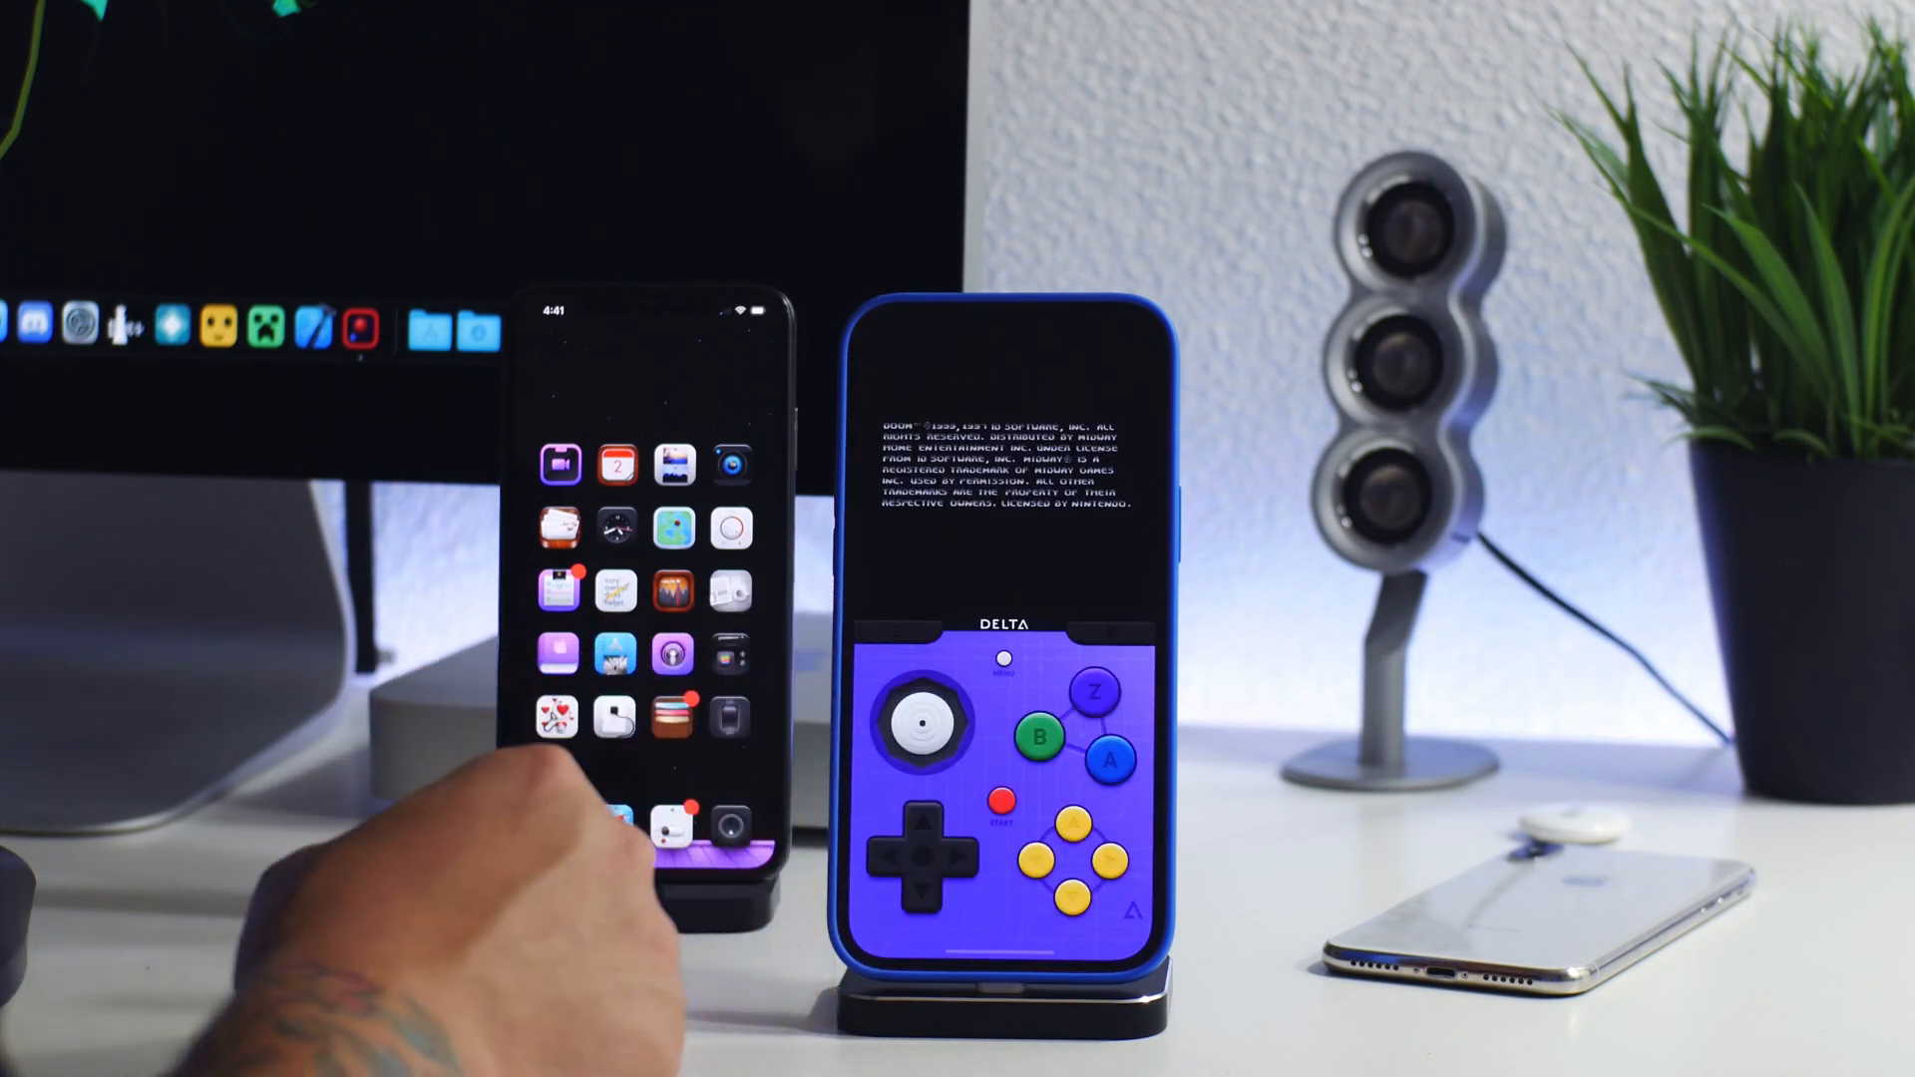